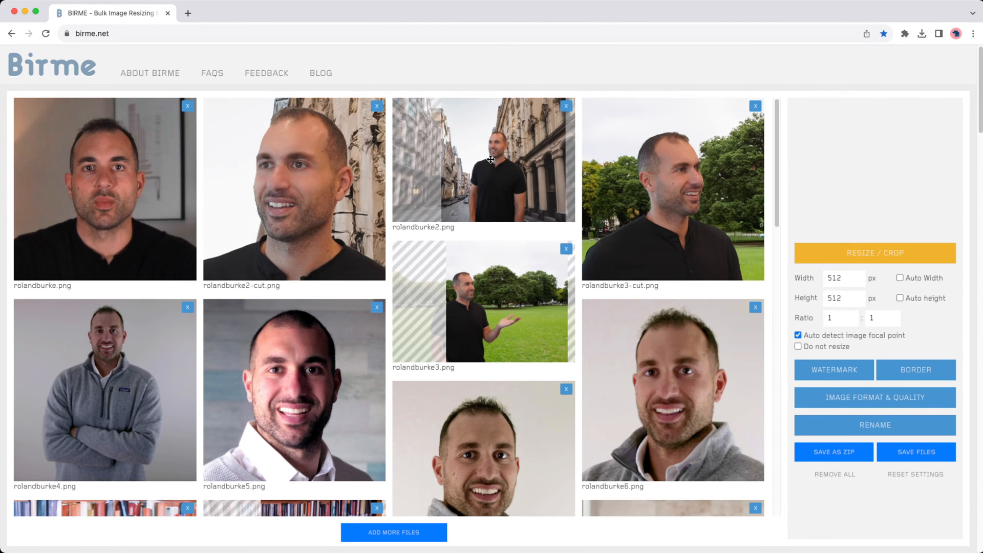
# Read the nvidia-smi output showing an A100 GPU with about 40 GB of VRAM
pyautogui.scroll(-3)
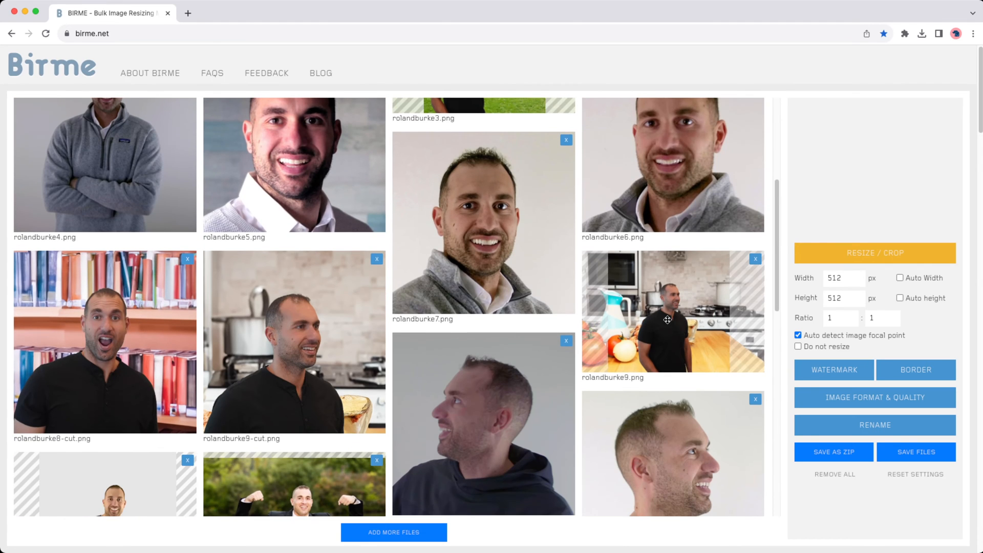
pyautogui.scroll(-3)
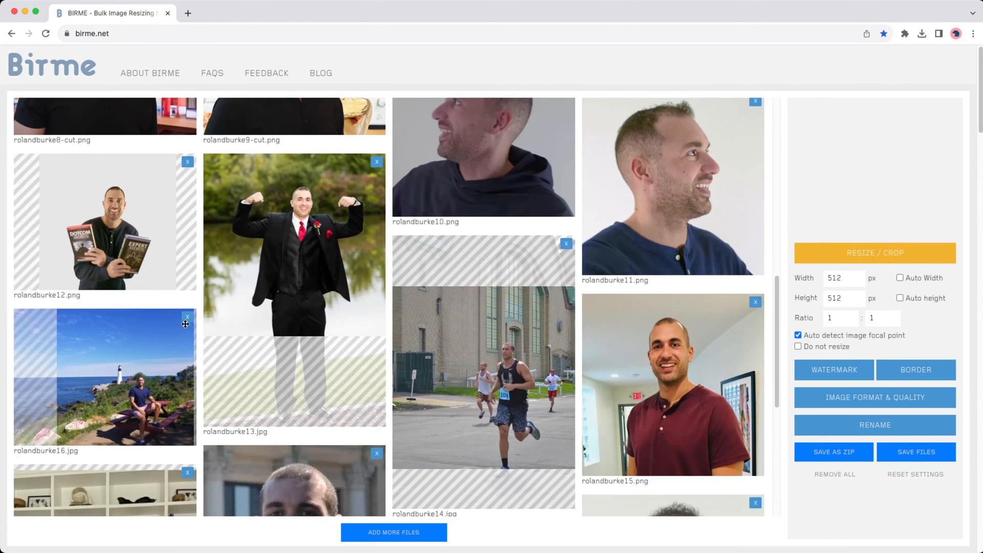
pyautogui.scroll(-3)
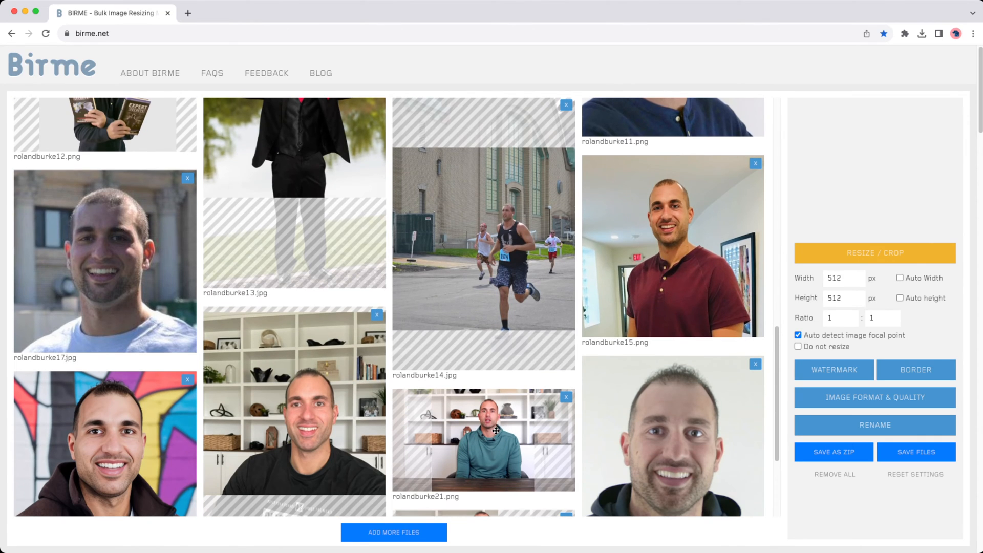
pyautogui.scroll(-3)
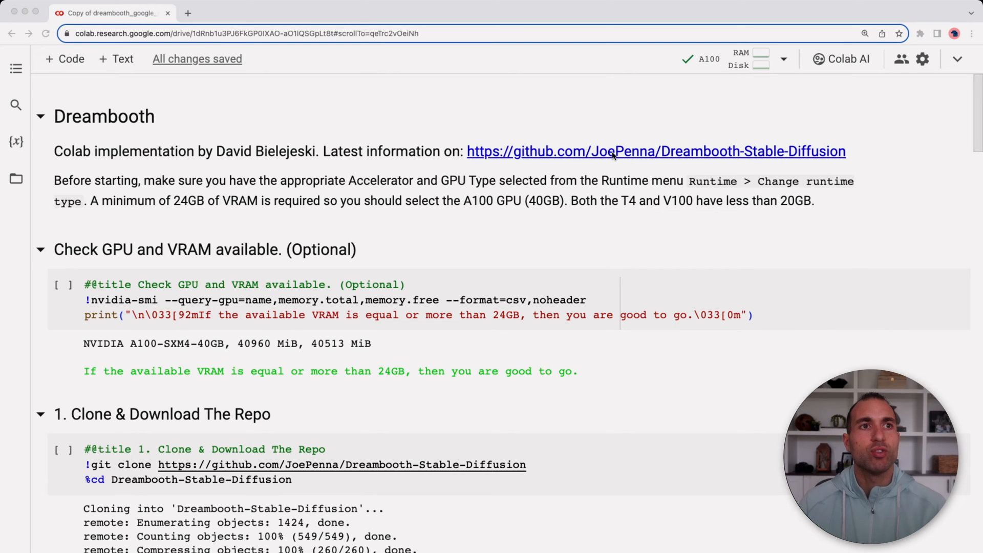
pyautogui.moveTo(830, 158)
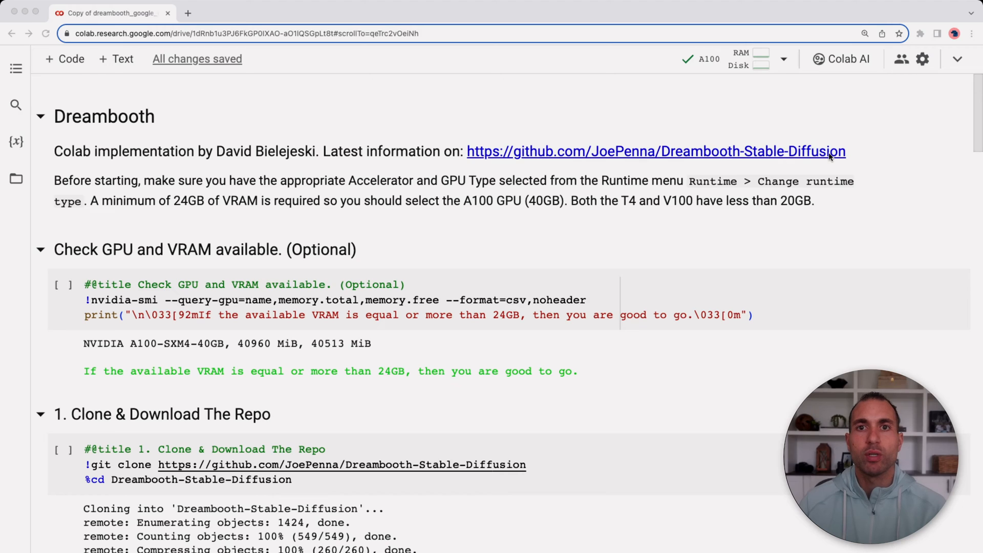
pyautogui.moveTo(790, 177)
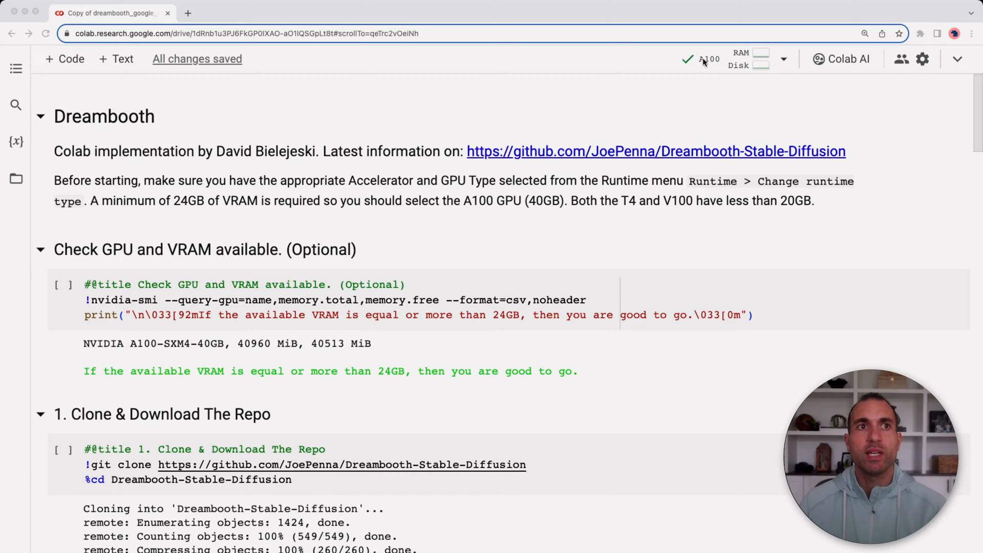
pyautogui.moveTo(715, 61)
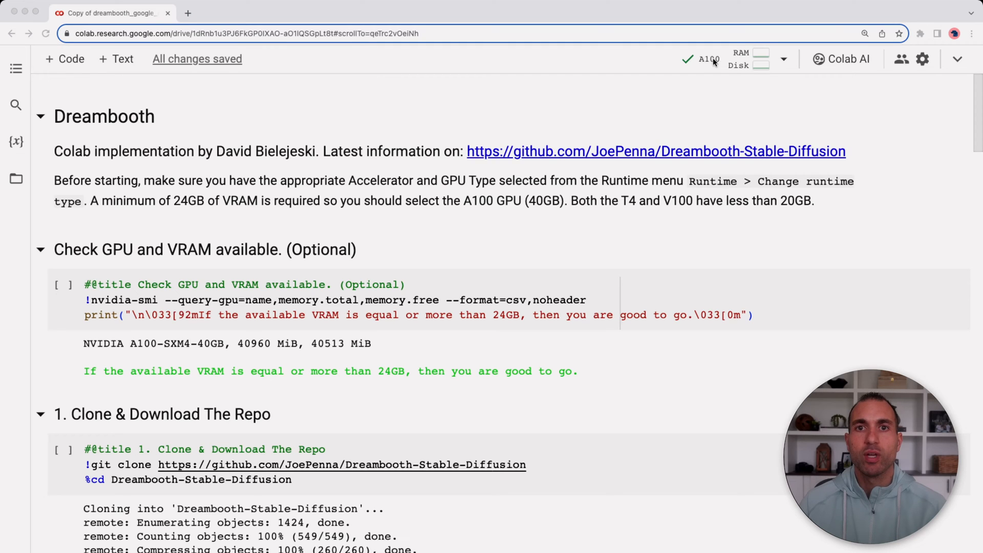
pyautogui.moveTo(592, 218)
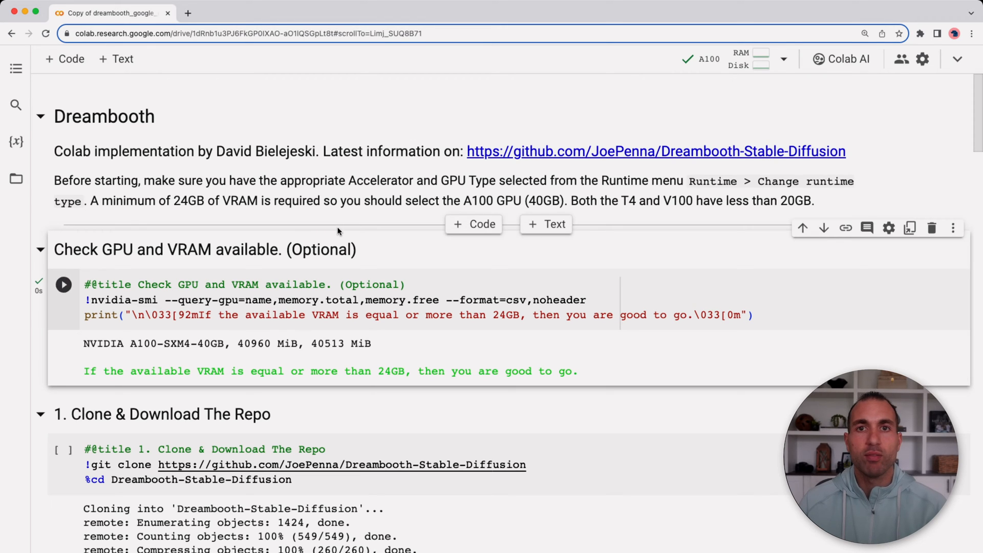
pyautogui.scroll(-3)
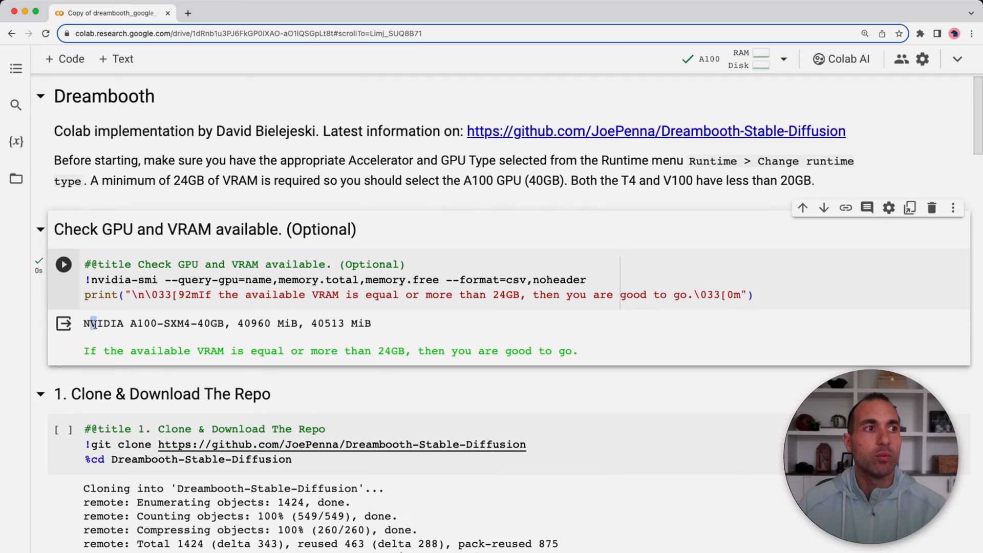
pyautogui.doubleClick(209, 323)
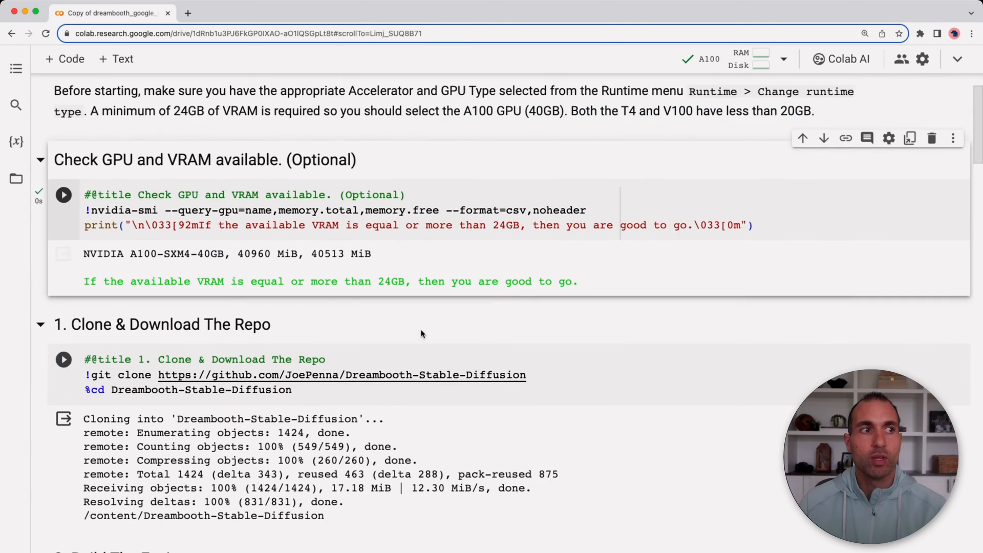
pyautogui.scroll(-3)
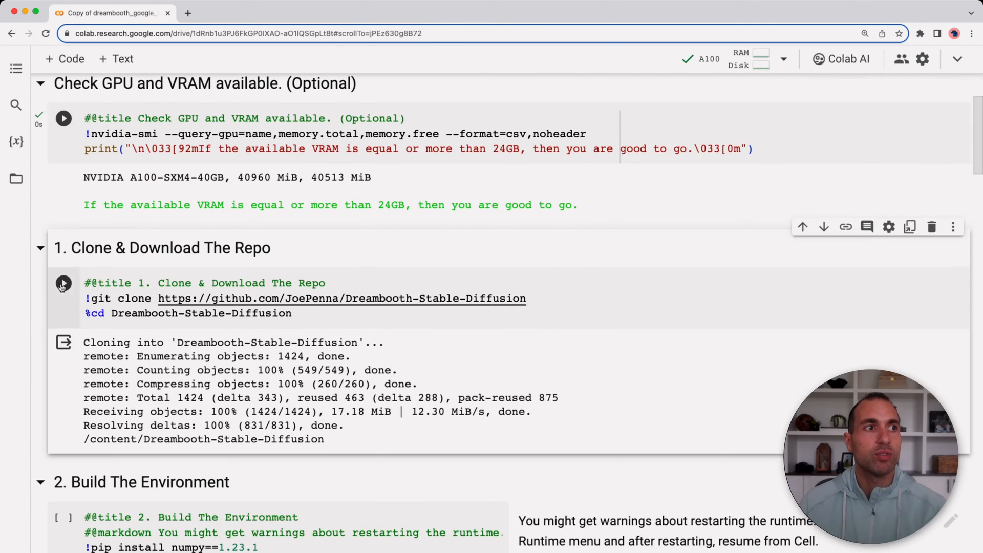
# Clone the Dreambooth repository and run the environment build with os._exit(00) commented out
pyautogui.click(63, 283)
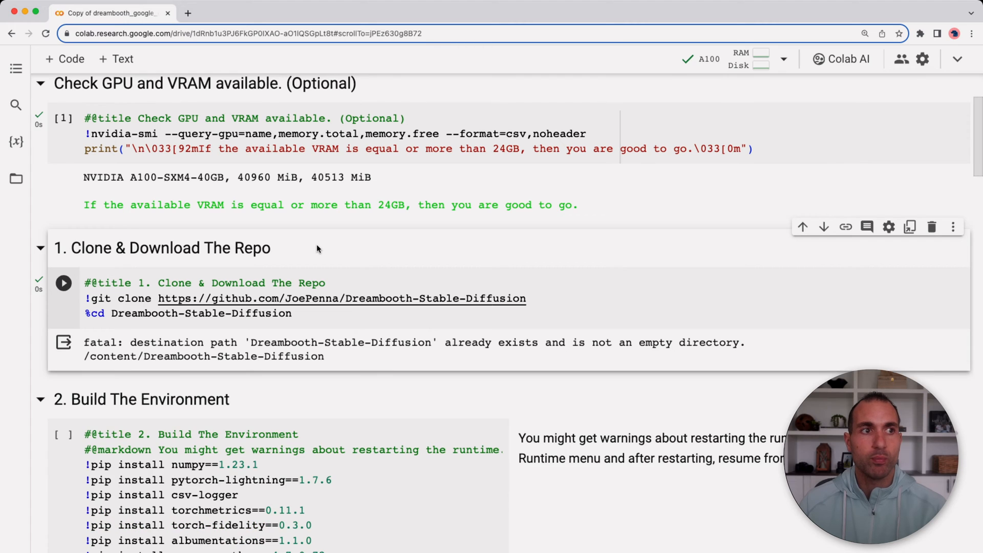
pyautogui.doubleClick(166, 342)
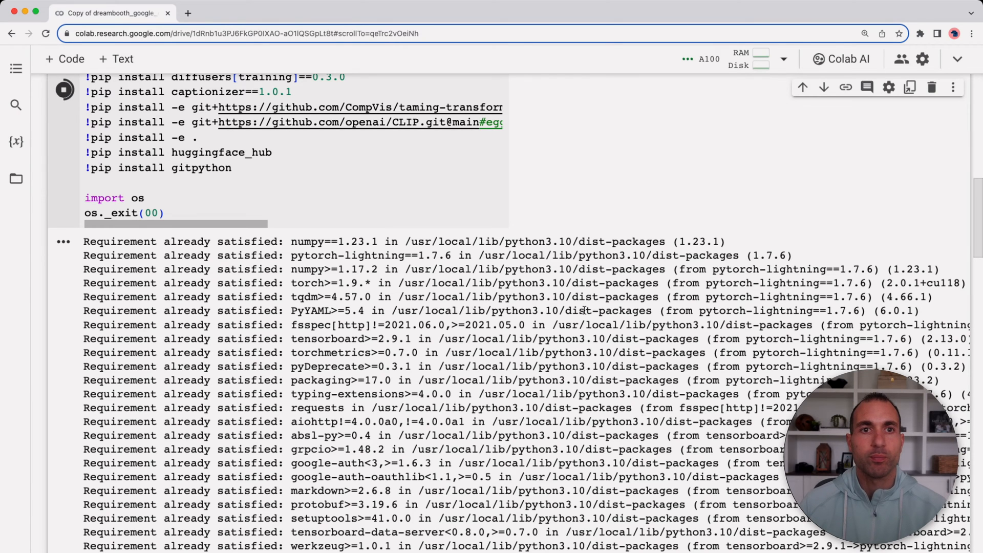
pyautogui.scroll(-3)
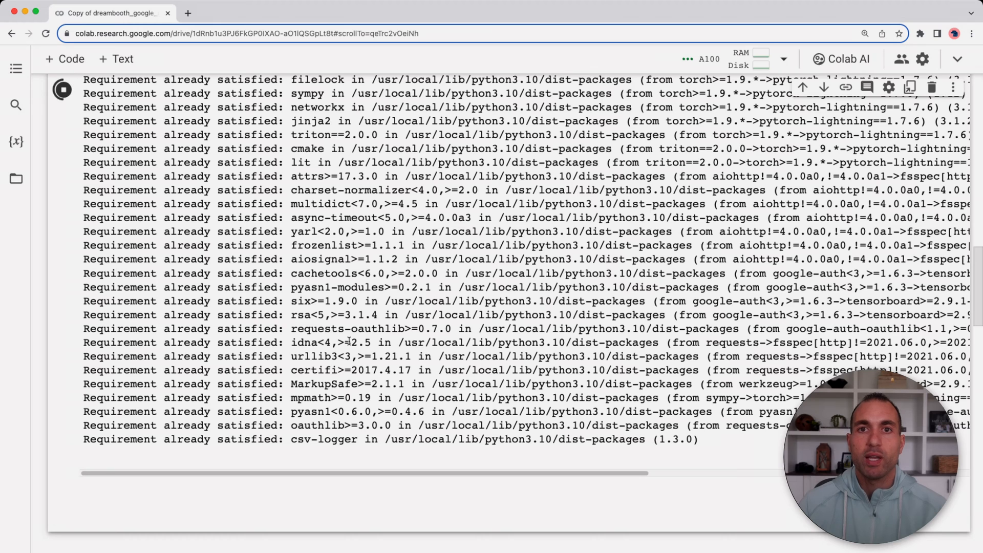
pyautogui.scroll(-3)
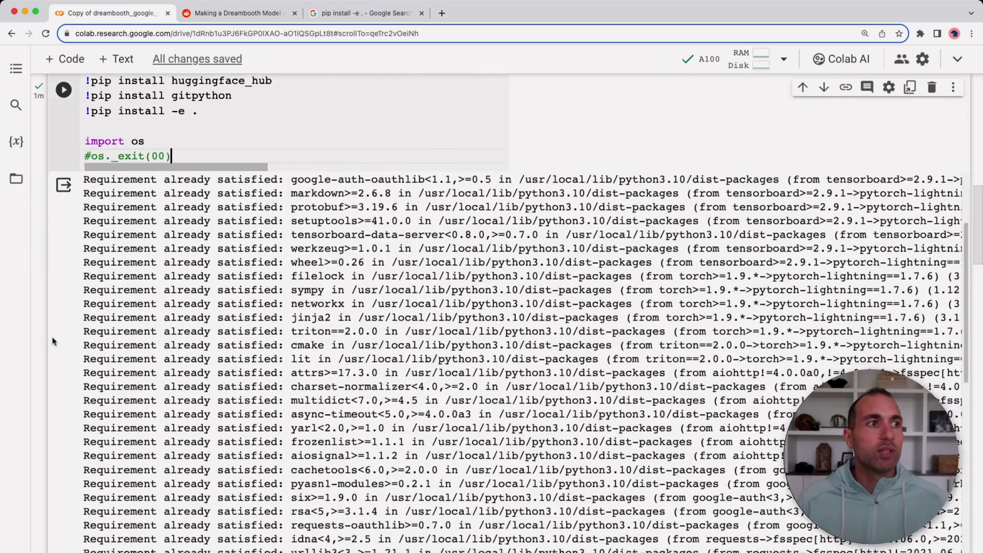
# Change the working directory to /content/Dreambooth-Stable-Diffusion and close the Files panel
pyautogui.scroll(-3)
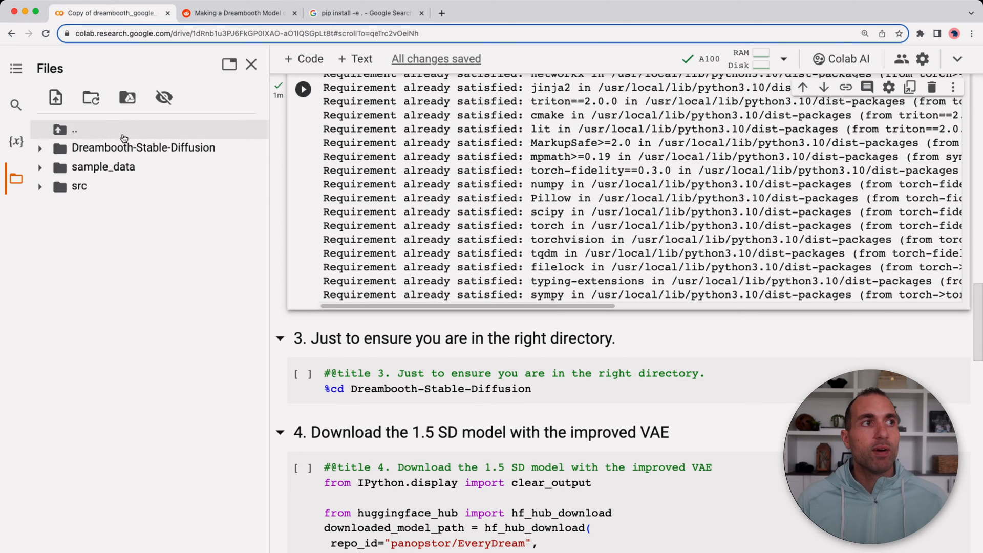
pyautogui.moveTo(152, 153)
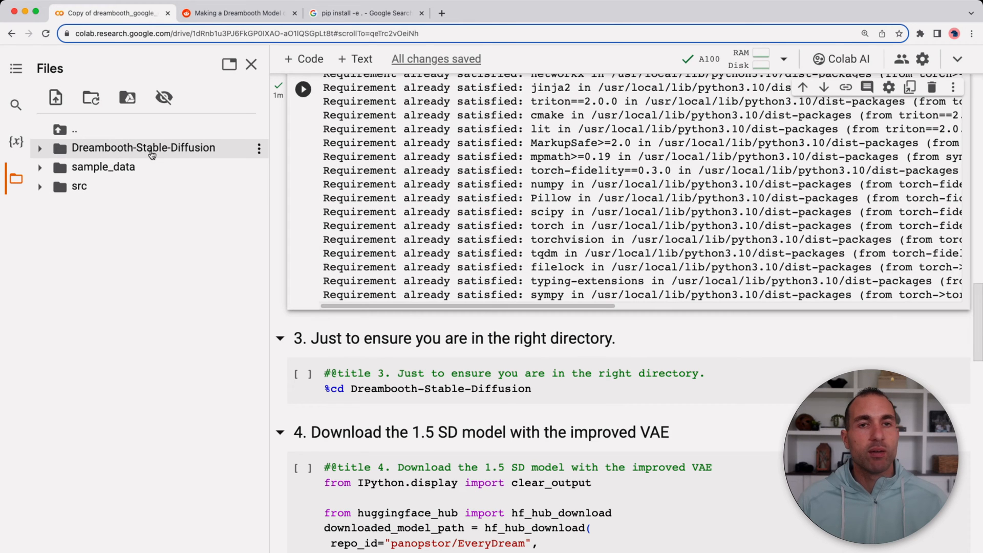
pyautogui.moveTo(160, 152)
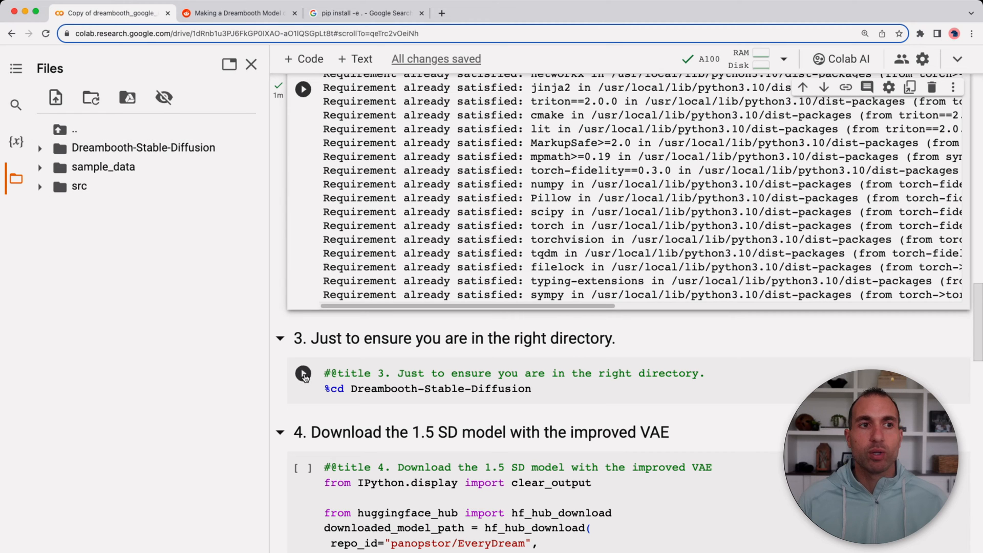
pyautogui.click(303, 373)
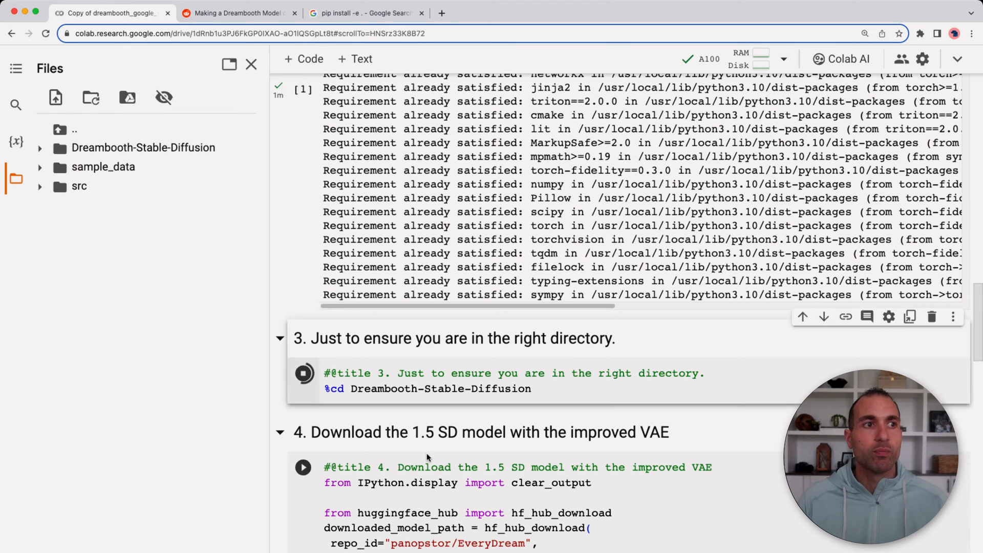
pyautogui.click(304, 373)
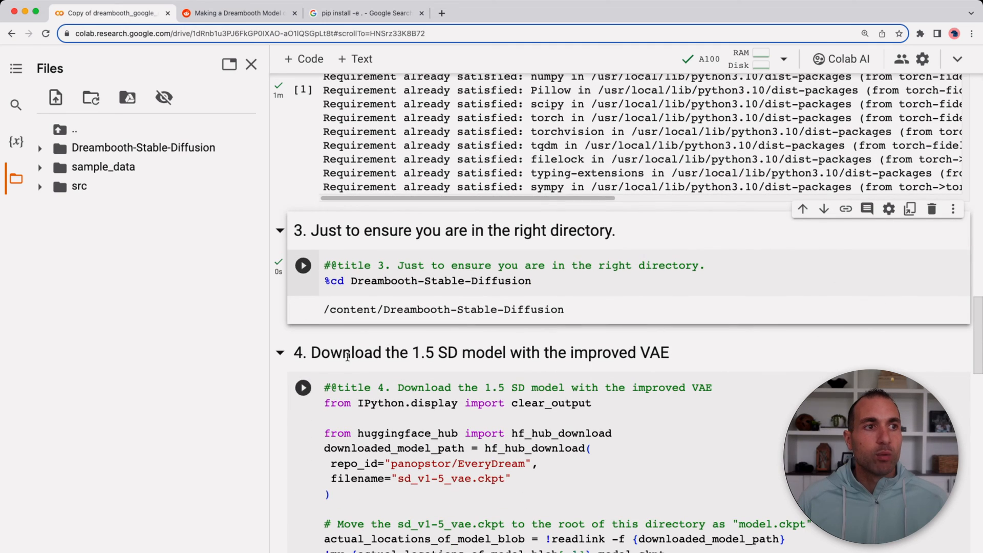
pyautogui.scroll(-3)
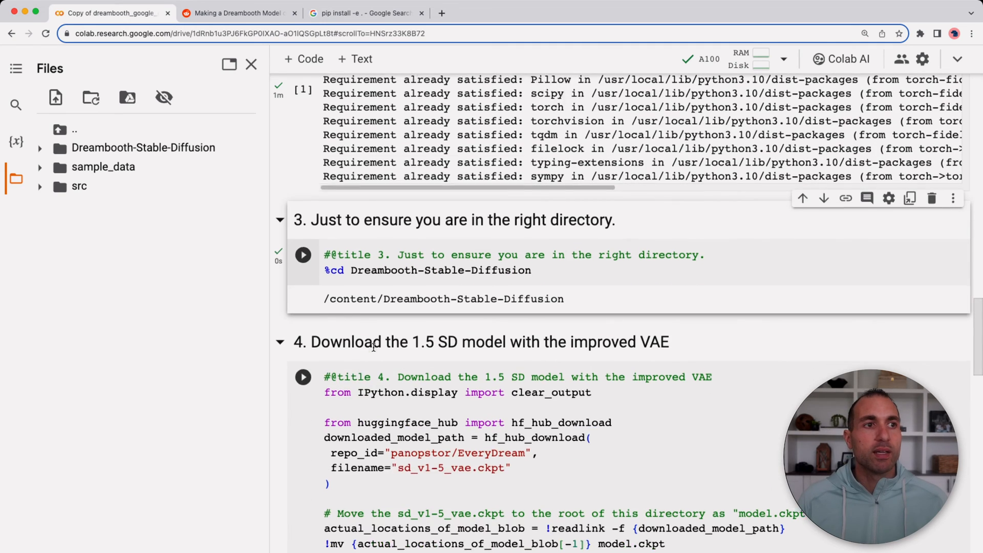
pyautogui.click(252, 64)
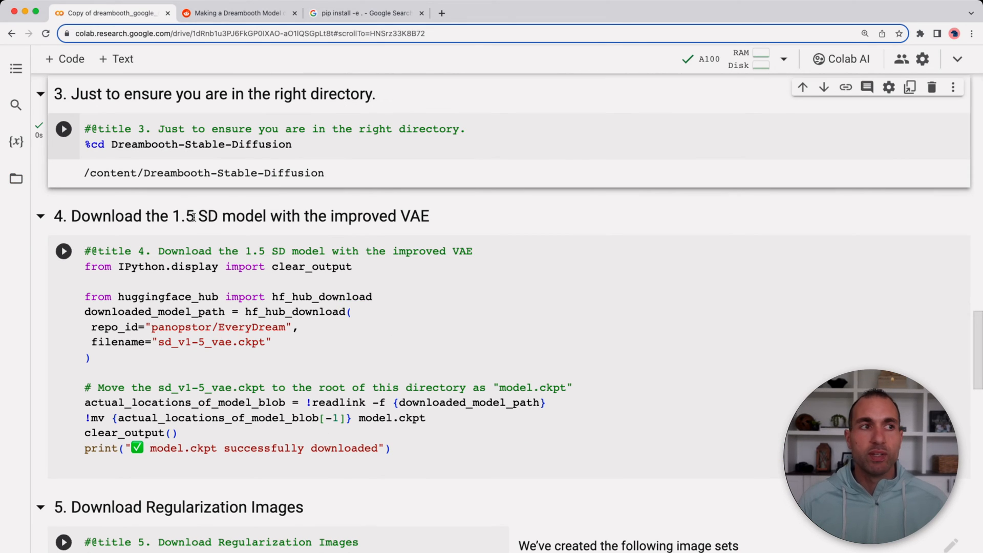
# Download the SD 1.5 checkpoint with improved VAE so model.ckpt is reported in place
pyautogui.click(64, 251)
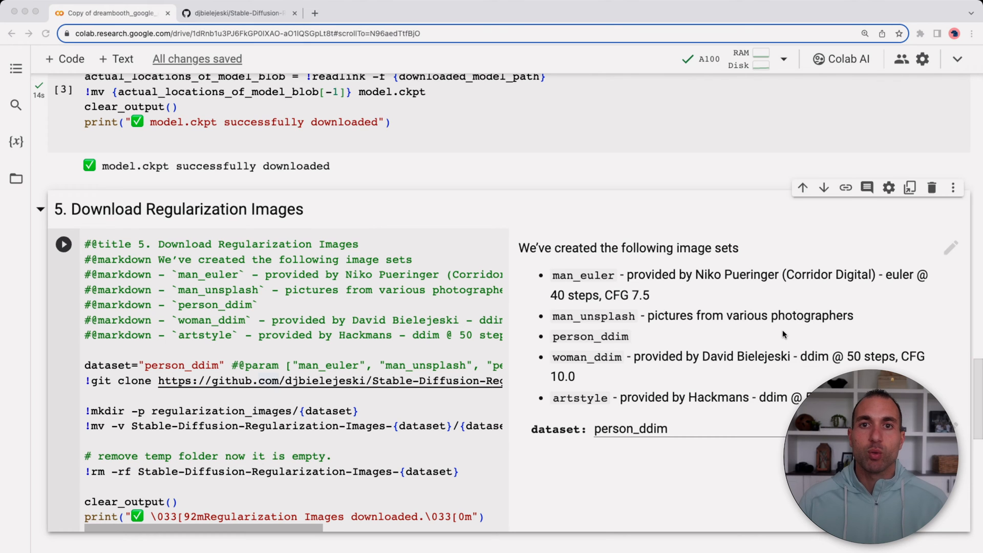
# Select the man_unsplash dataset and download its regularization images
pyautogui.doubleClick(587, 356)
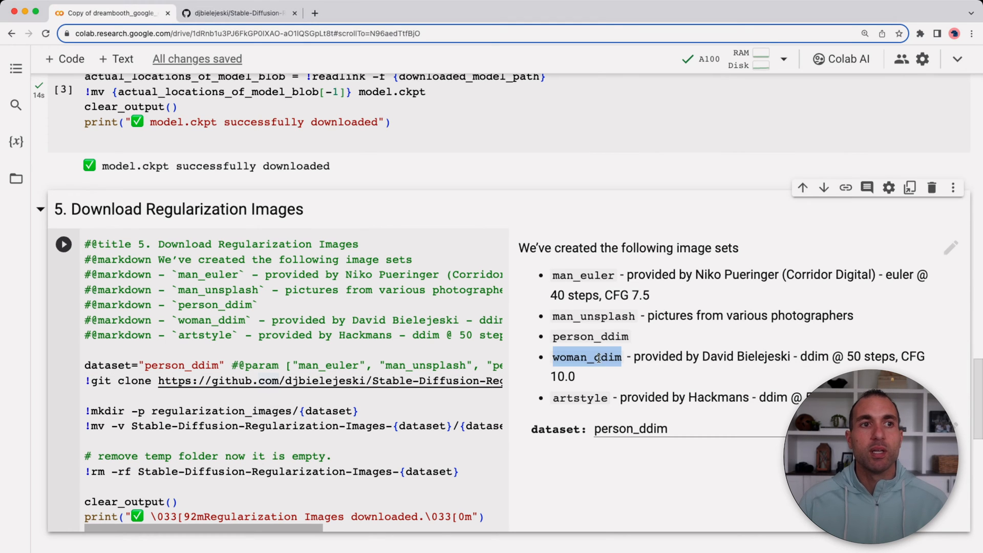
pyautogui.moveTo(689, 371)
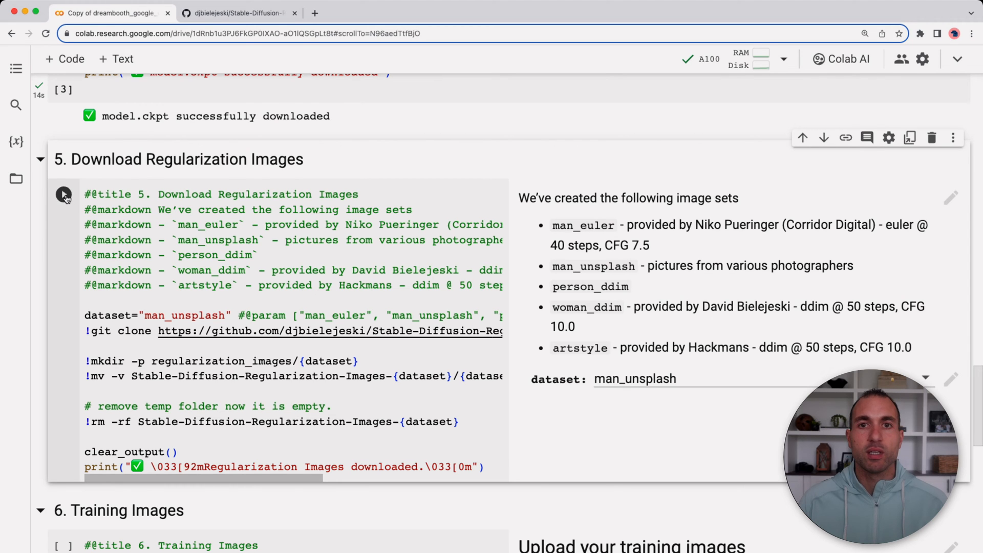
pyautogui.click(64, 194)
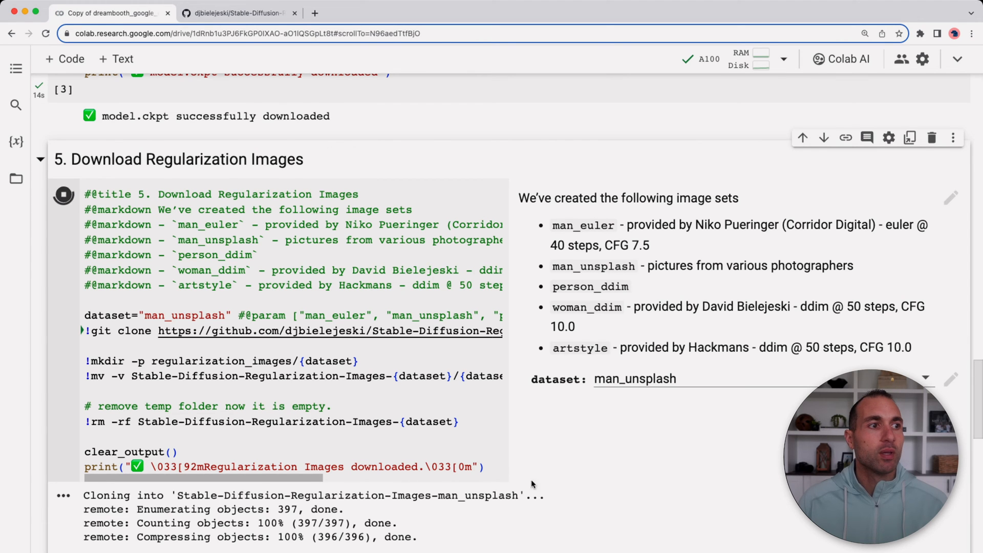
pyautogui.scroll(-3)
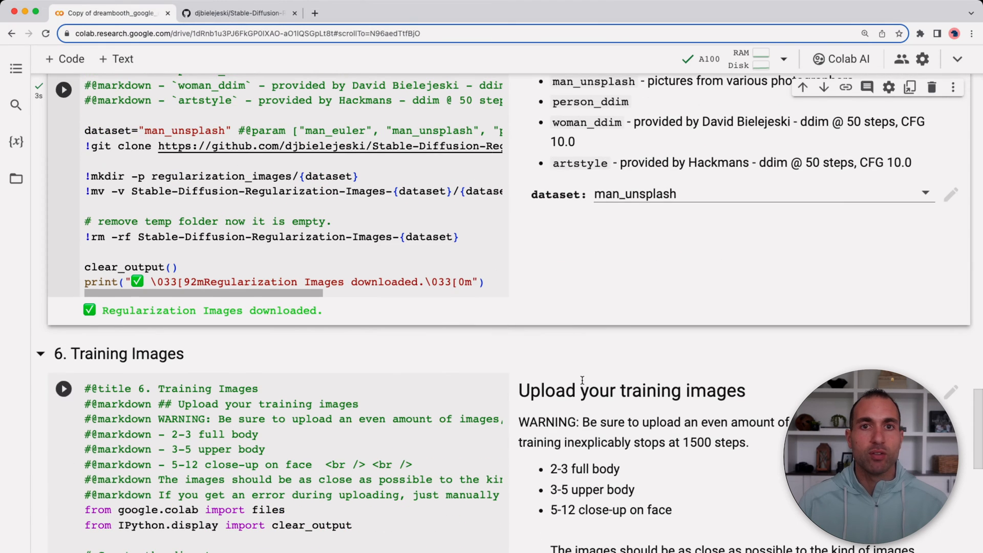
# Run the '6. Training Images' cell so it waits at the file upload prompt
pyautogui.scroll(-3)
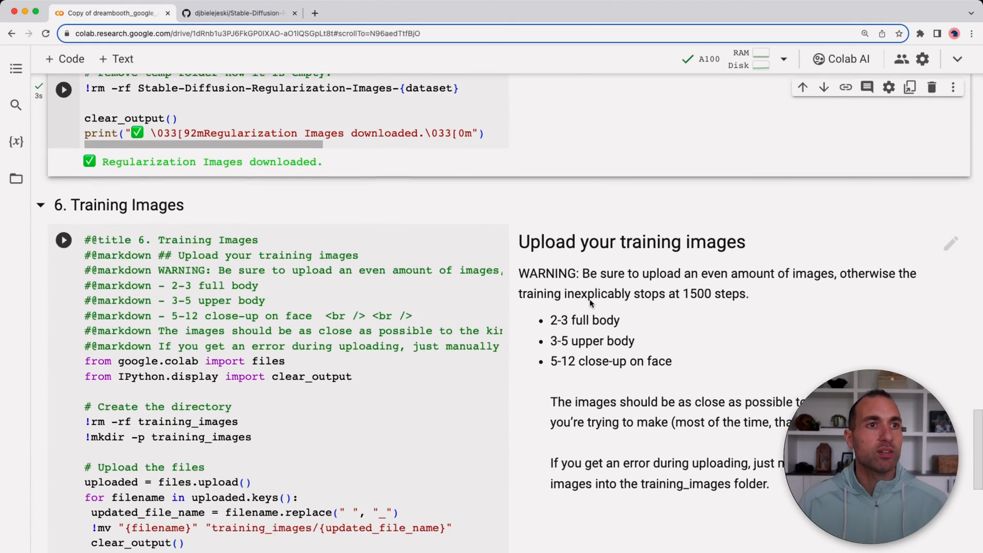
pyautogui.scroll(-3)
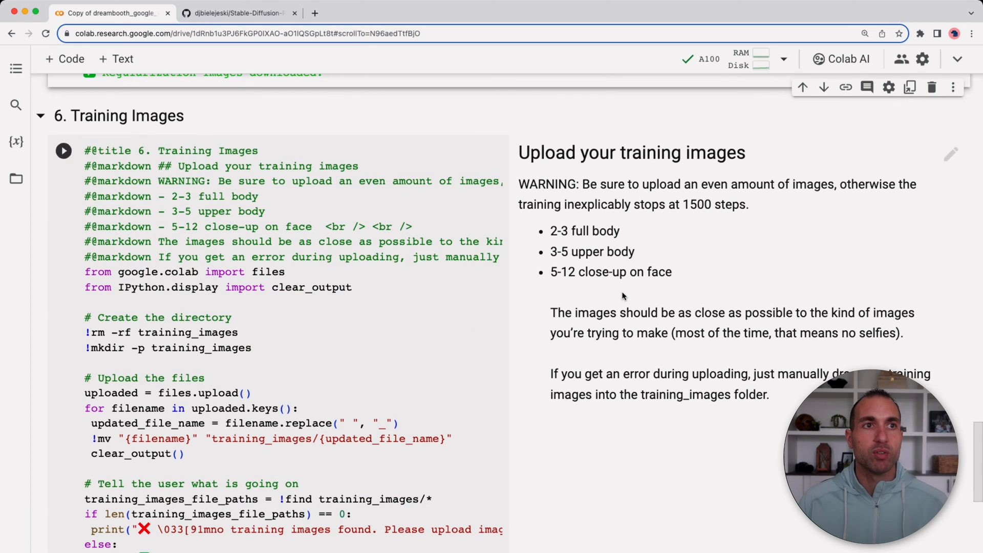
pyautogui.moveTo(667, 264)
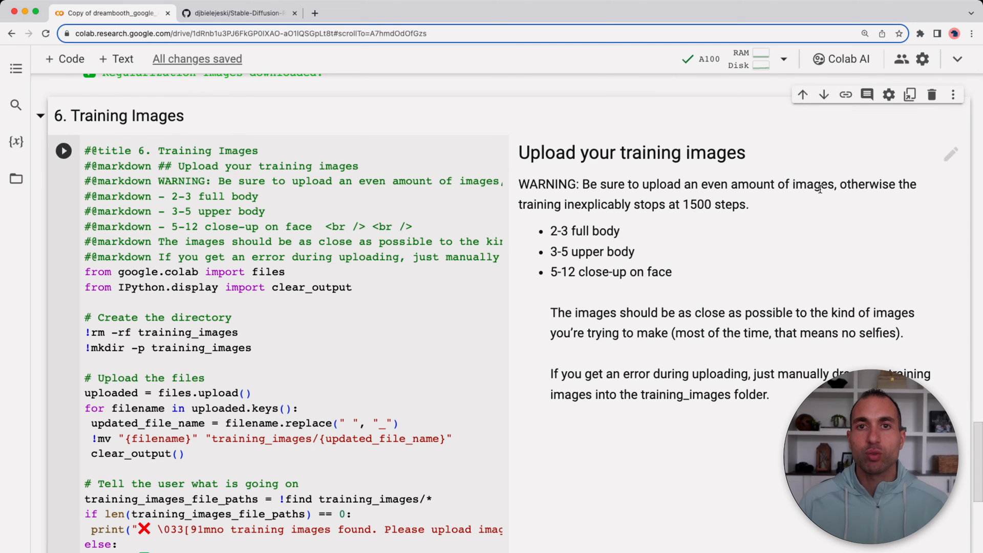
pyautogui.moveTo(601, 252)
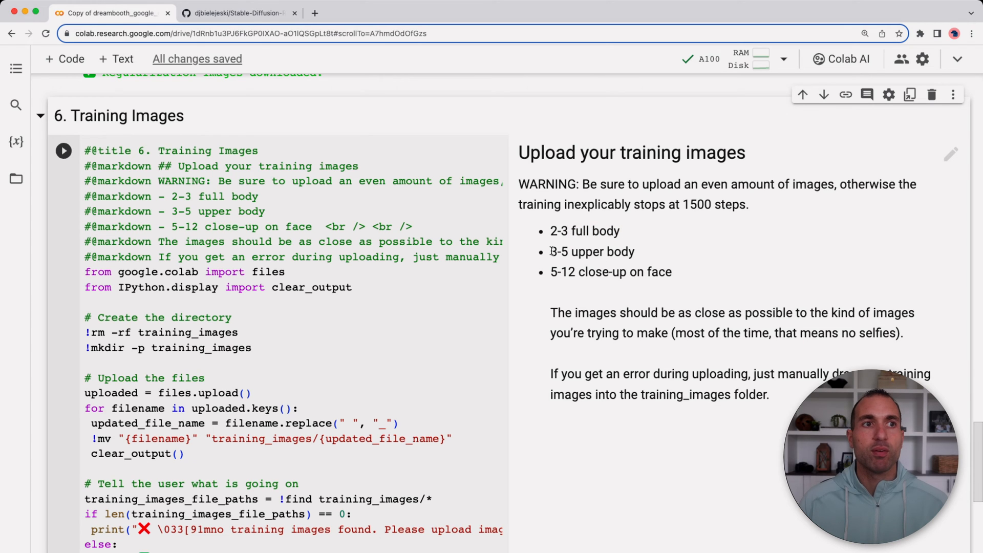
pyautogui.moveTo(659, 271)
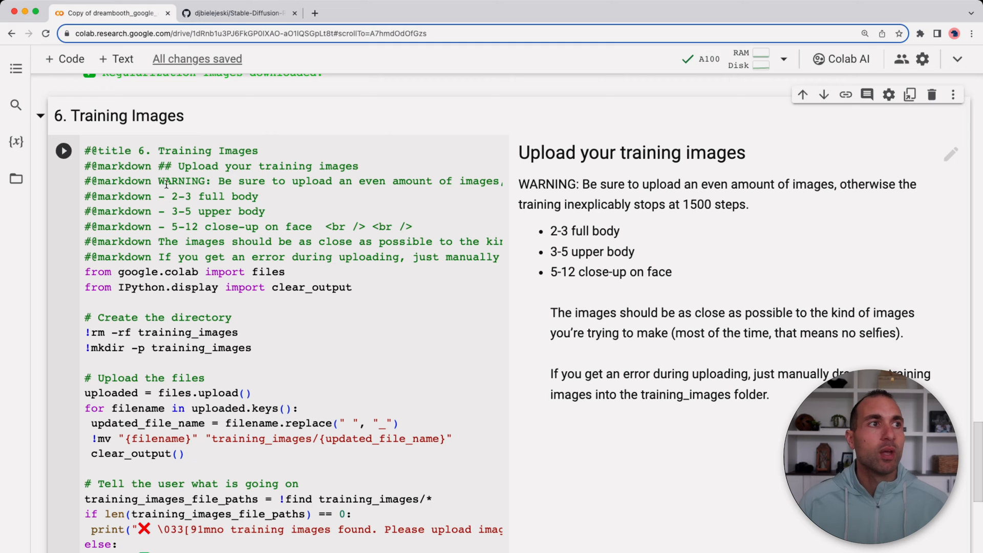
pyautogui.click(63, 151)
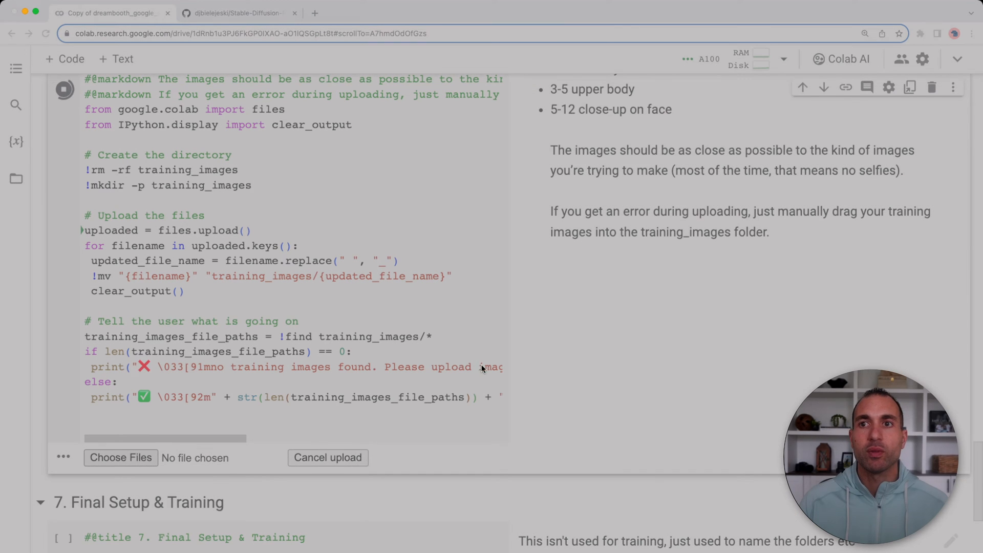
# Upload the face photos so training_images holds them and 23 images are reported
pyautogui.click(121, 458)
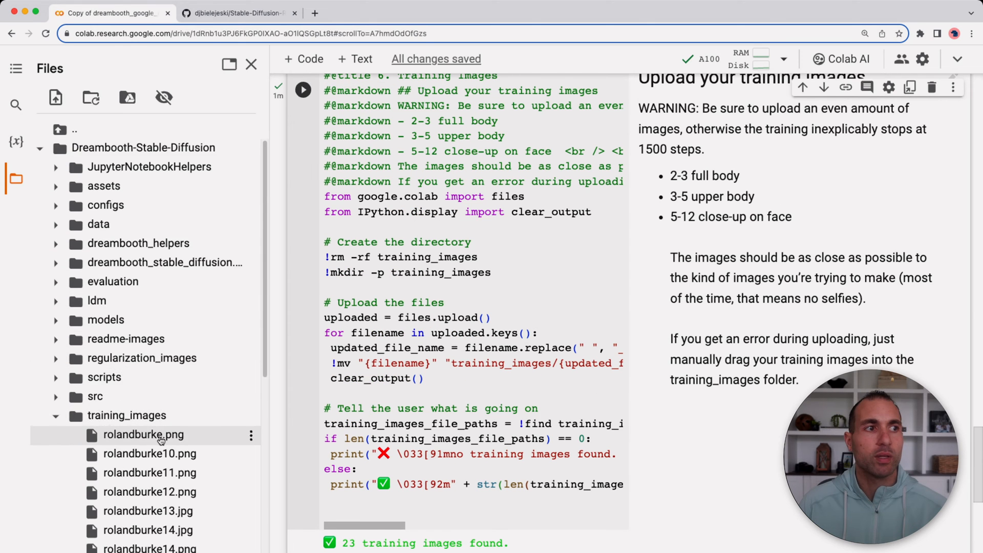
pyautogui.scroll(-3)
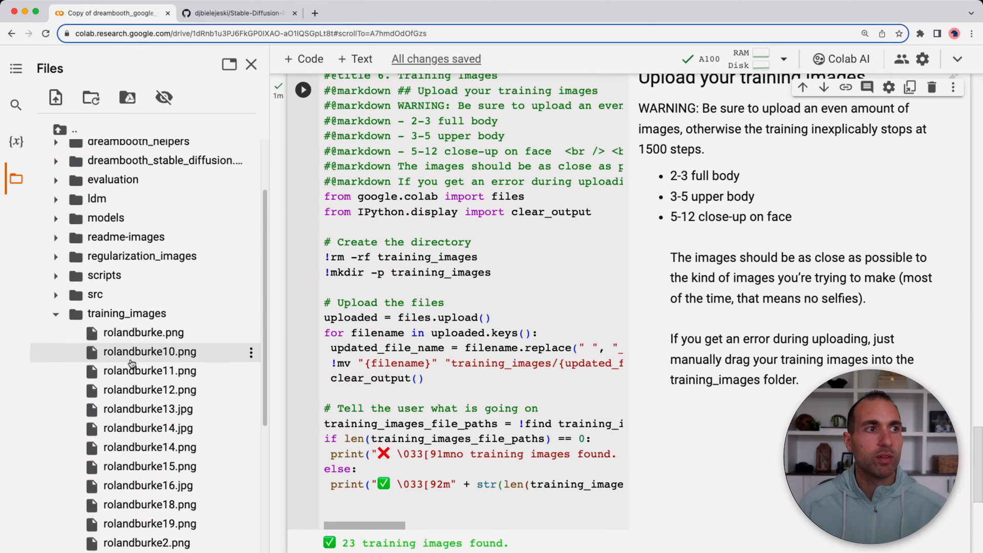
pyautogui.scroll(-3)
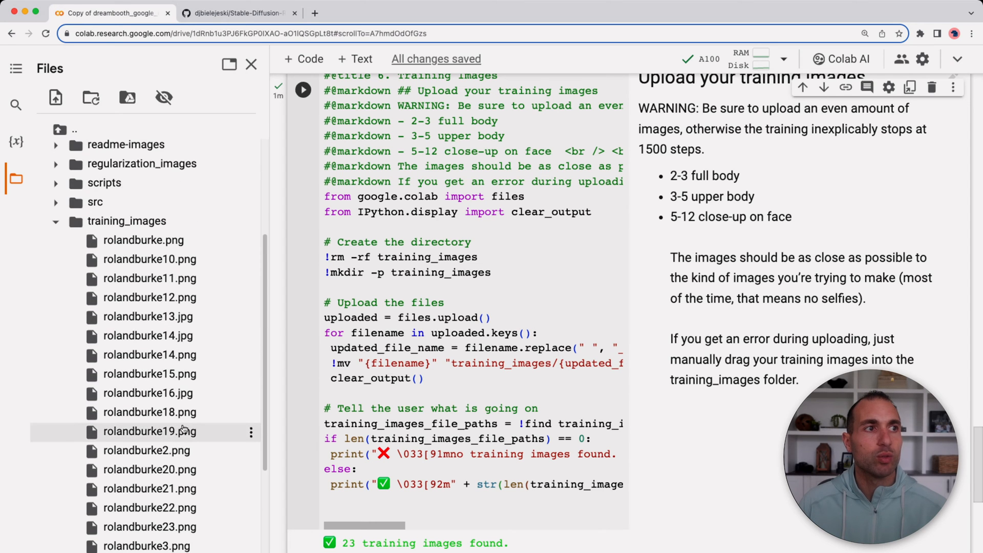
pyautogui.moveTo(187, 336)
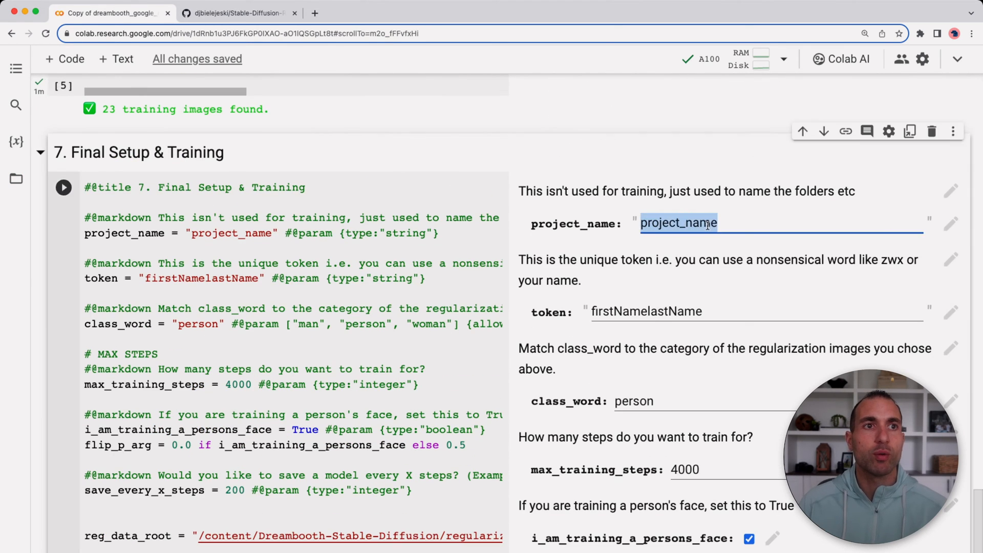
# Enter stable_diffusion_tutorial as project_name and rolandburke as the training token
pyautogui.write('stabl')
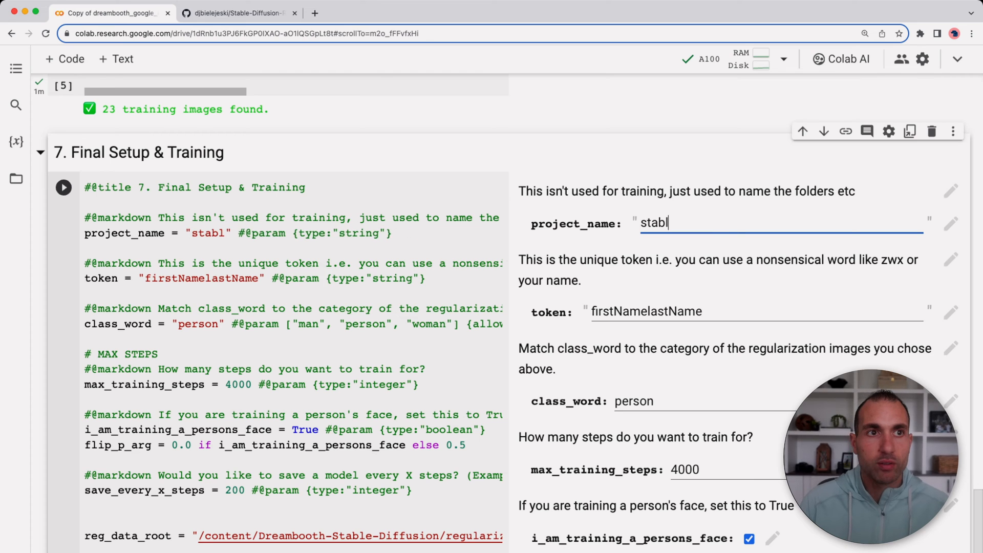
pyautogui.write('e_digg')
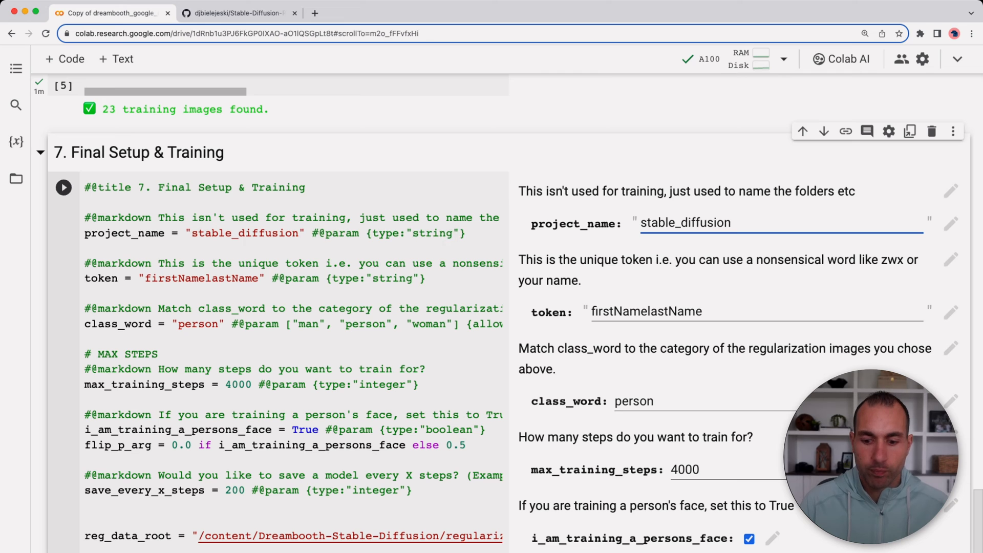
pyautogui.write('_tutorial')
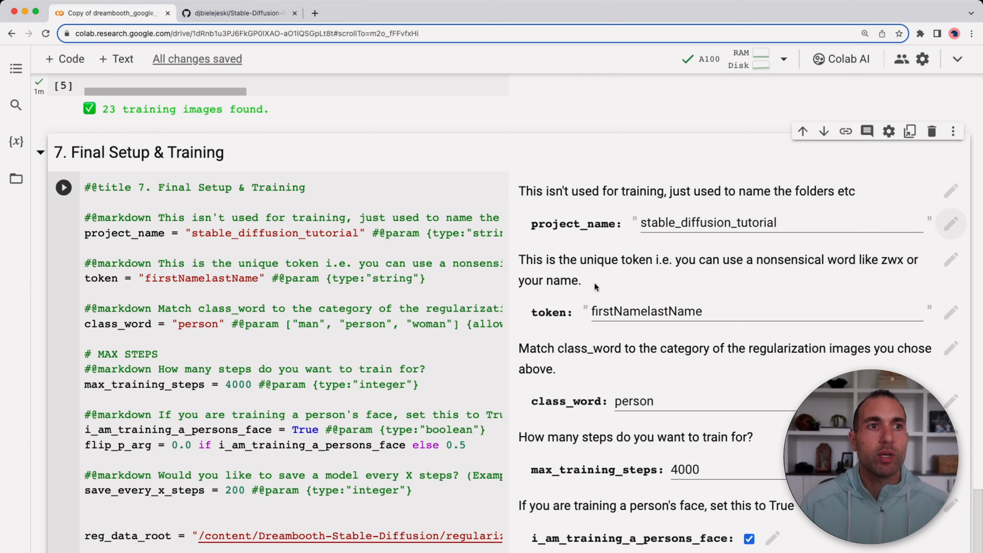
pyautogui.write('rol')
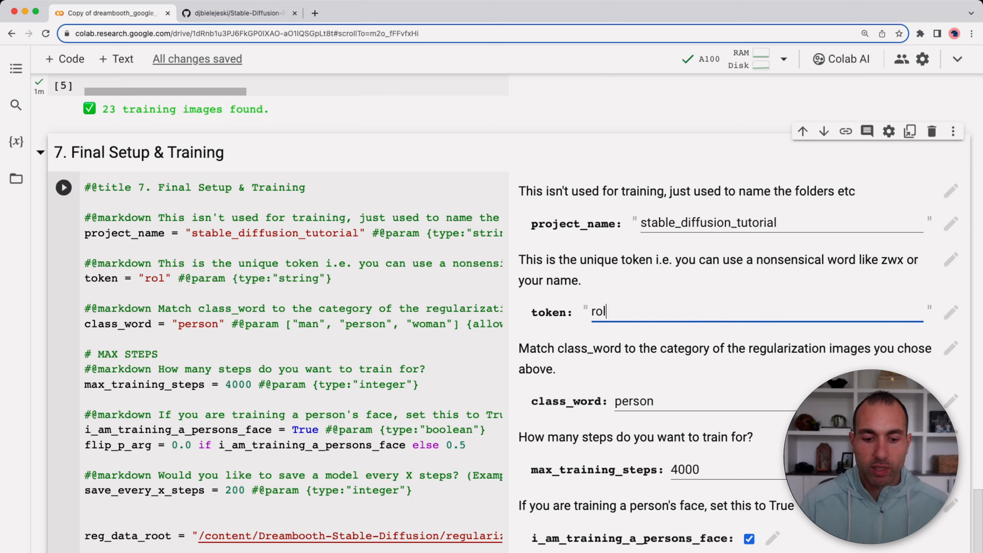
pyautogui.write('andburke')
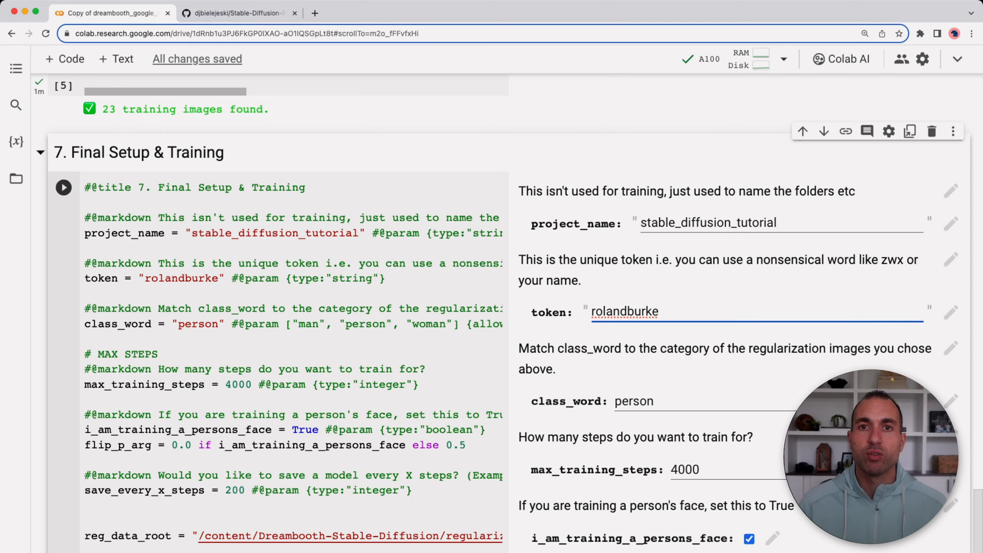
pyautogui.moveTo(668, 344)
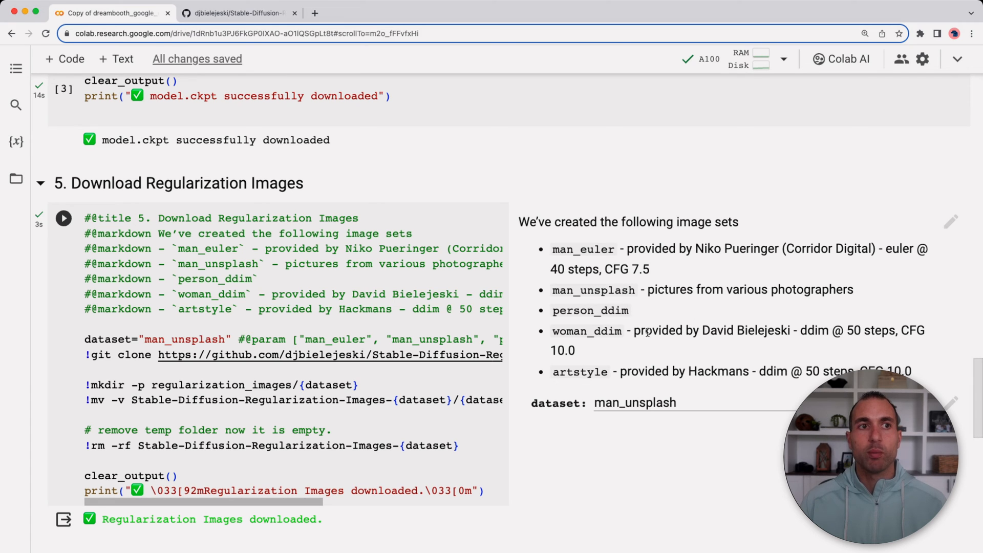
# Set class_word to man and raise max_training_steps from 4000 to 5000
pyautogui.scroll(-3)
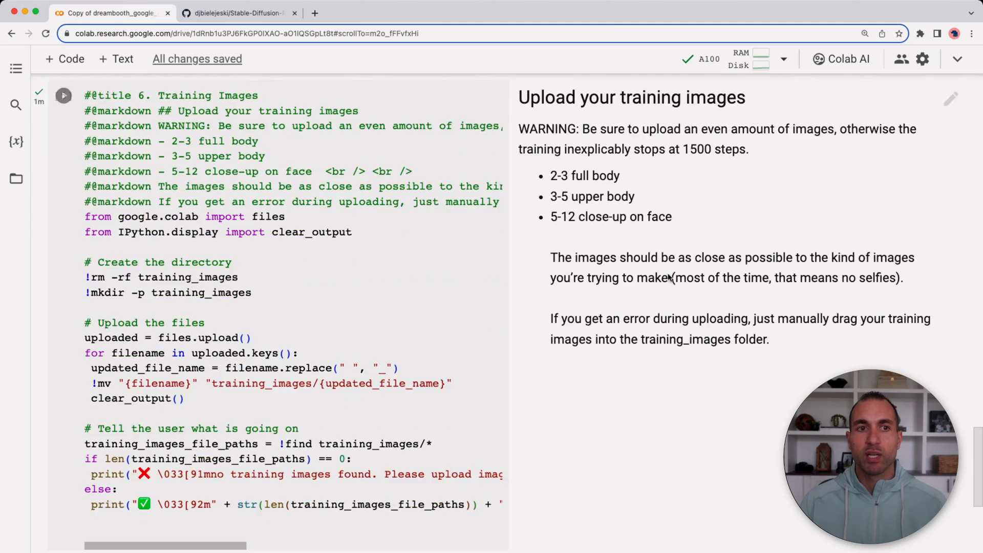
pyautogui.scroll(-3)
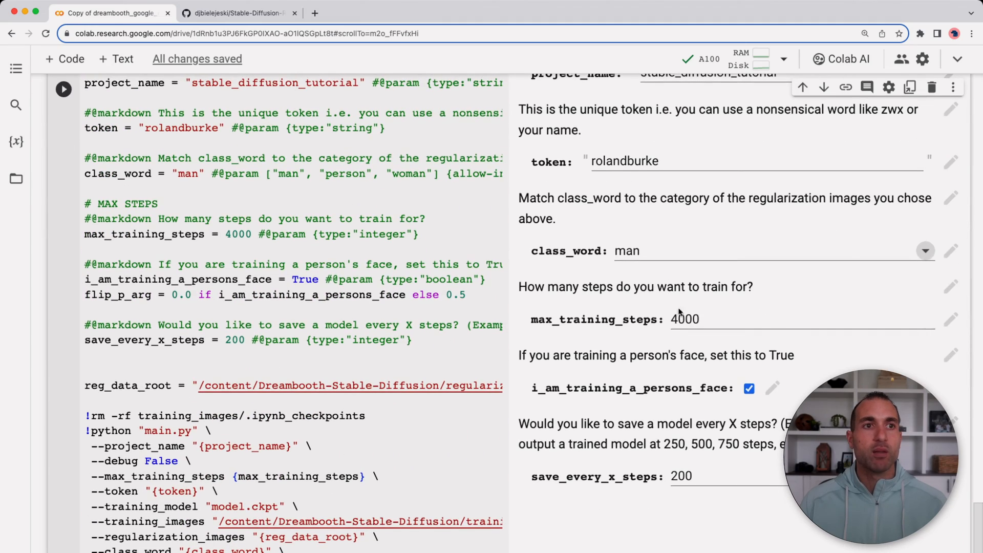
pyautogui.click(684, 319)
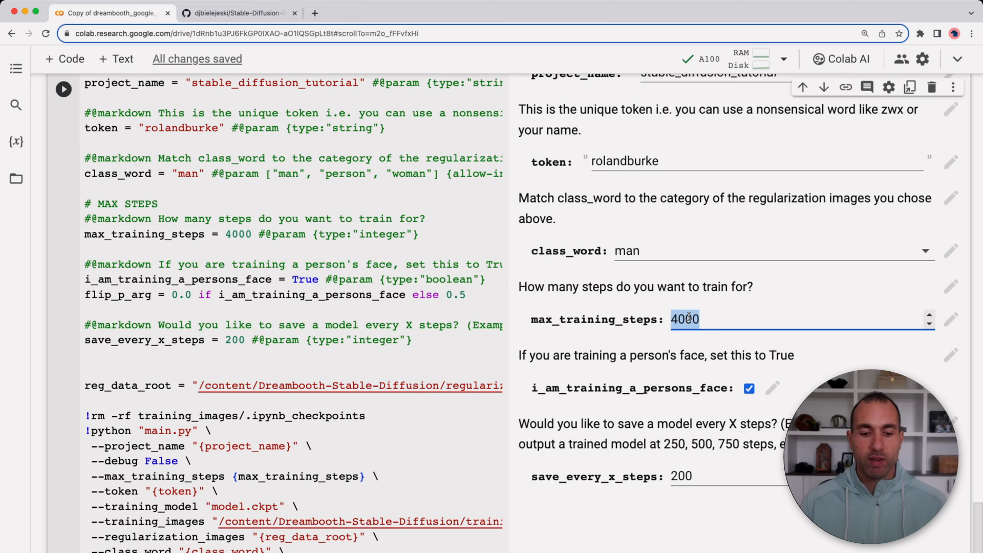
pyautogui.write('5000')
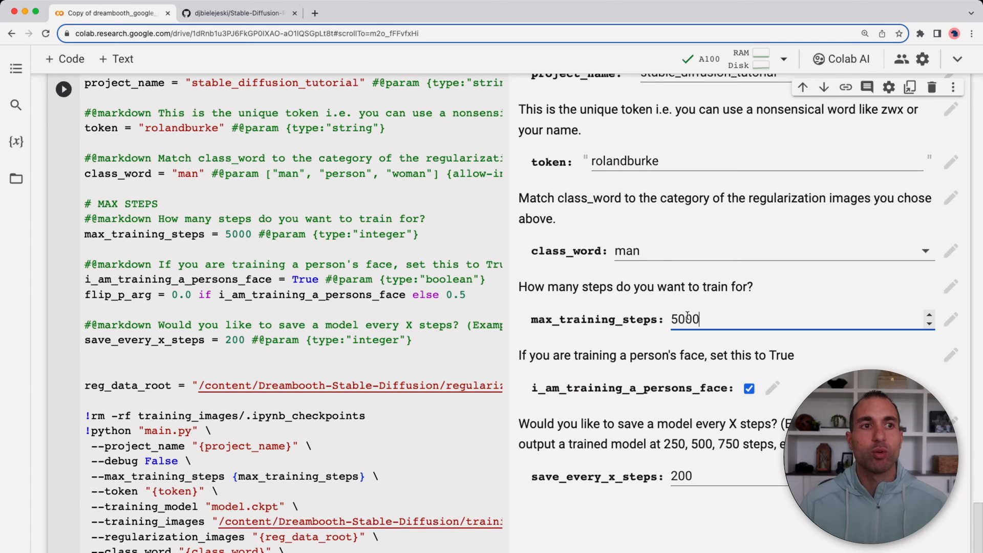
pyautogui.scroll(-3)
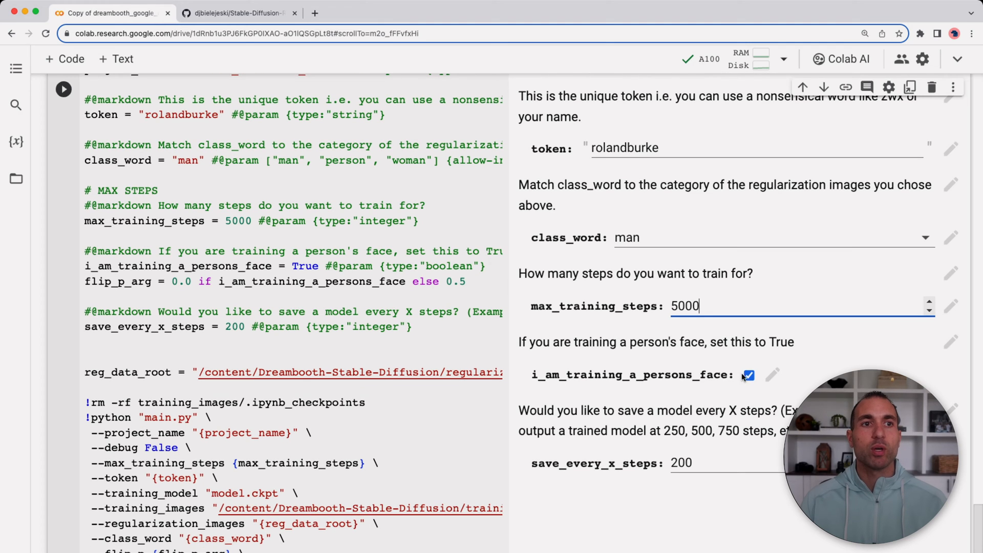
pyautogui.moveTo(696, 375)
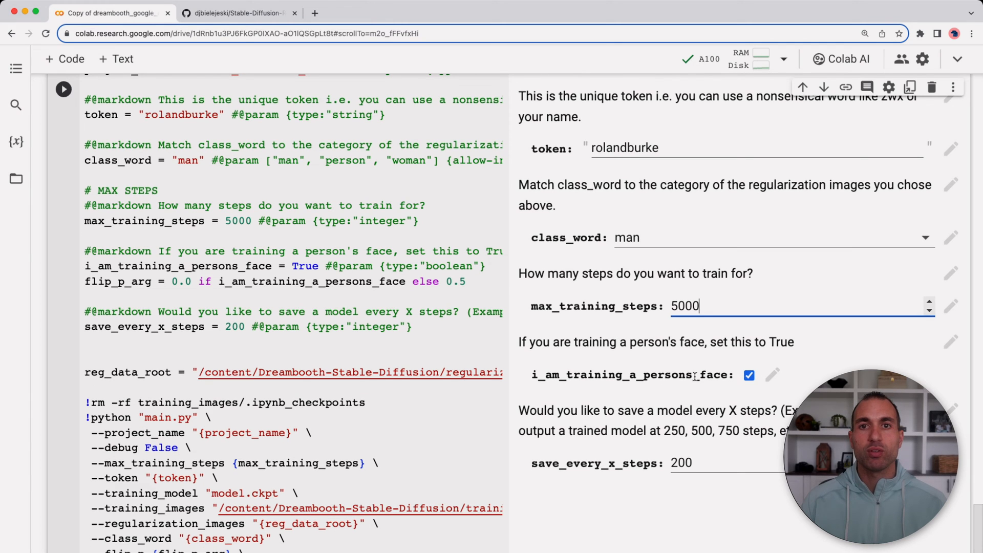
pyautogui.scroll(-3)
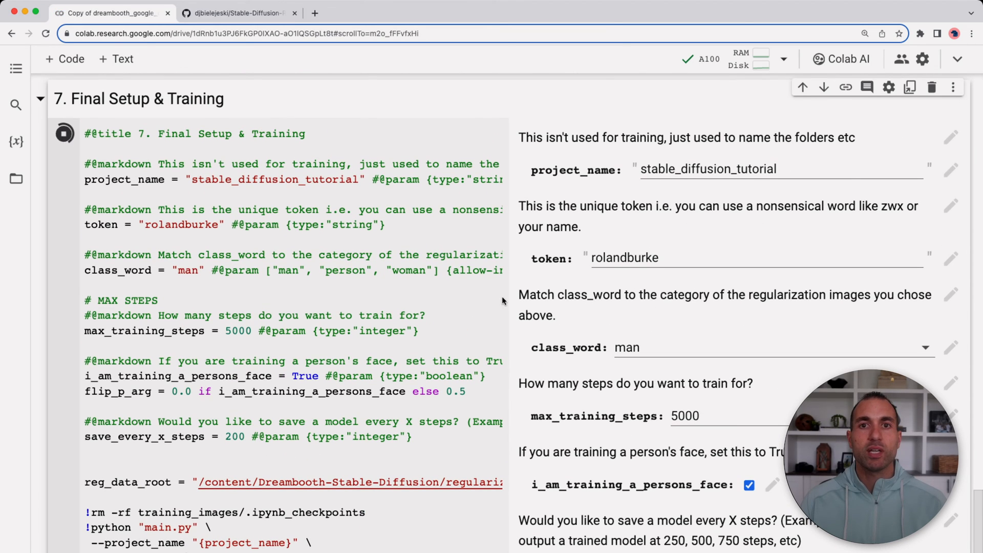
# Run the '7. Final Setup & Training' cell to start the Dreambooth training run
pyautogui.scroll(-3)
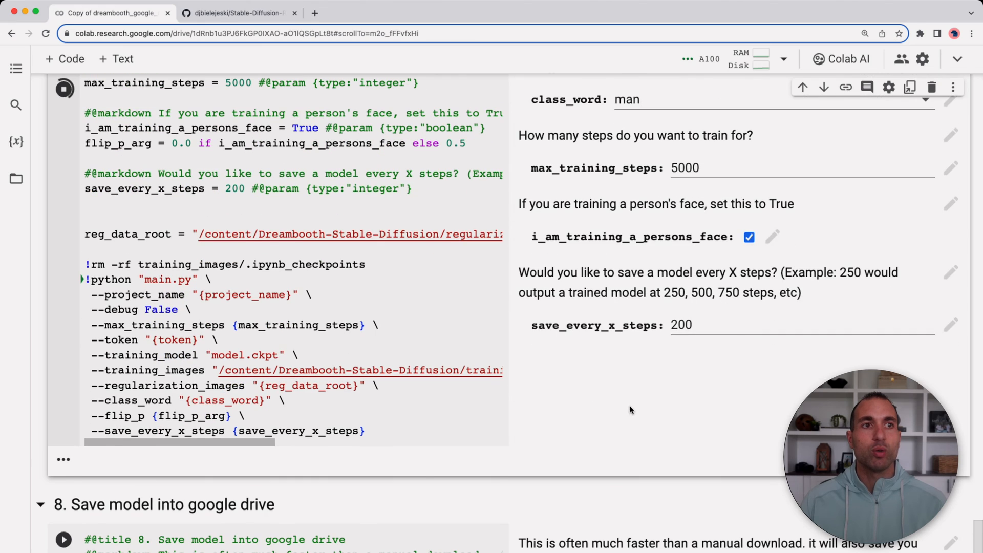
pyautogui.moveTo(647, 387)
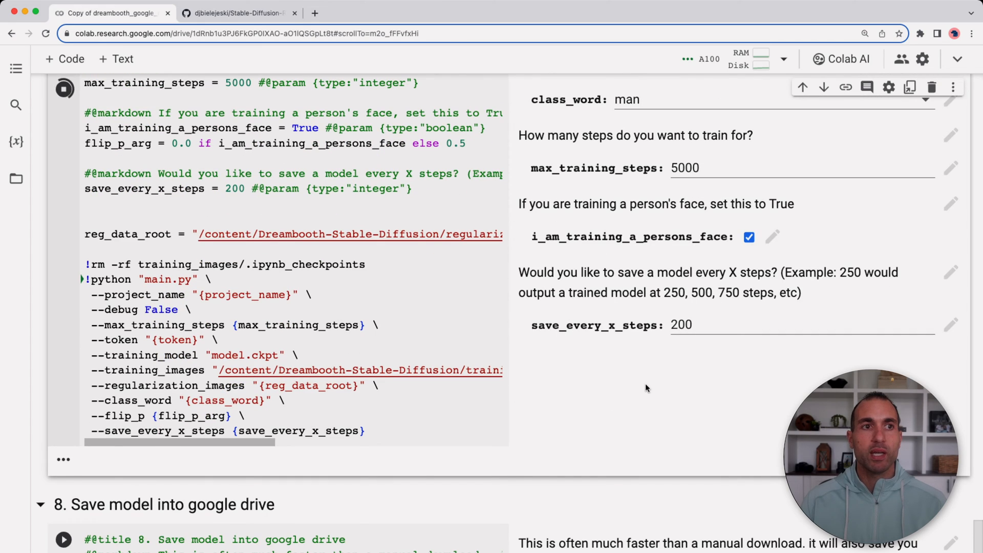
pyautogui.click(63, 87)
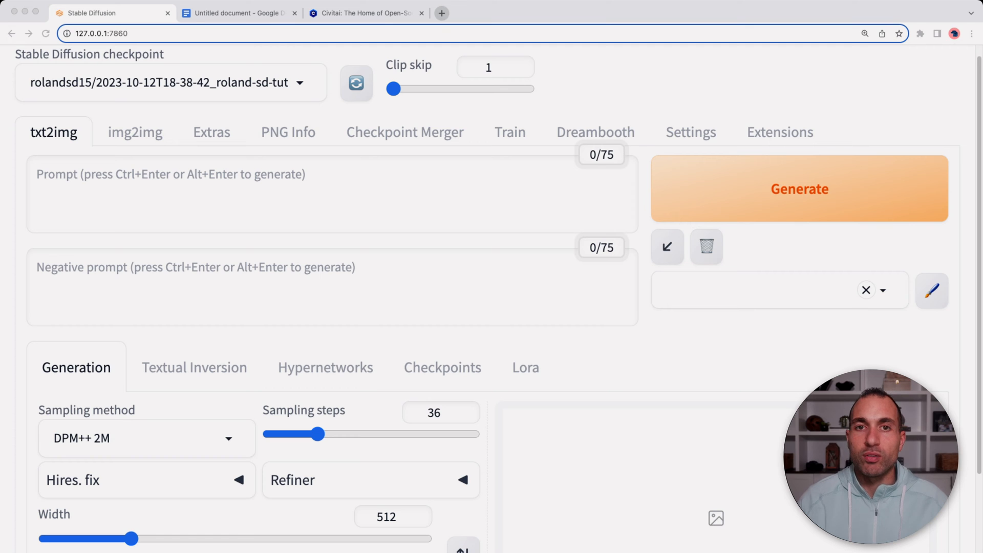
# Place the cursor in the empty txt2img prompt box, ready to write the portrait prompt
pyautogui.click(293, 179)
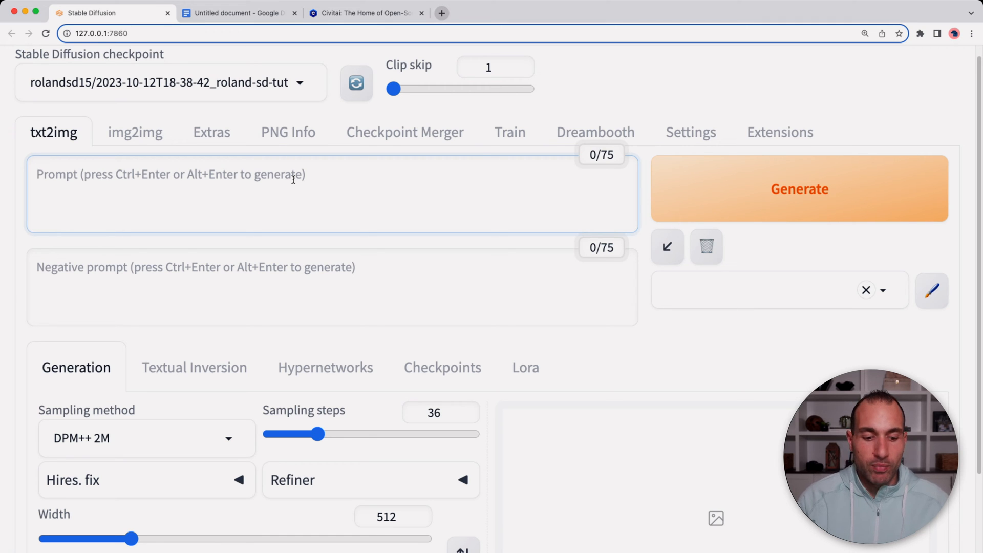
# Write the prompt 'cinematic, close up photo ... 4k, uhd, brown hairs, brown eyes' and generate
pyautogui.write('cinema')
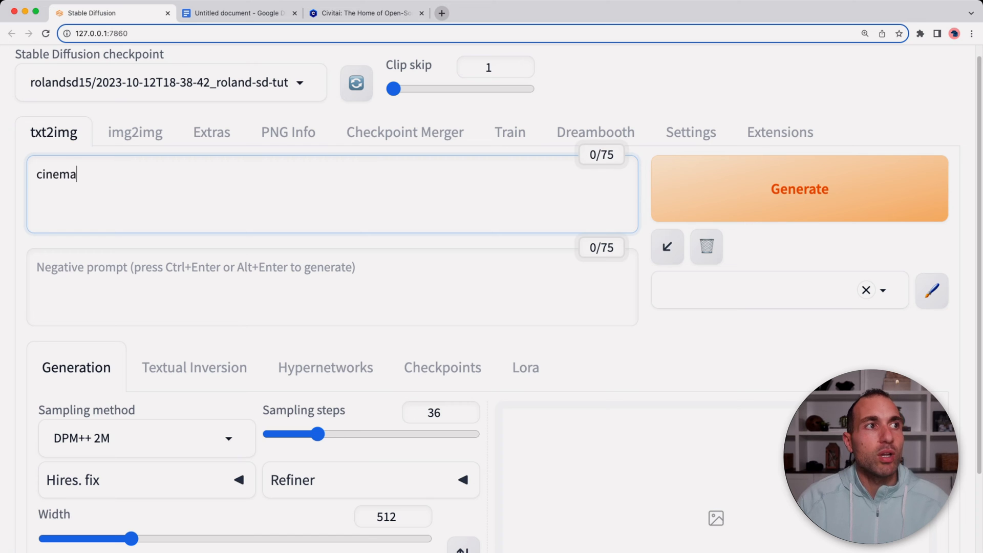
pyautogui.write('tic,')
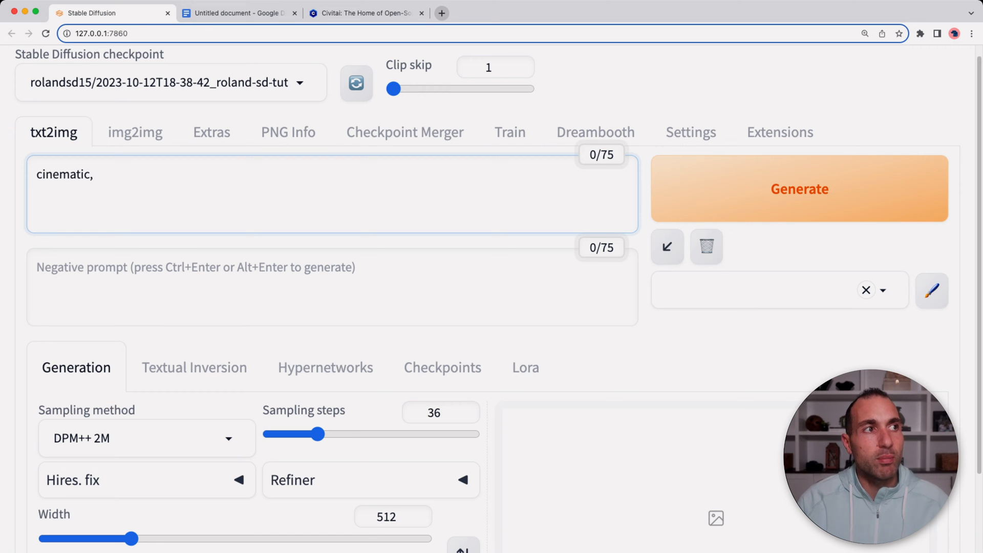
pyautogui.write('close')
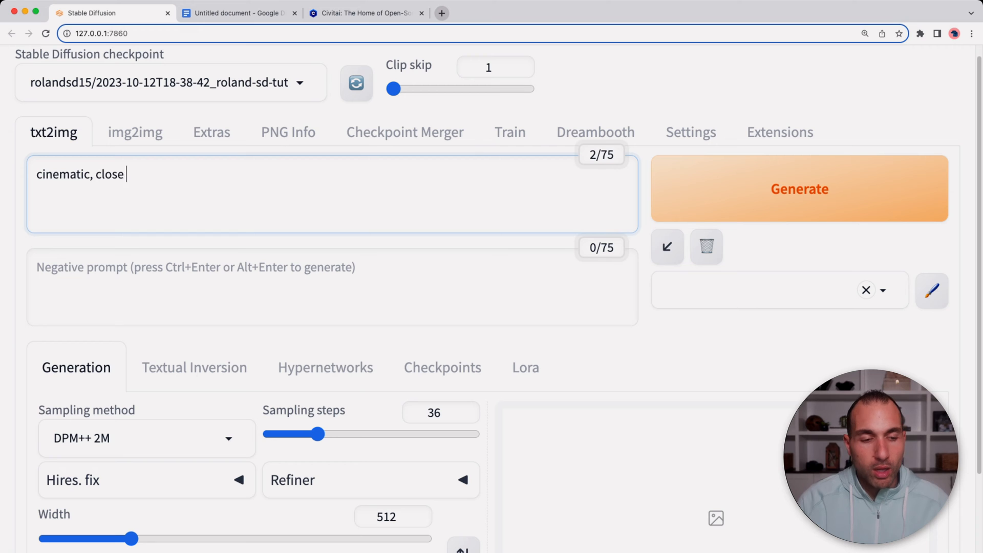
pyautogui.write('up photo of roland_b_sd person,')
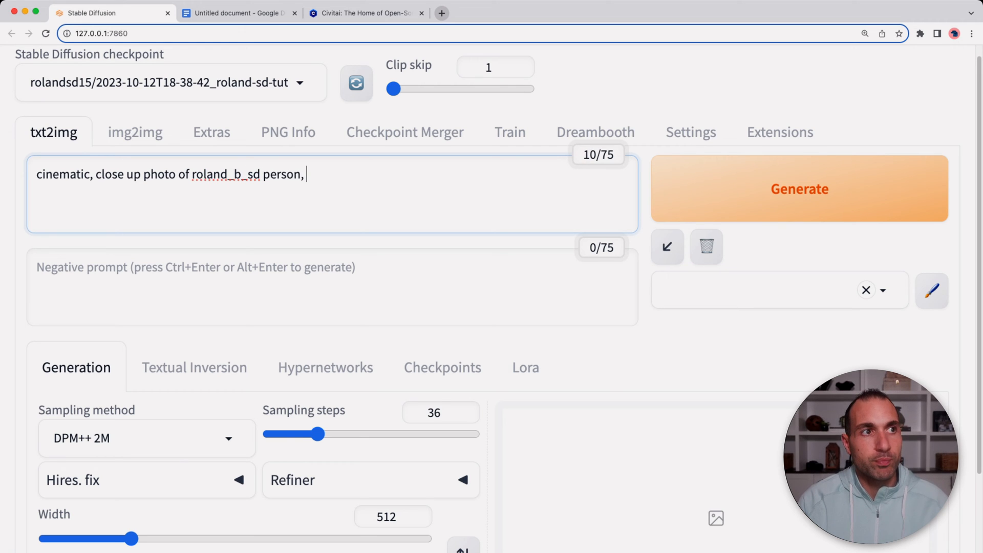
pyautogui.write('4k')
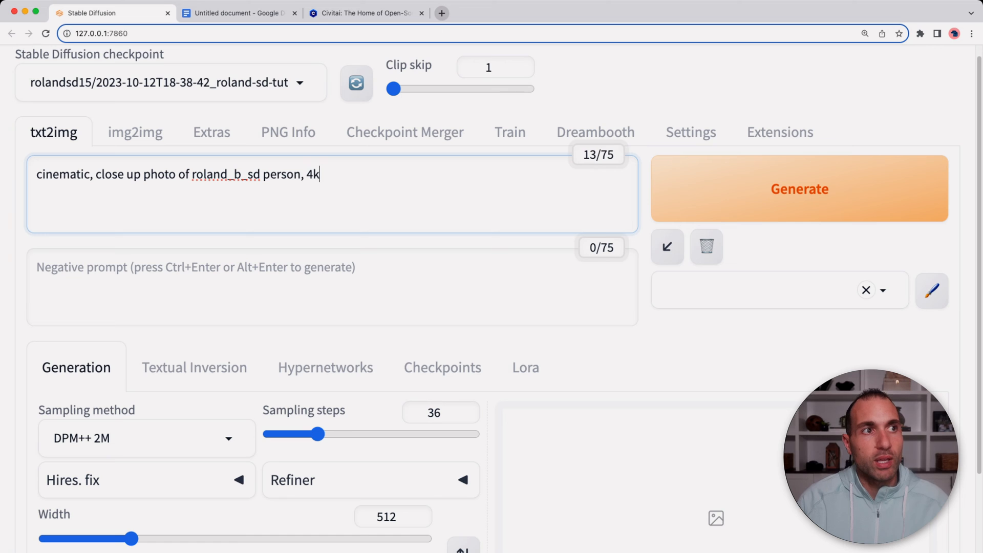
pyautogui.write(', uhd')
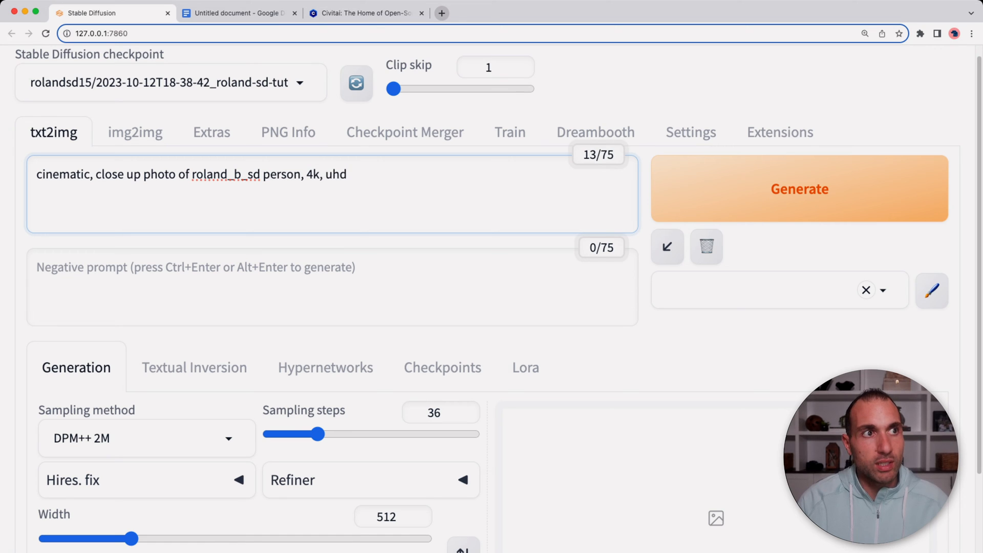
pyautogui.write(',')
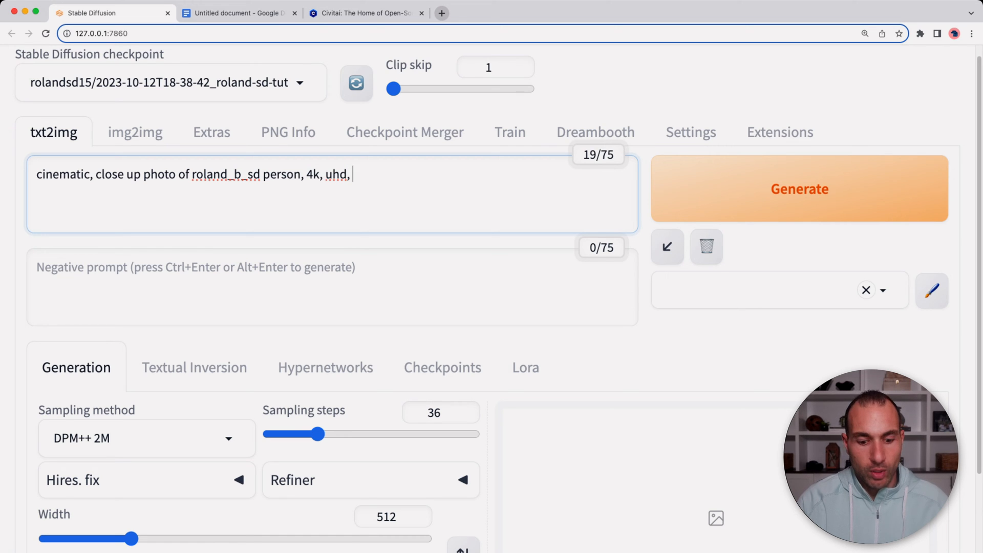
pyautogui.write('brown hairs,')
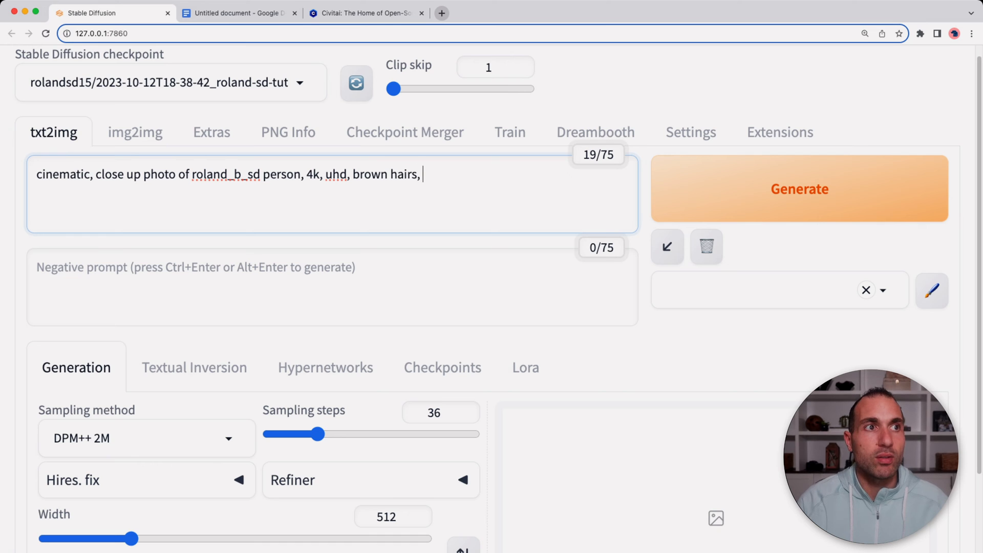
pyautogui.write('brown eyes')
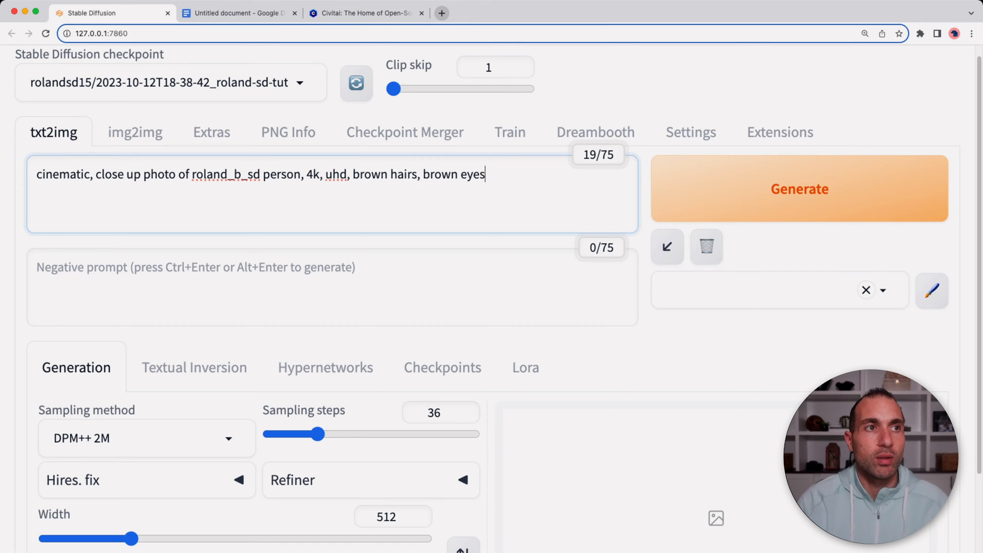
pyautogui.click(799, 189)
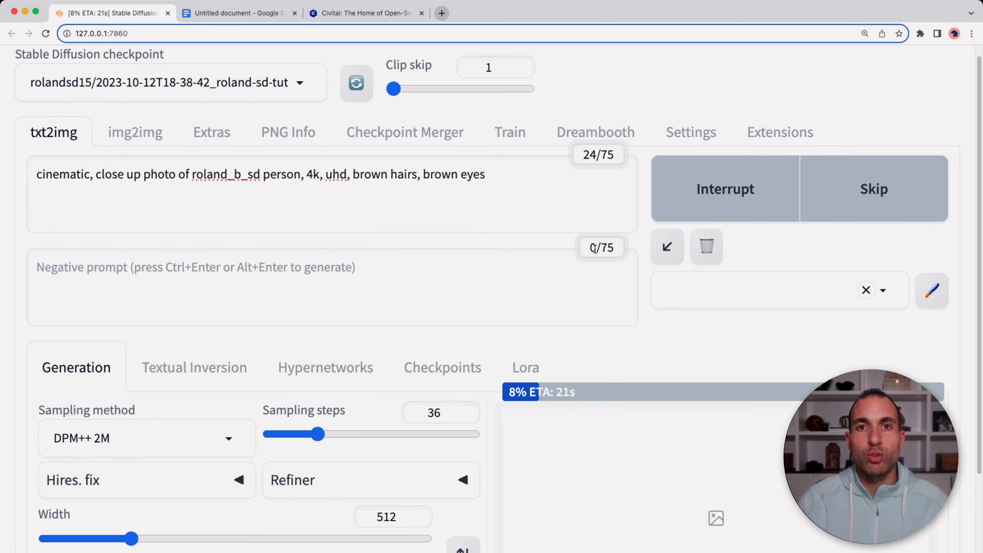
# View the finished brown-hair close-up portrait at full size, then close the lightbox
pyautogui.scroll(-3)
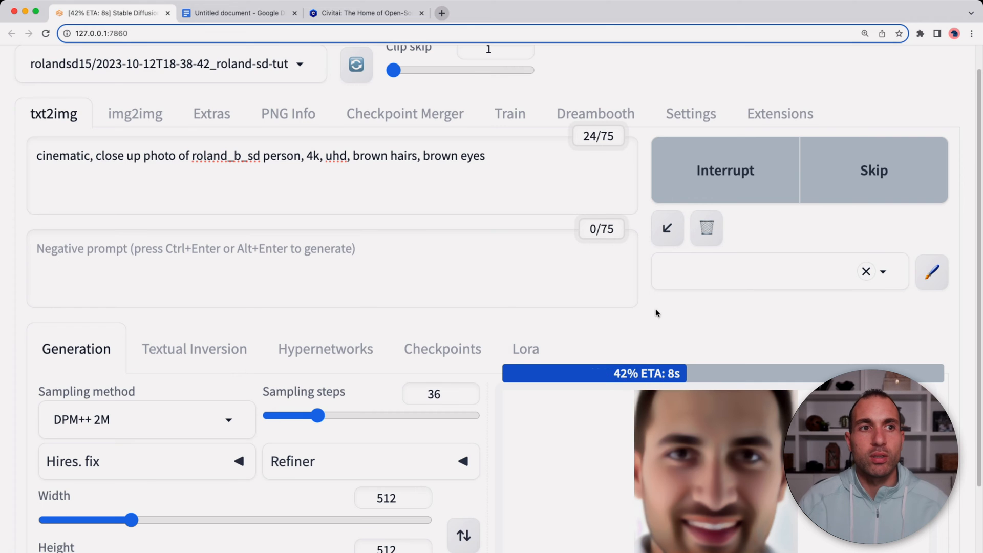
pyautogui.scroll(-3)
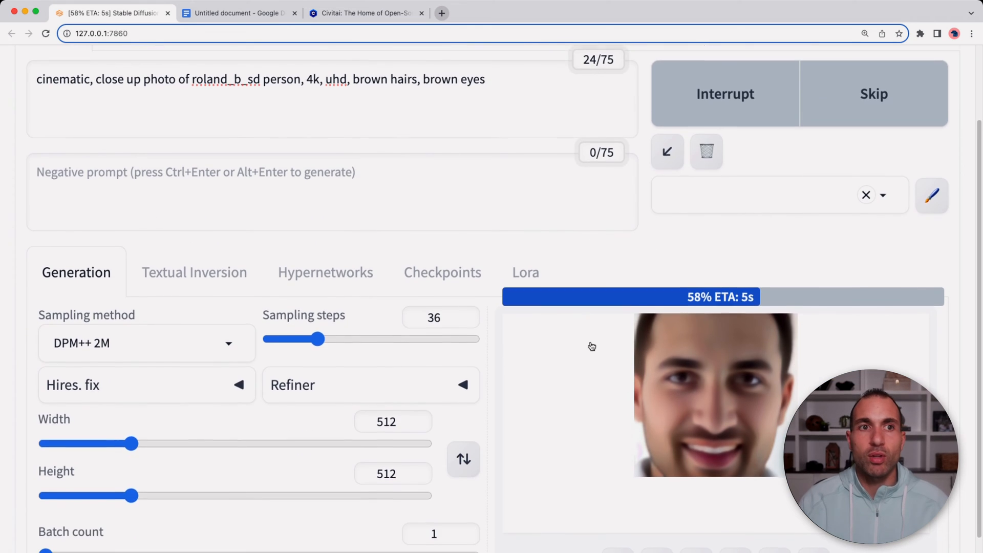
pyautogui.scroll(-3)
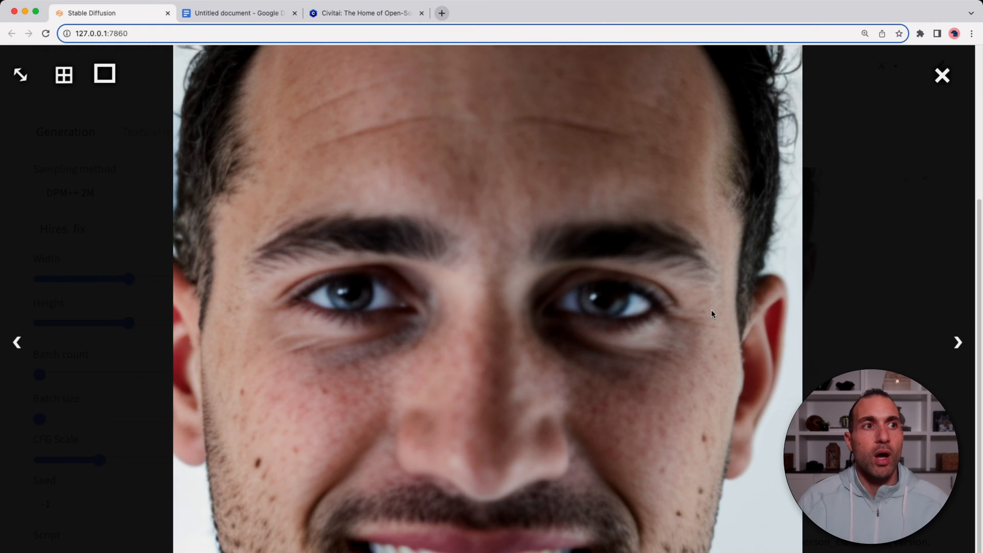
pyautogui.moveTo(460, 330)
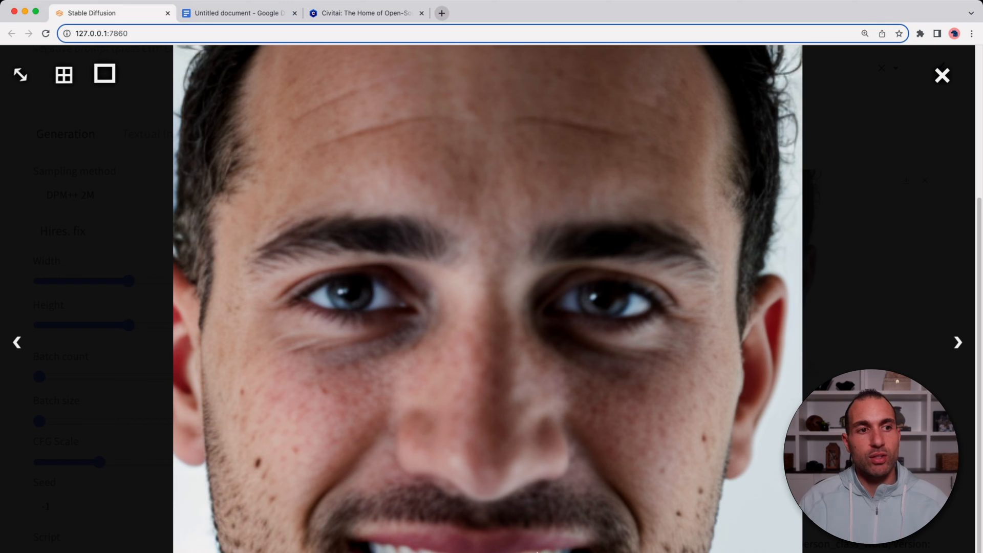
pyautogui.moveTo(542, 486)
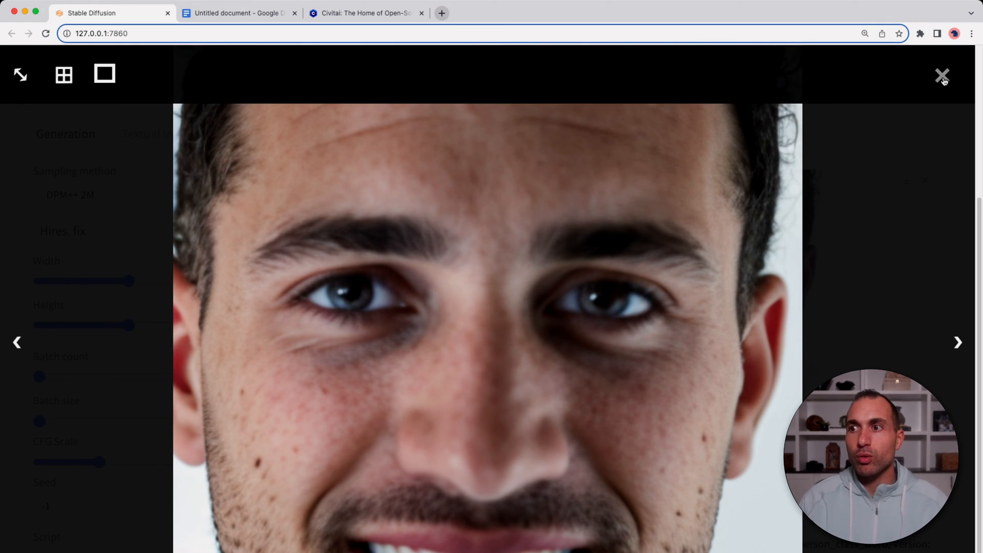
pyautogui.click(941, 74)
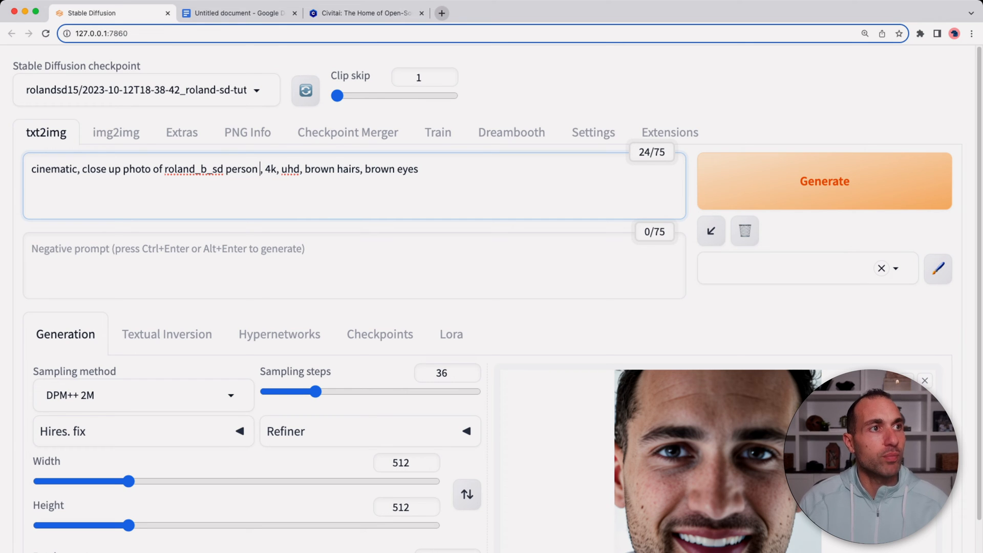
# Add 'with a forest behind him' after person and change 4k to 8k
pyautogui.write('with a forest beh')
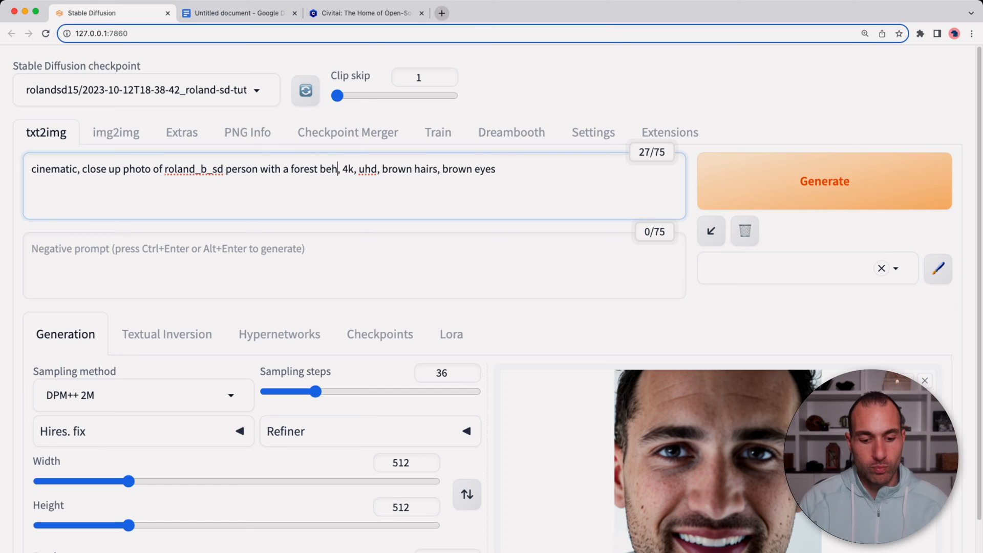
pyautogui.write('ind him')
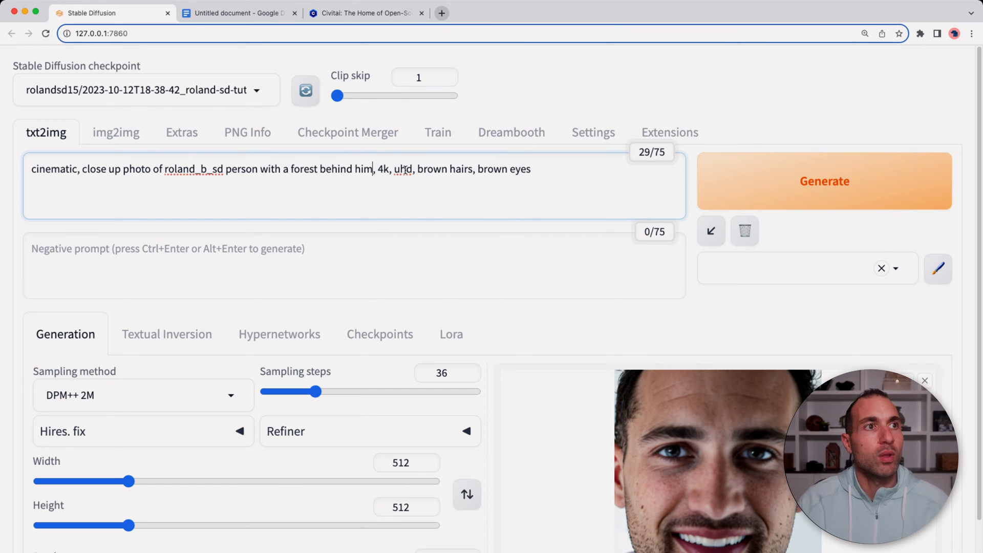
pyautogui.press('Backspace')
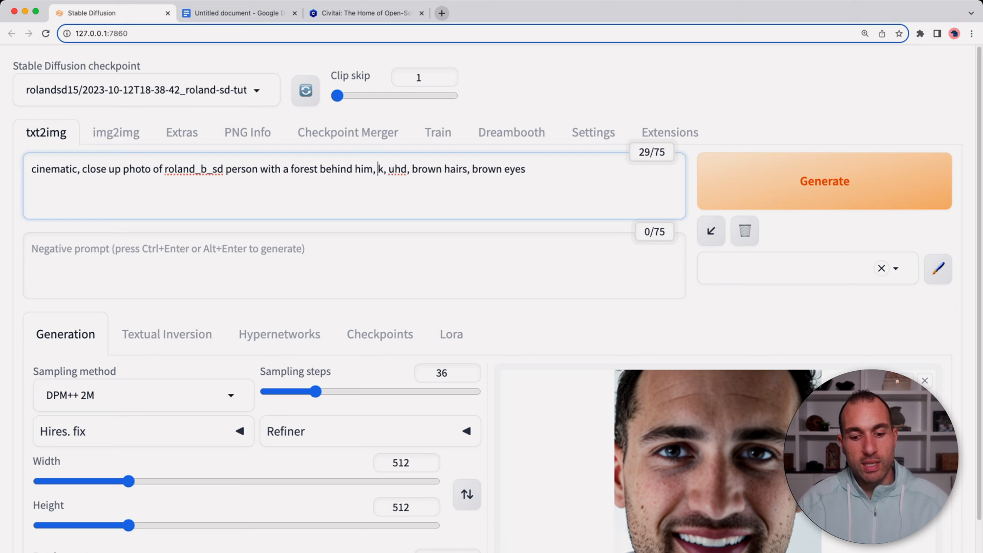
pyautogui.write('8')
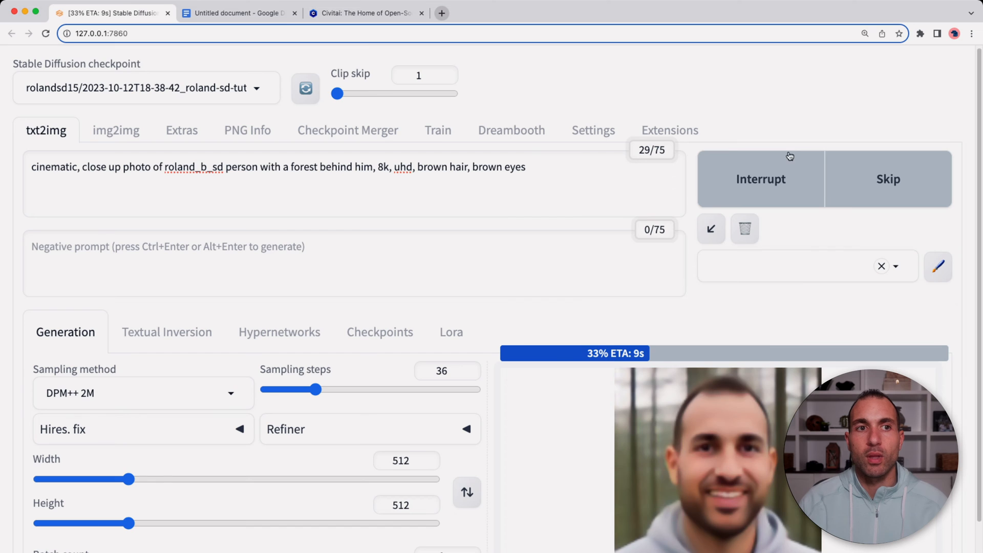
# View the generated forest portrait at full size, then close it
pyautogui.scroll(-3)
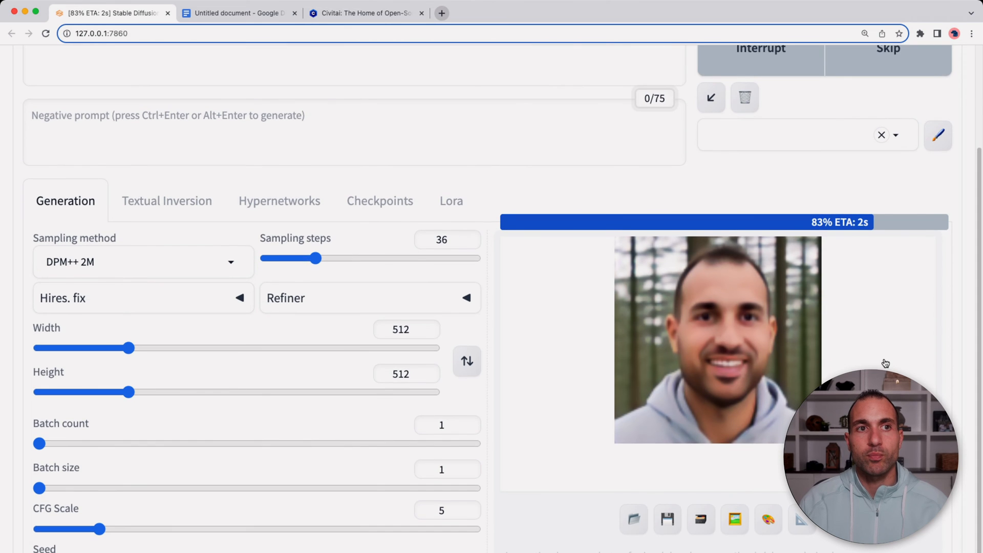
pyautogui.scroll(-3)
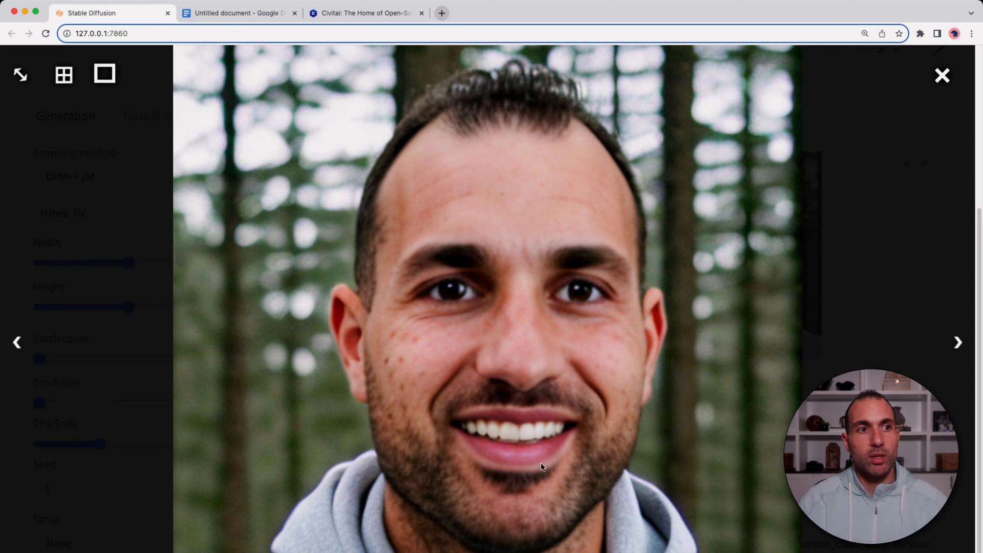
pyautogui.moveTo(568, 439)
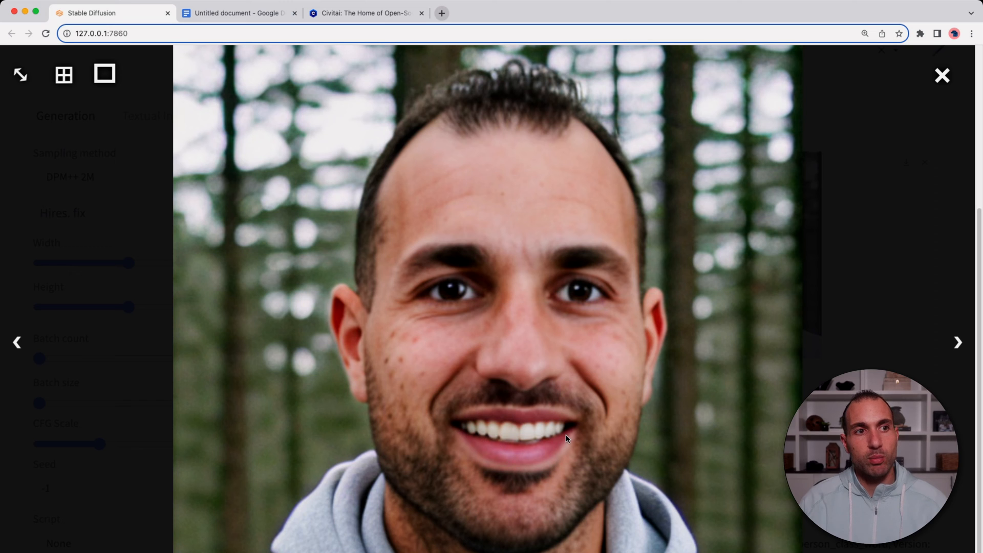
pyautogui.moveTo(570, 325)
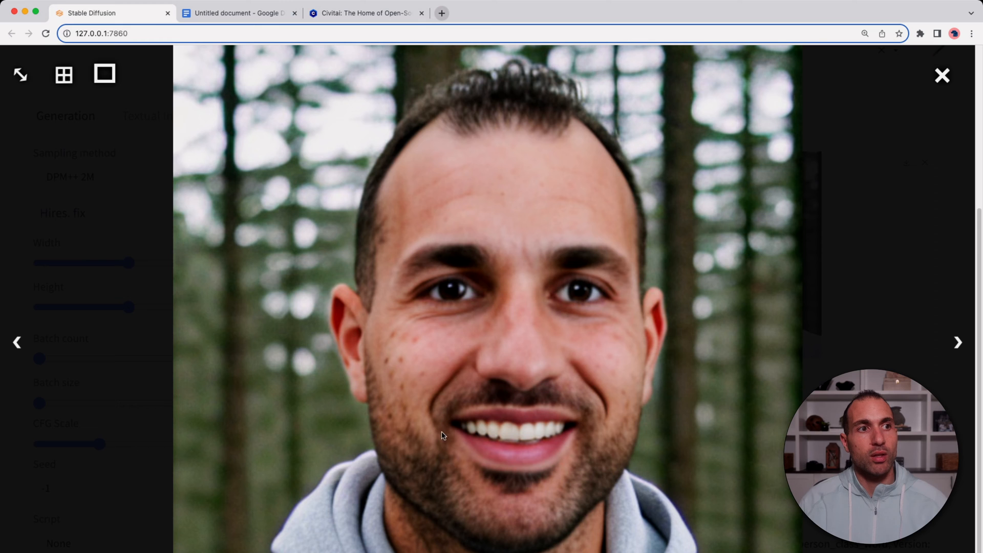
pyautogui.moveTo(619, 416)
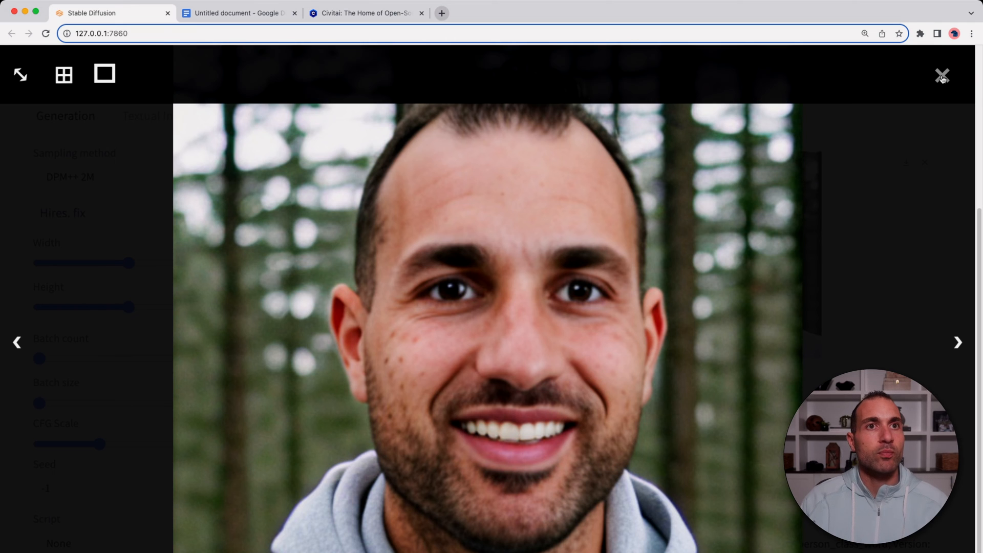
pyautogui.click(938, 72)
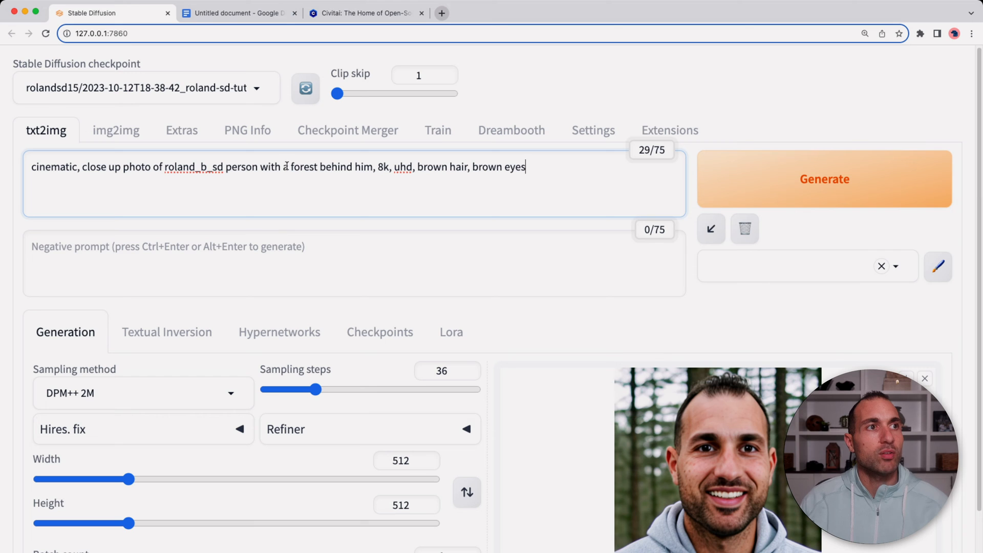
# Replace forest with 'city street', add 'night time, bokeh,', generate and view the result full size
pyautogui.doubleClick(307, 168)
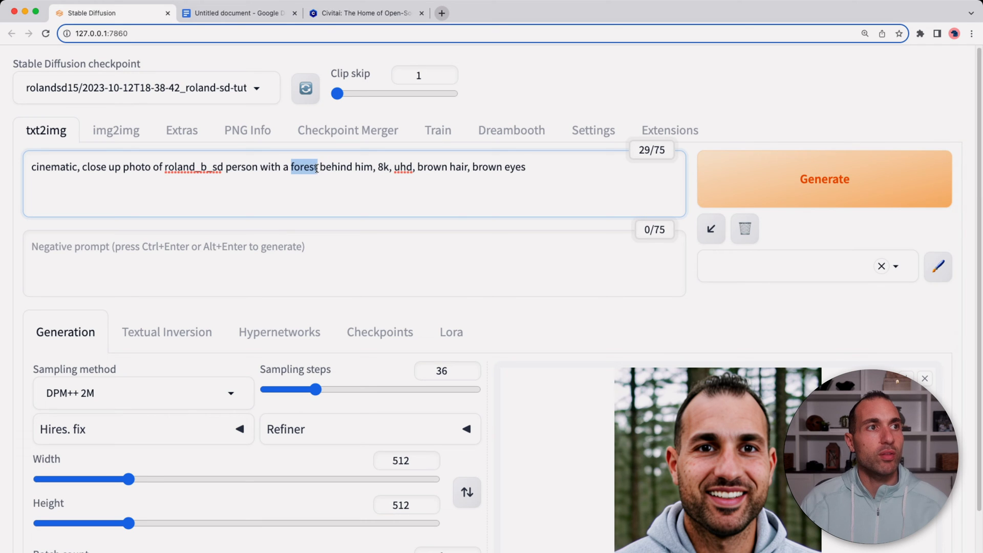
pyautogui.write('city stree')
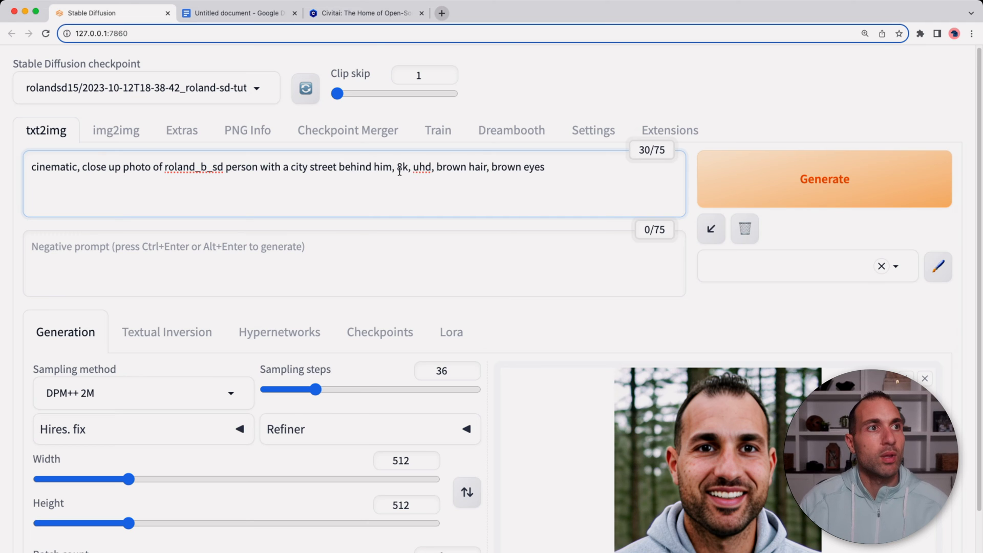
pyautogui.write('night time,')
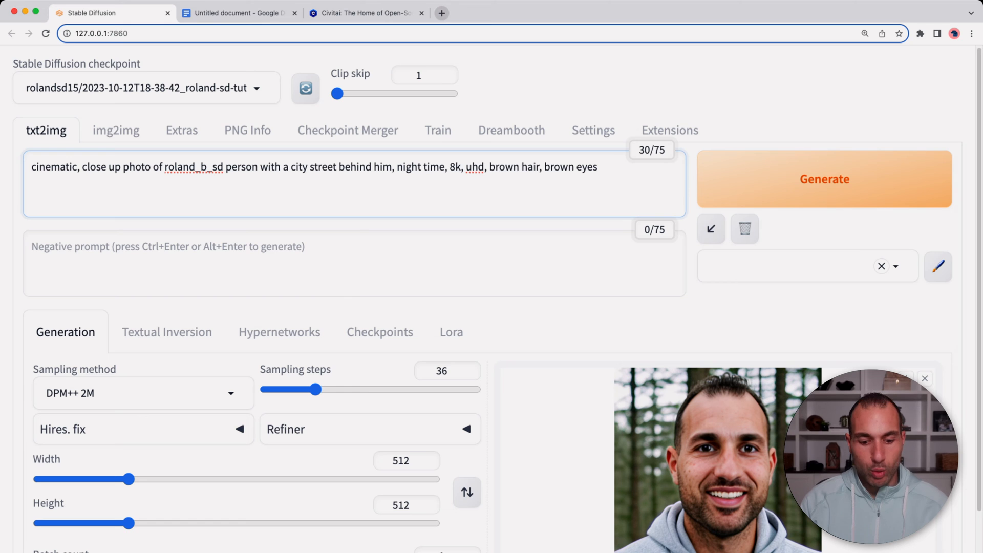
pyautogui.write('bokeh,')
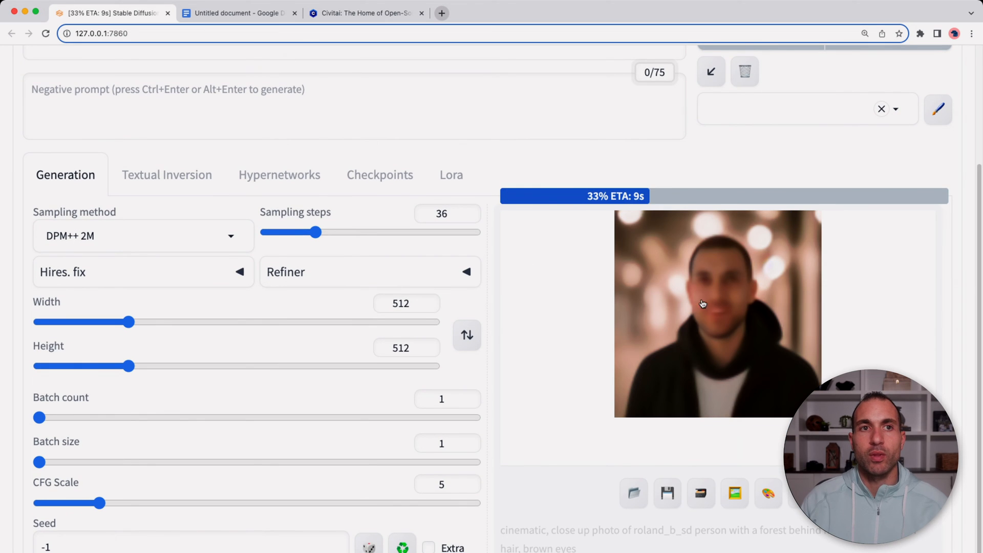
pyautogui.moveTo(726, 340)
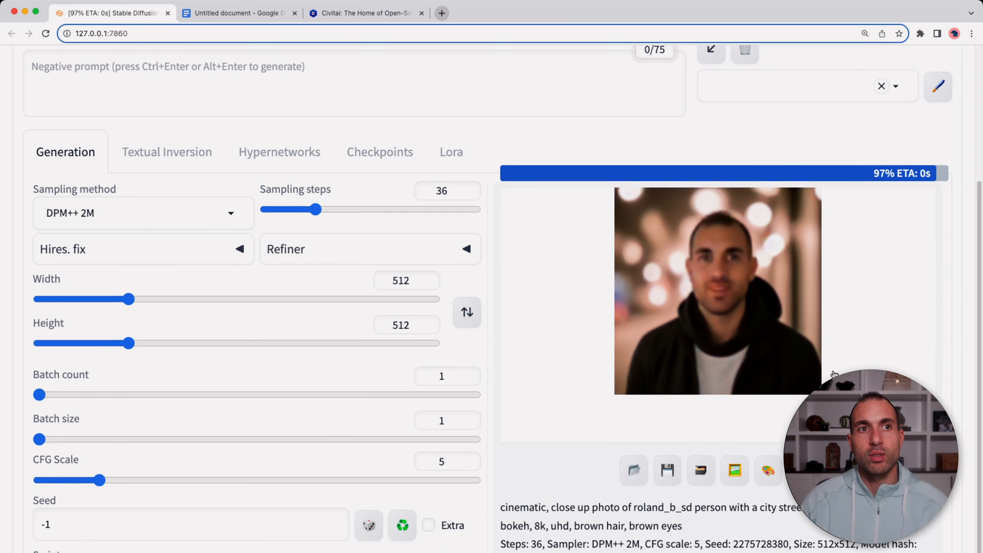
pyautogui.click(718, 290)
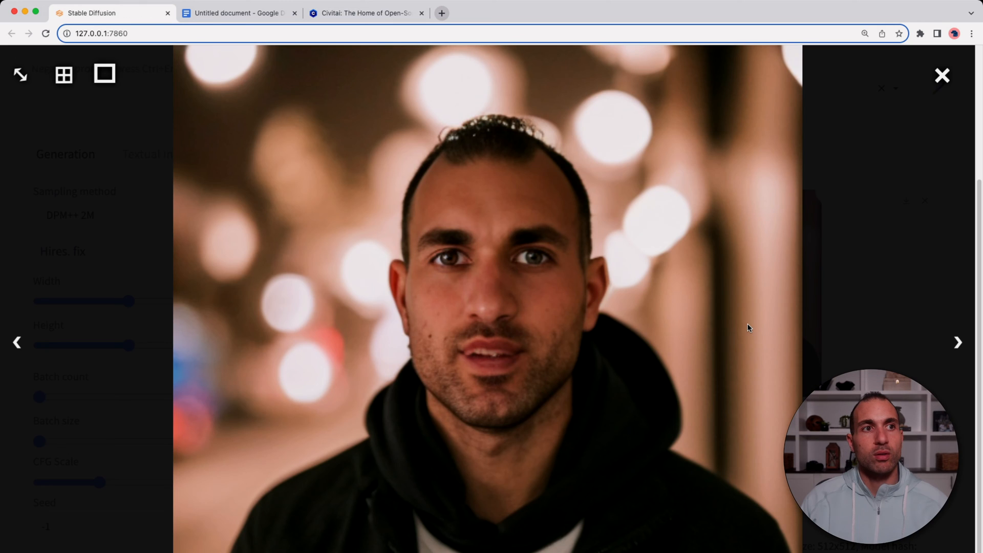
pyautogui.moveTo(496, 344)
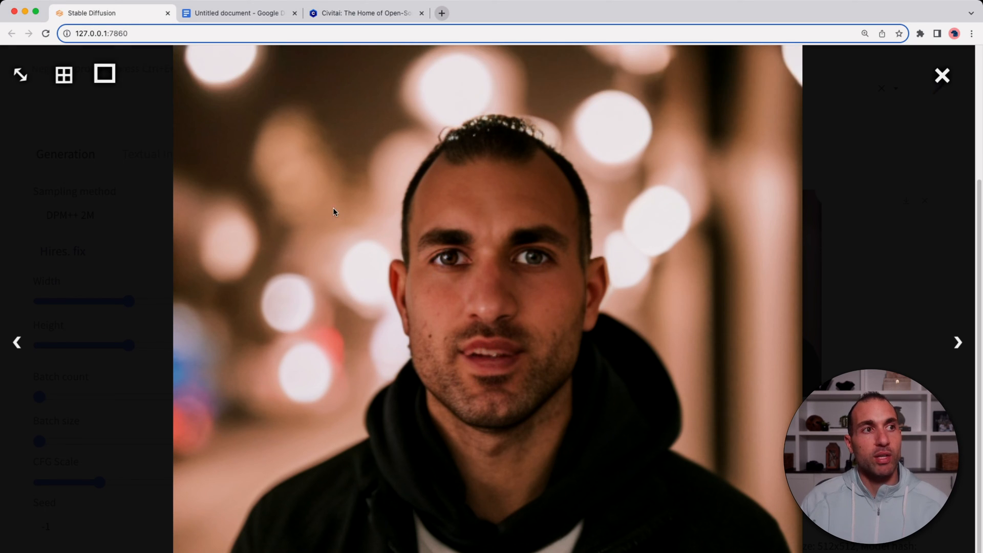
pyautogui.moveTo(222, 383)
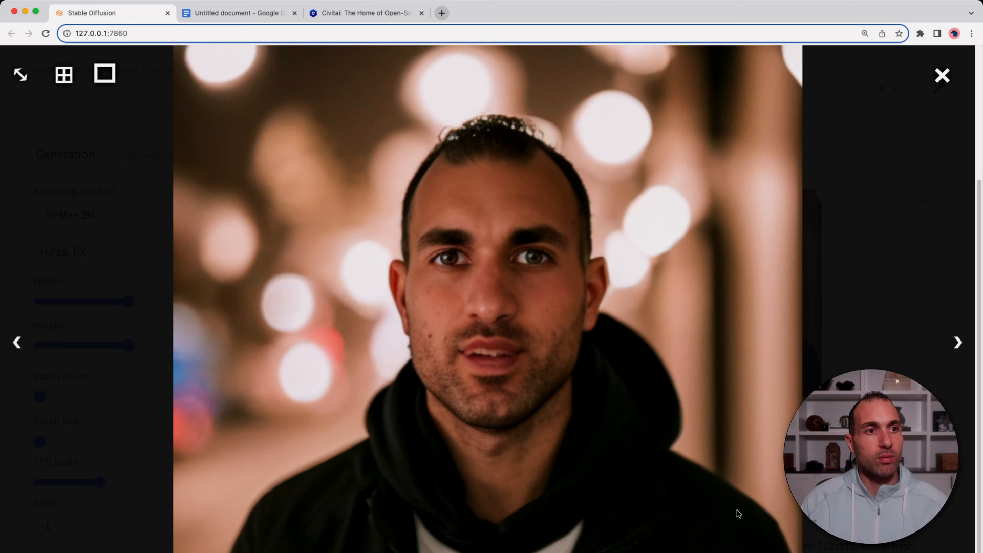
pyautogui.moveTo(764, 483)
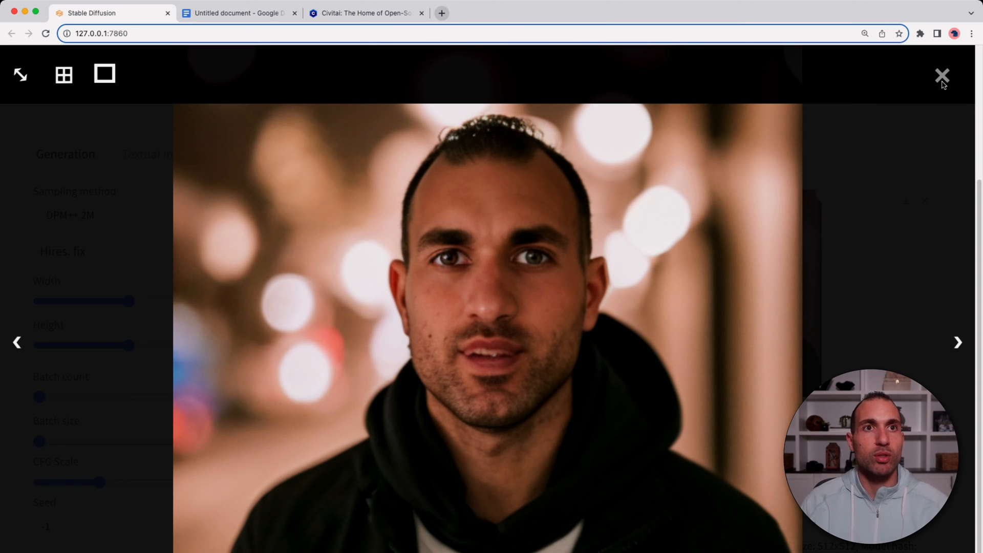
pyautogui.click(942, 76)
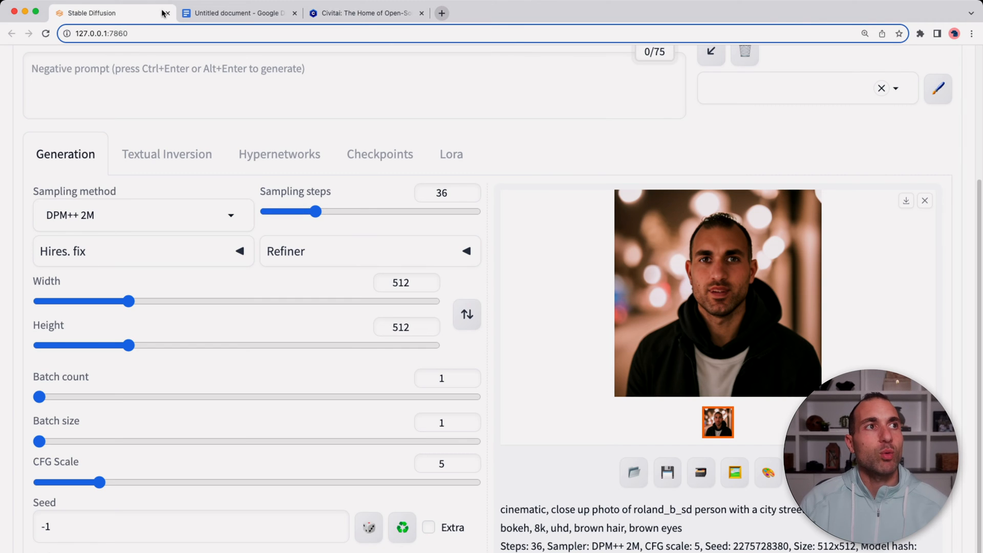
# Paste the saved negative prompt from Google Docs into the Negative prompt box and generate
pyautogui.click(244, 13)
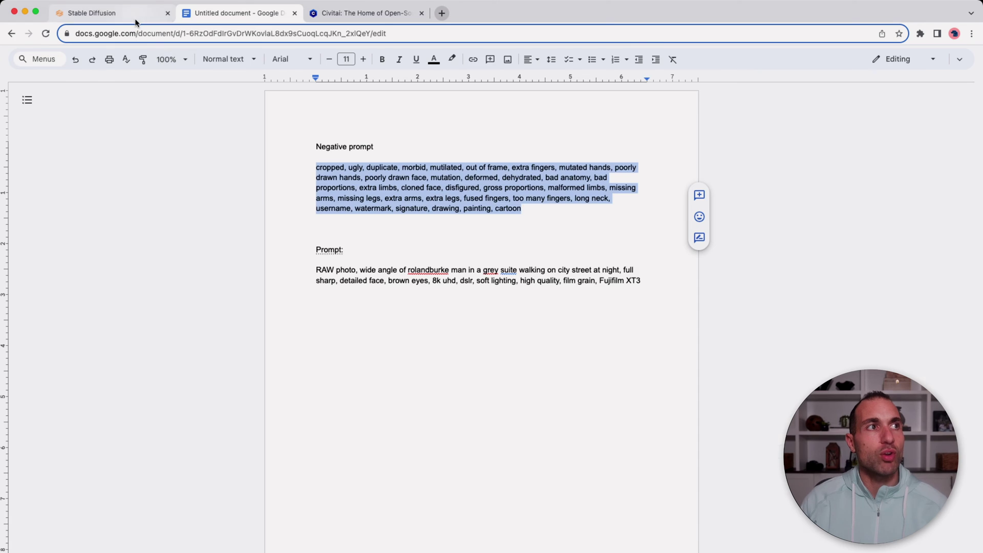
pyautogui.click(92, 15)
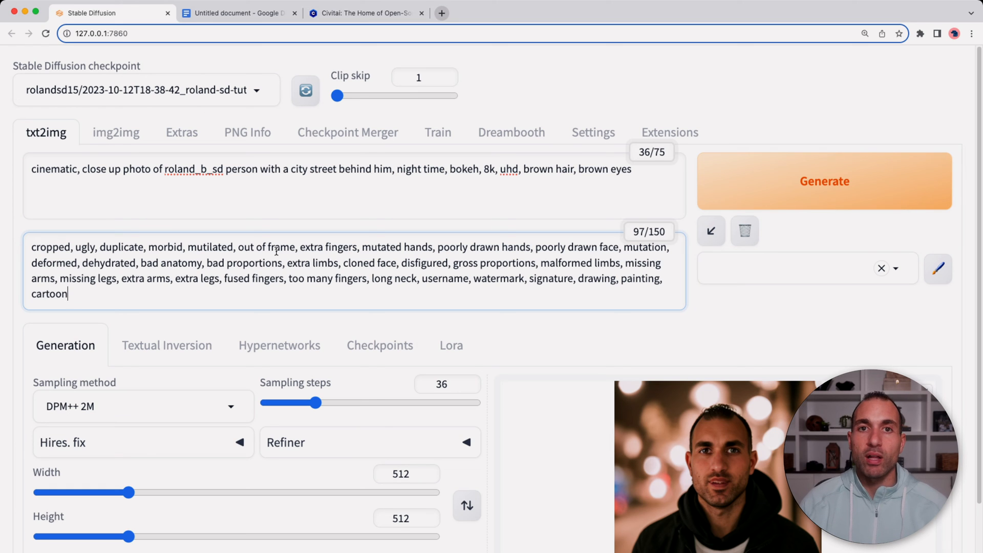
pyautogui.moveTo(303, 324)
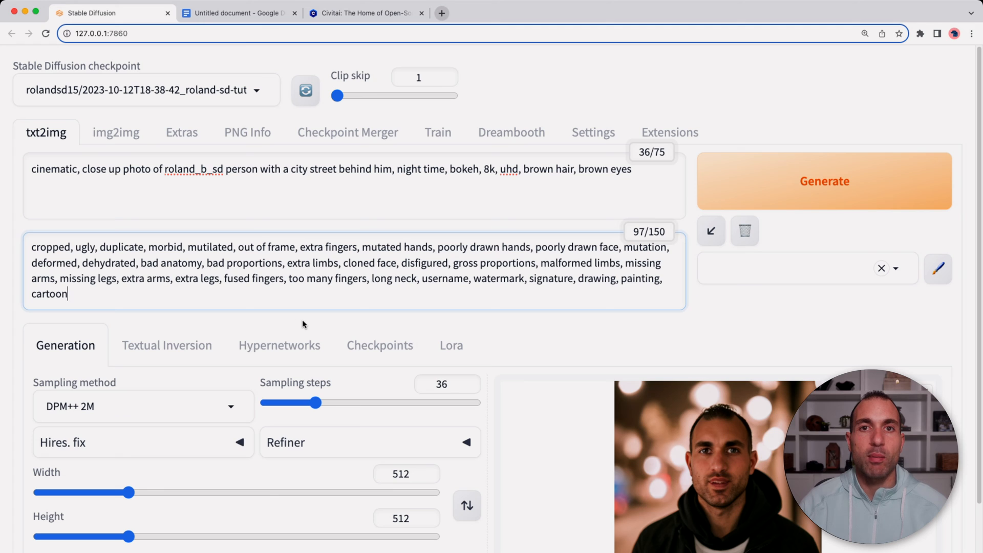
pyautogui.moveTo(340, 316)
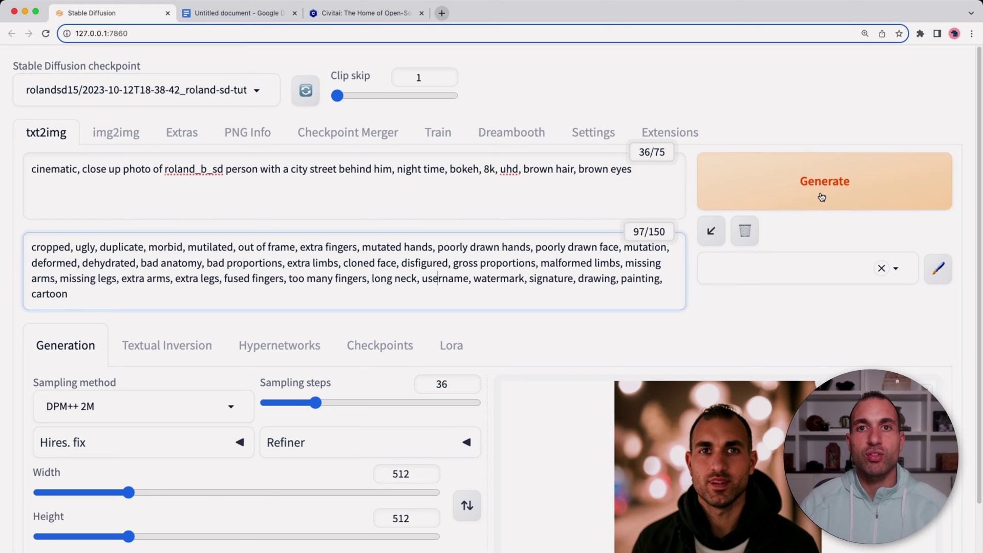
pyautogui.click(821, 196)
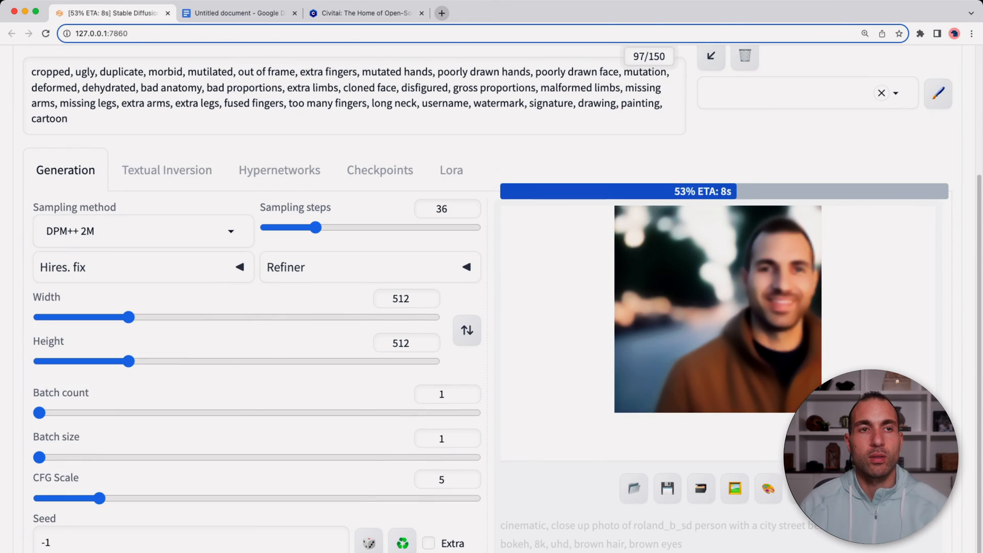
# View the negative-prompt night street portrait at full size, then close the viewer
pyautogui.click(718, 309)
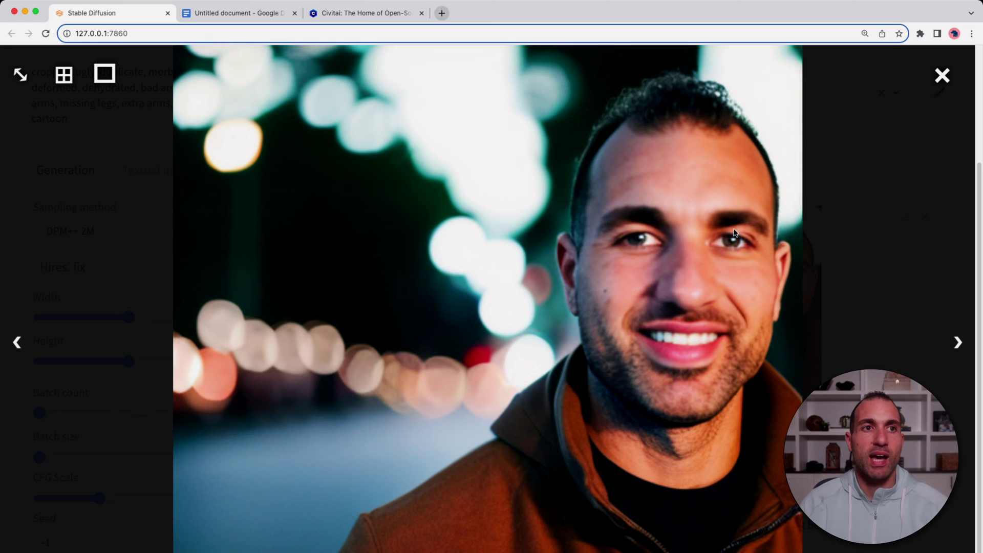
pyautogui.moveTo(766, 359)
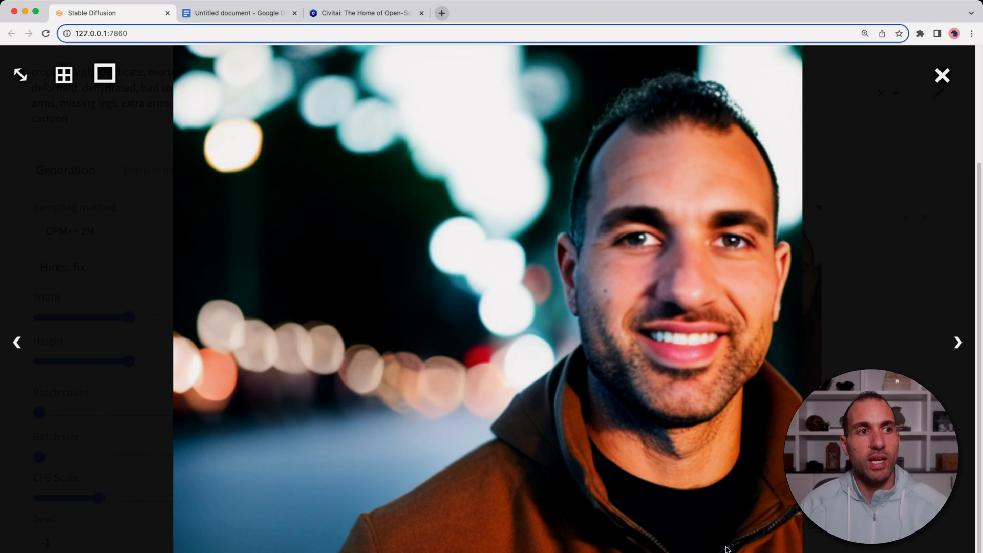
pyautogui.moveTo(513, 515)
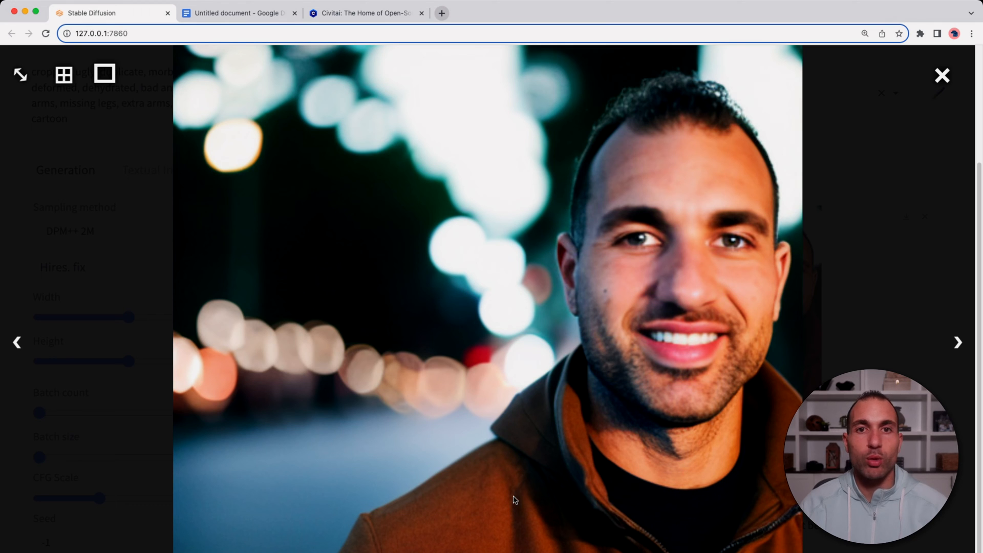
pyautogui.click(940, 74)
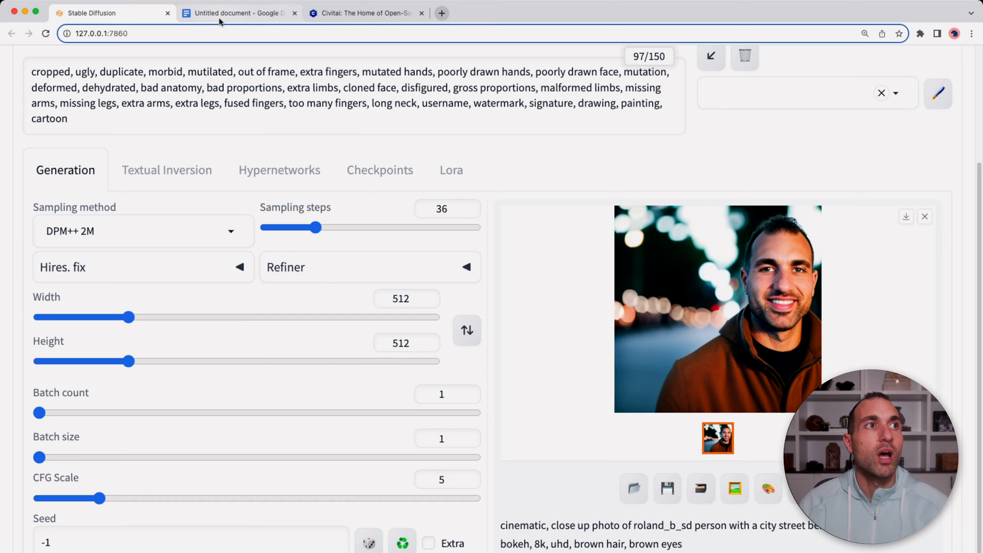
# Paste the Docs 'RAW photo, wide angle ... grey suit on city street' prompt, using the trained token with 'person'
pyautogui.click(221, 13)
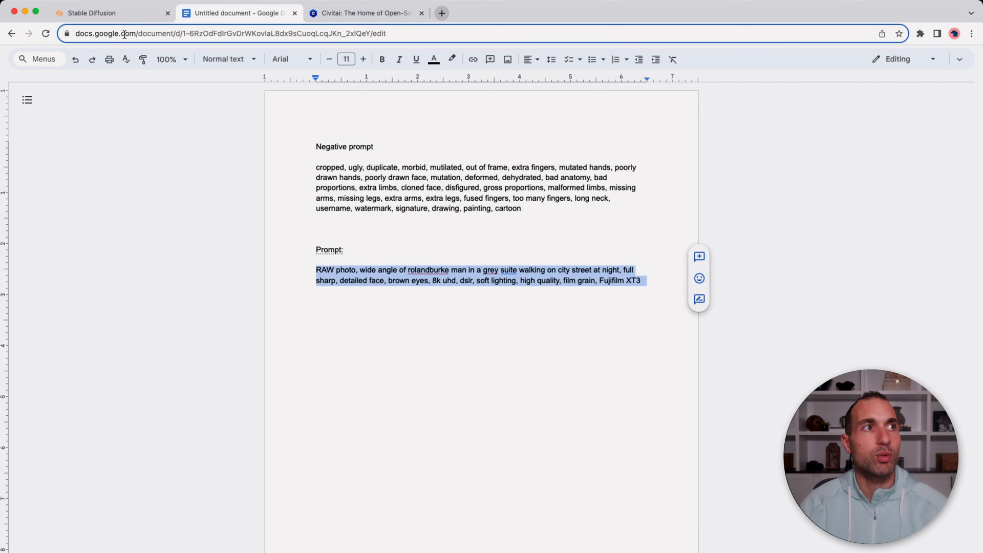
pyautogui.click(94, 13)
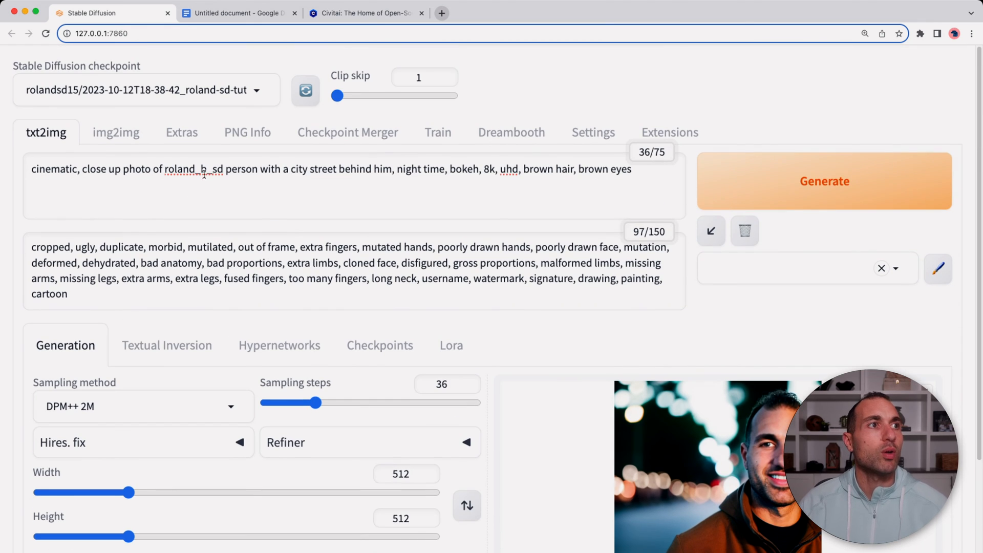
pyautogui.write('RAW photo, wide angle of rolandburke man in a grey suite walking on city street at night, full sharp, detailed face, brown eyes, 8k uhd, dslr, soft lighting, high quality, film grain, Fujifilm XT3')
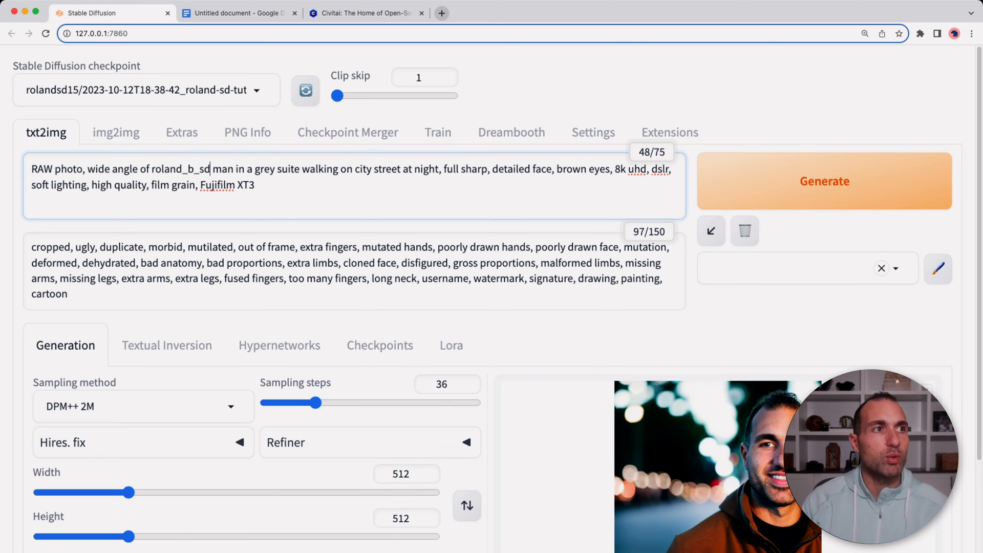
pyautogui.write('person')
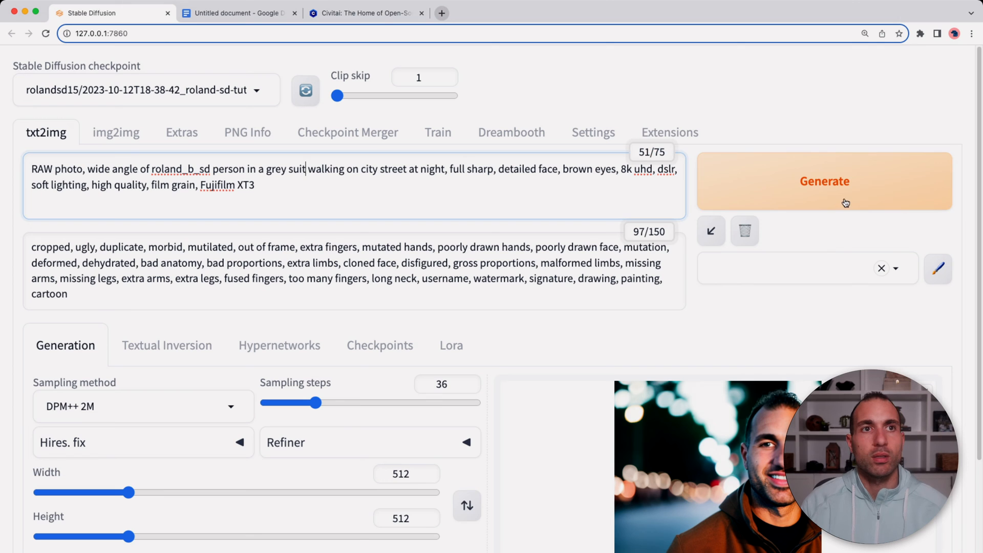
# Generate the wide-angle suit-on-city-street image, view it full size and close it
pyautogui.click(824, 181)
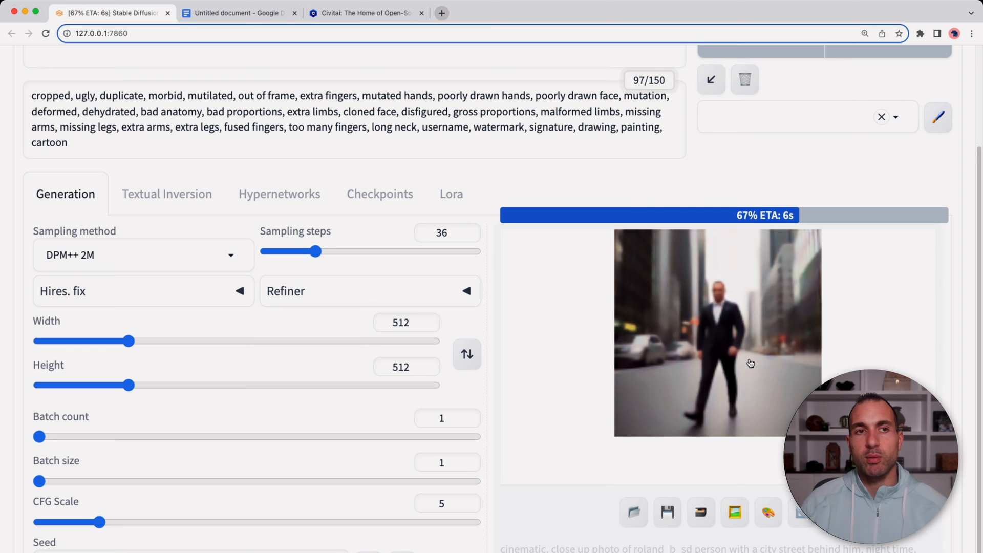
pyautogui.moveTo(755, 358)
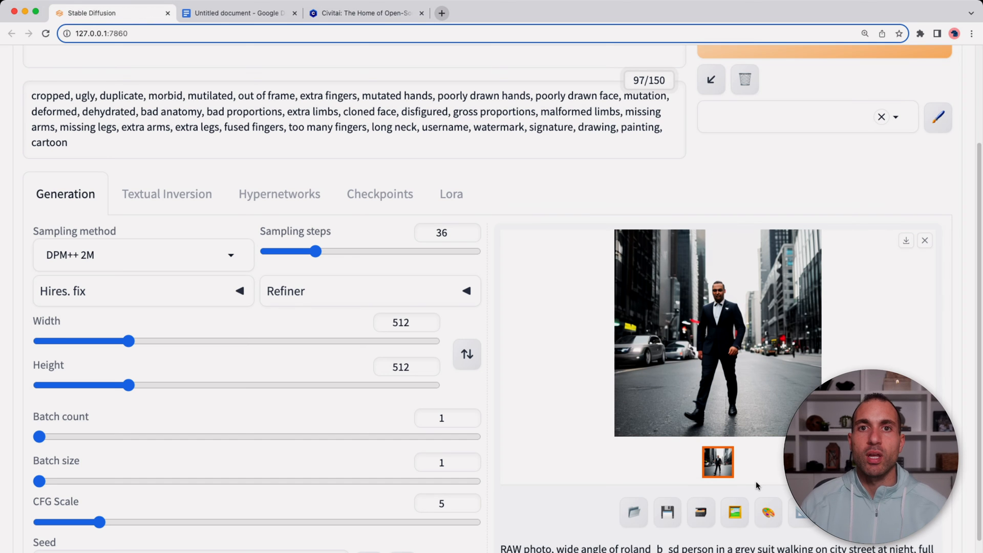
pyautogui.click(717, 327)
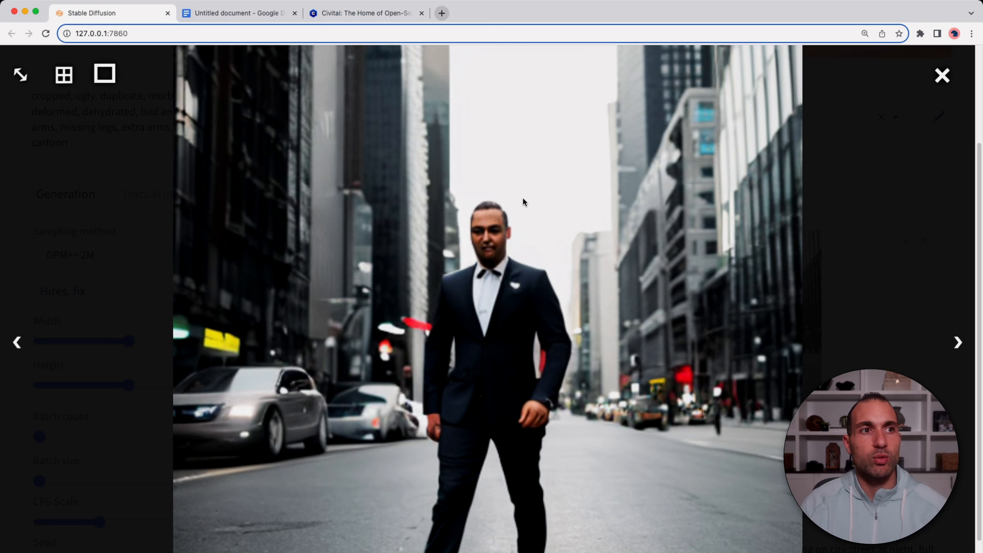
pyautogui.click(942, 75)
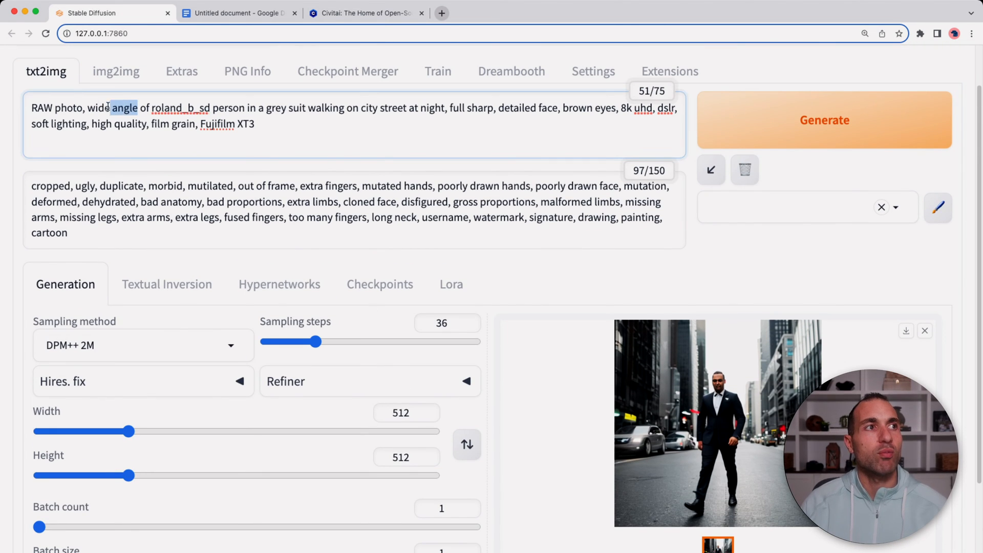
# Change 'wide angle' to 'close up portrait', generate, and view the result full size
pyautogui.write('clos')
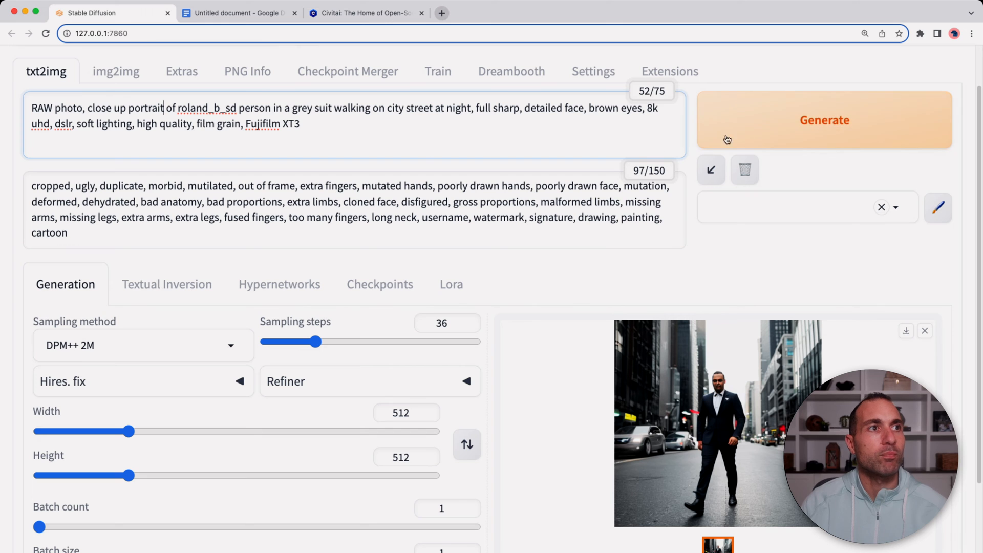
pyautogui.click(825, 120)
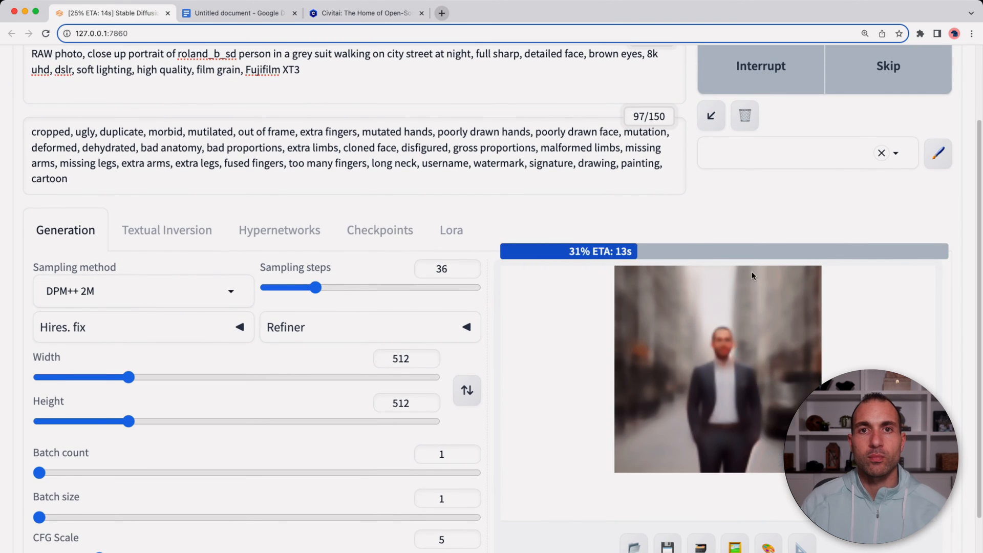
pyautogui.moveTo(695, 384)
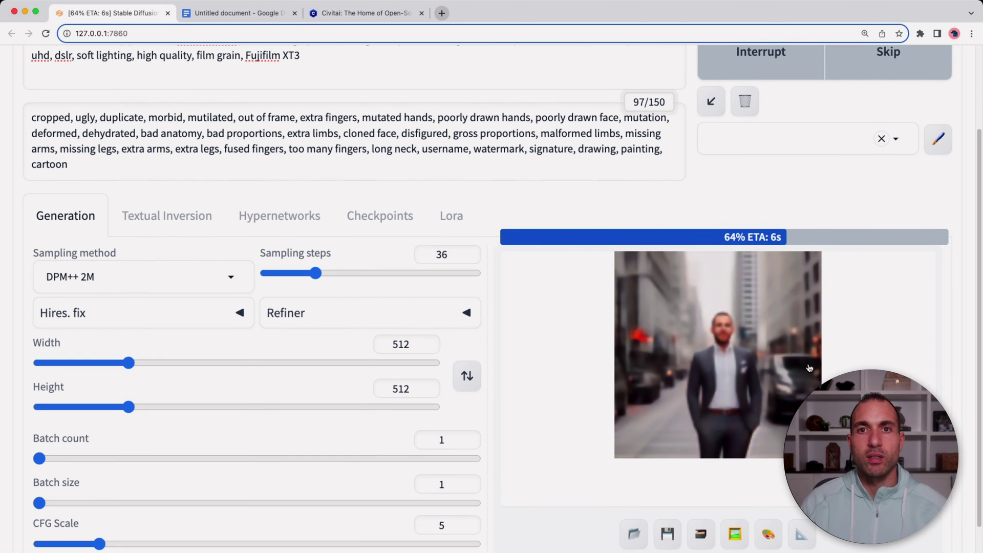
pyautogui.moveTo(787, 379)
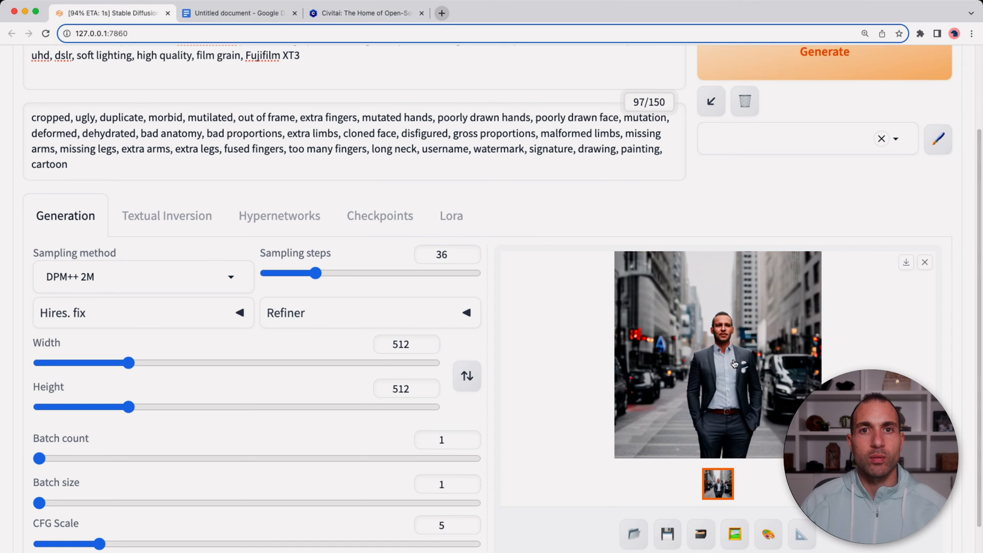
pyautogui.click(730, 362)
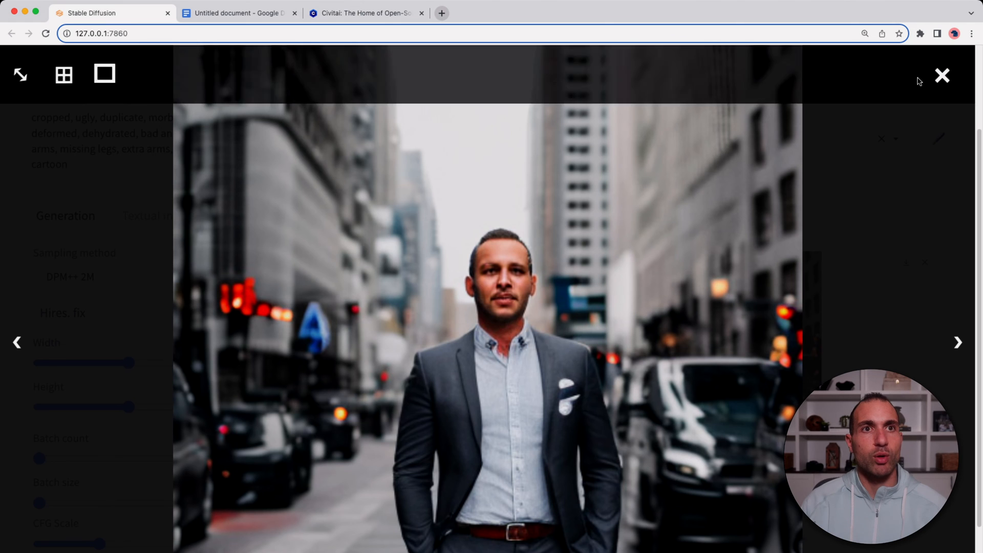
pyautogui.click(943, 75)
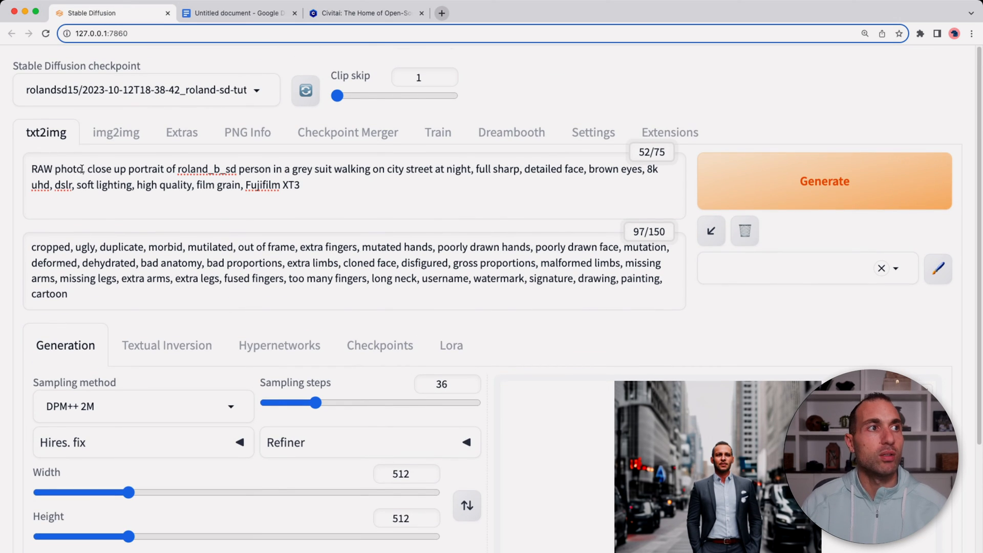
# Remove 'RAW photo,' from the prompt, generate the black-and-white street portrait and view it
pyautogui.doubleClick(56, 170)
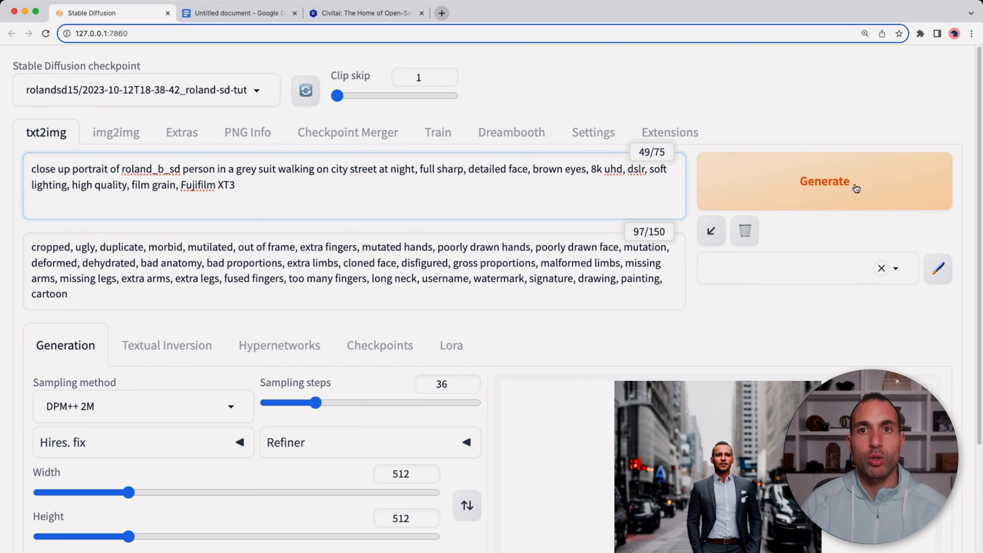
pyautogui.click(825, 181)
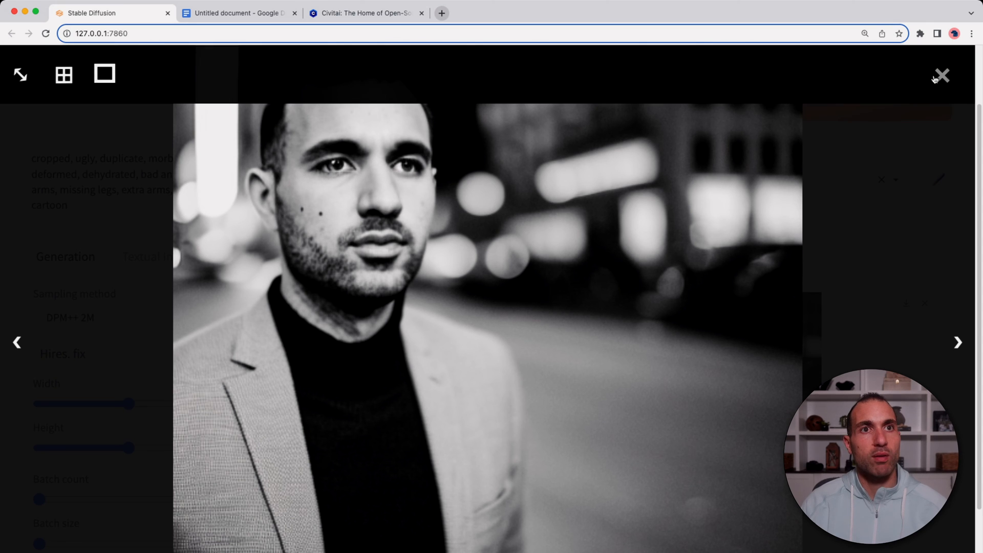
pyautogui.click(945, 75)
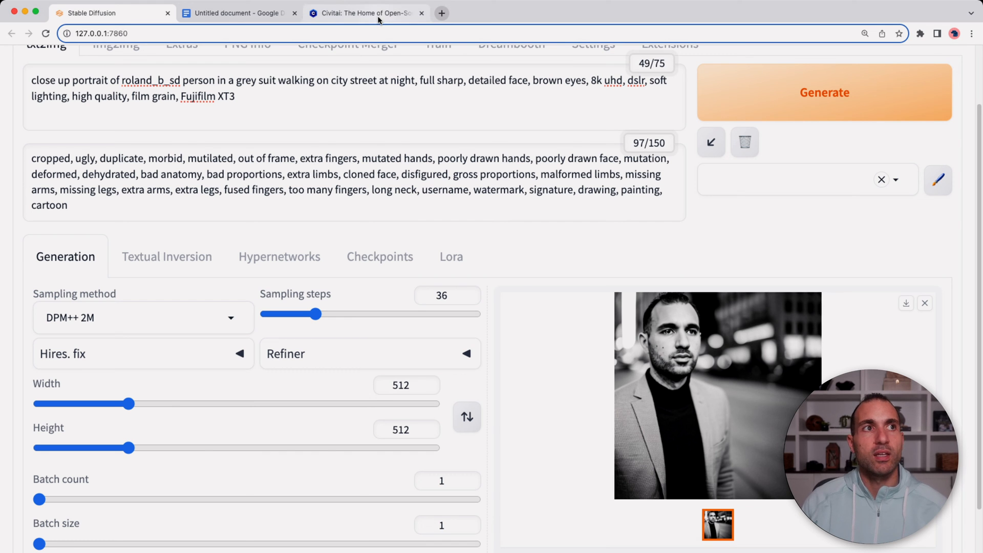
# On Civitai, view the generation data of the yellow-scarf portrait in the epiCRealism gallery
pyautogui.click(365, 13)
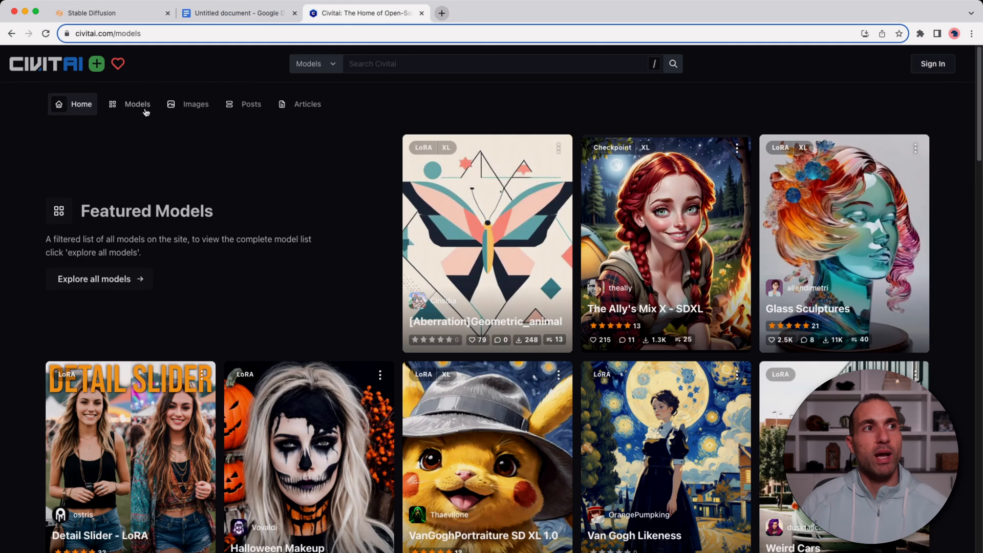
pyautogui.click(137, 104)
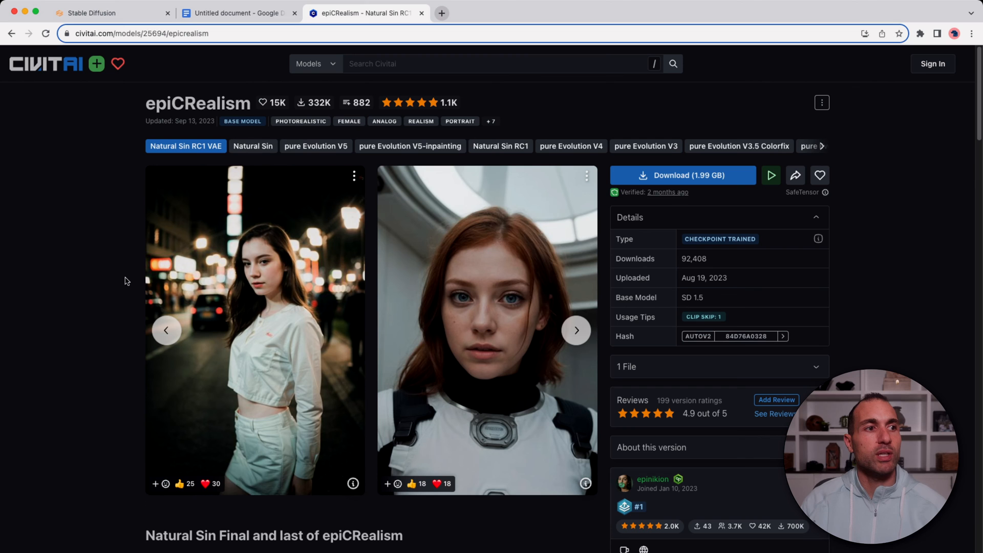
pyautogui.scroll(-3)
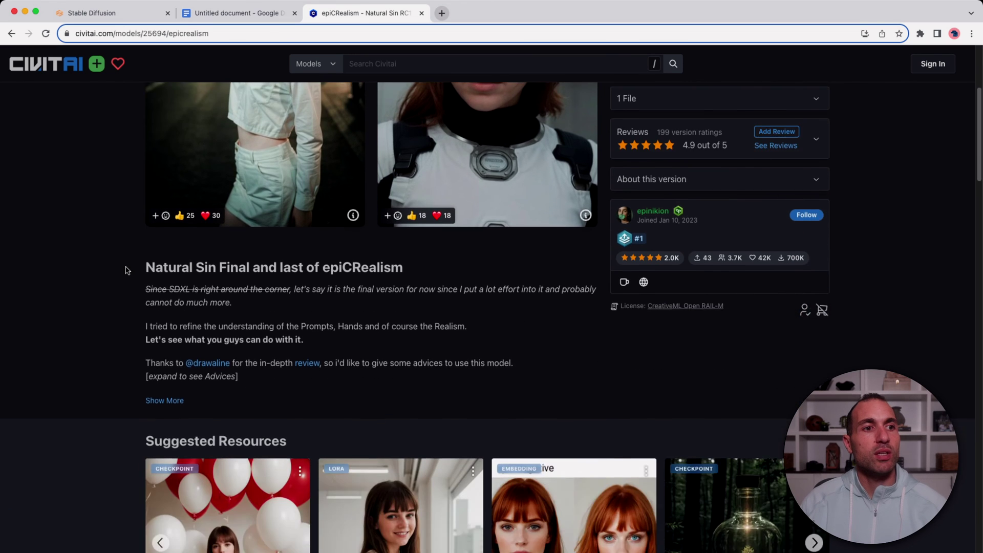
pyautogui.scroll(-3)
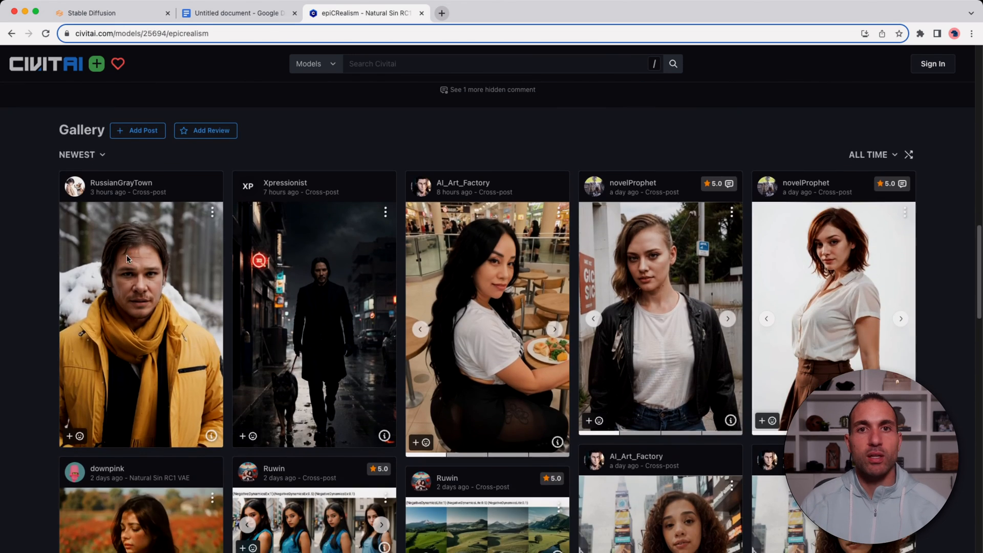
pyautogui.scroll(-3)
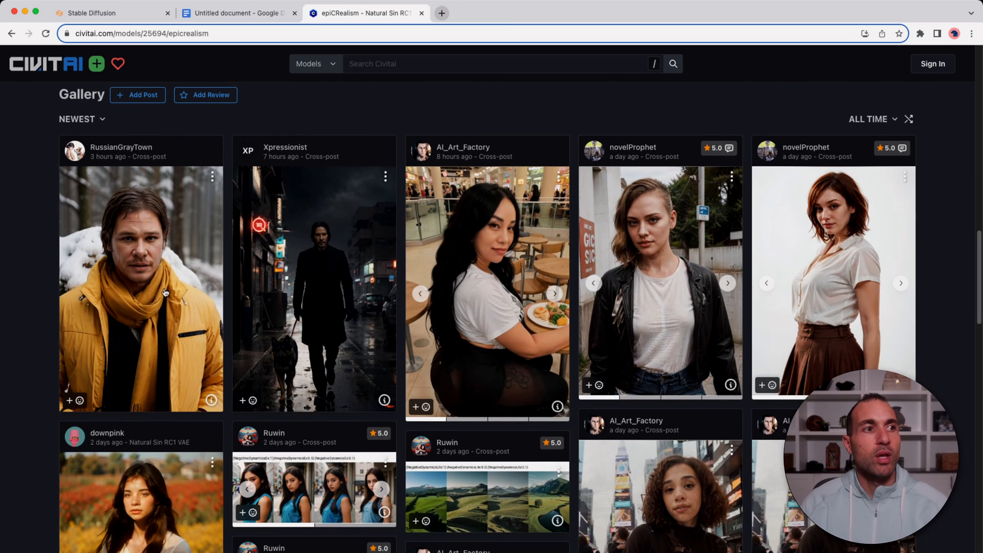
pyautogui.click(211, 400)
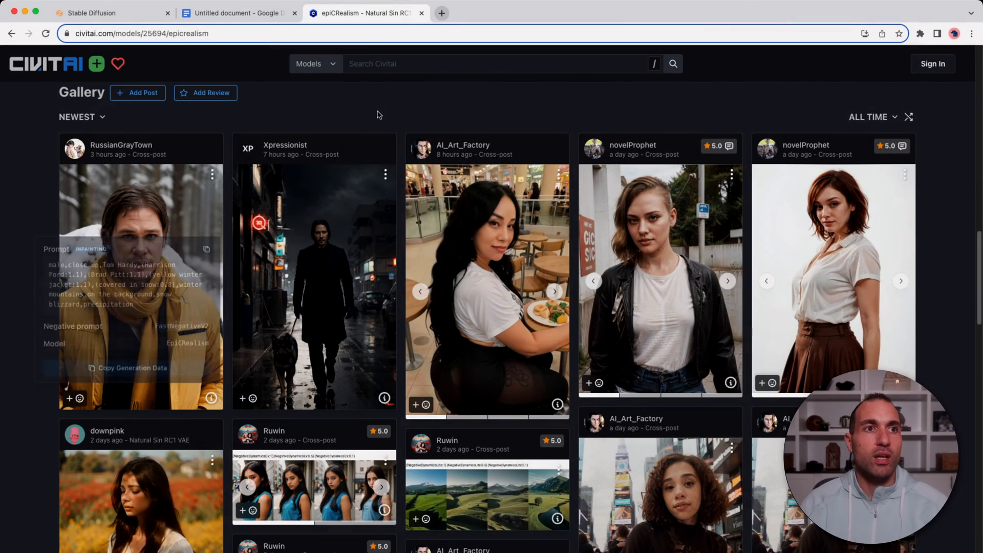
# View the settings used for the night street image further down the gallery
pyautogui.scroll(-3)
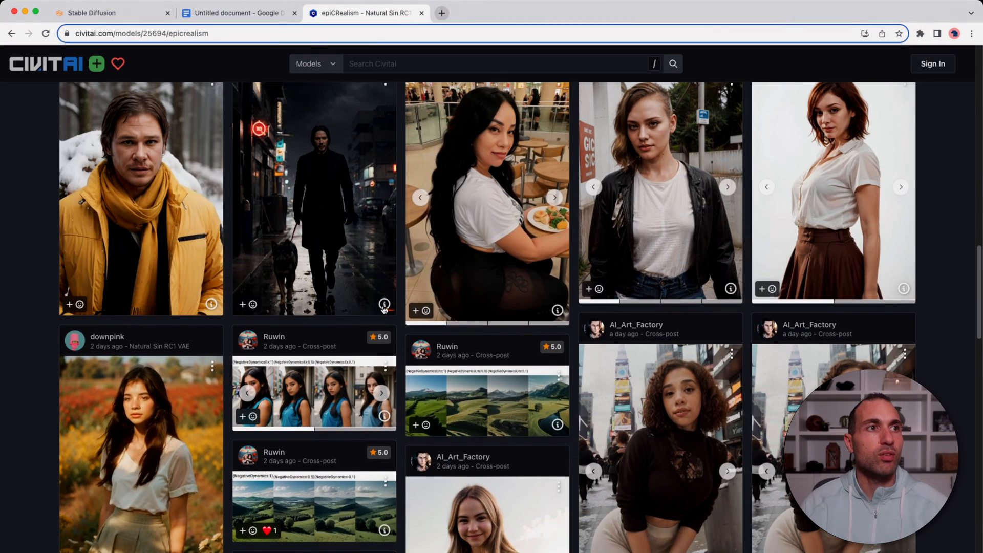
pyautogui.click(384, 303)
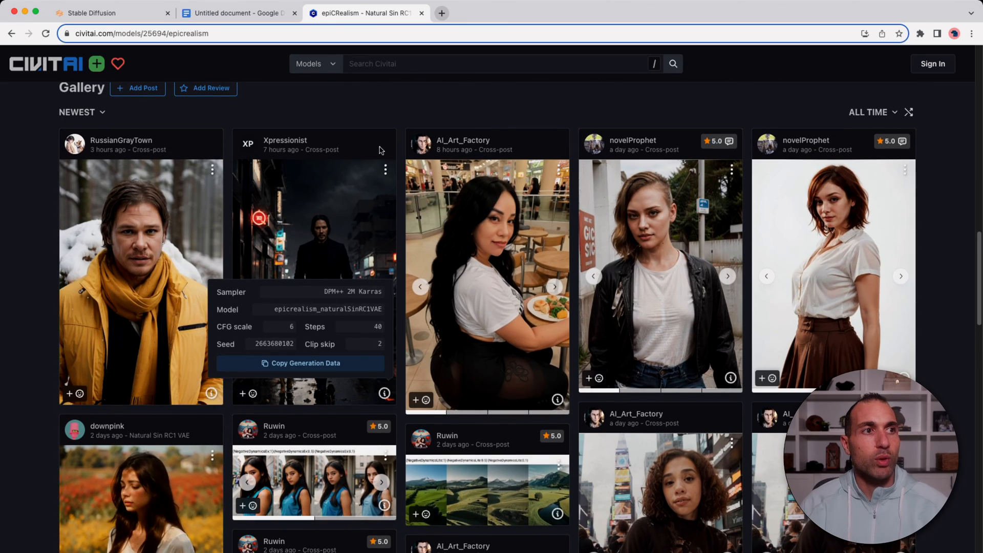
pyautogui.scroll(-3)
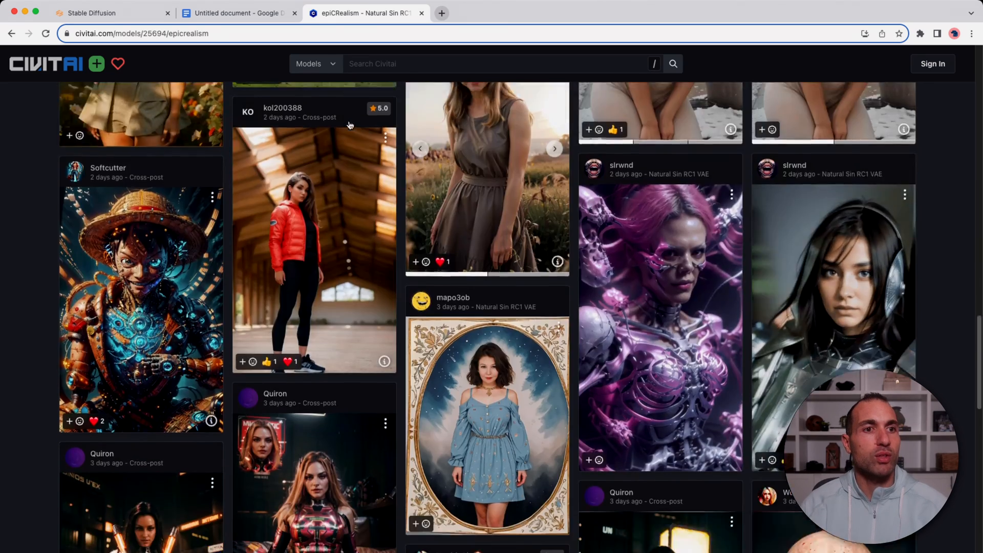
pyautogui.scroll(-3)
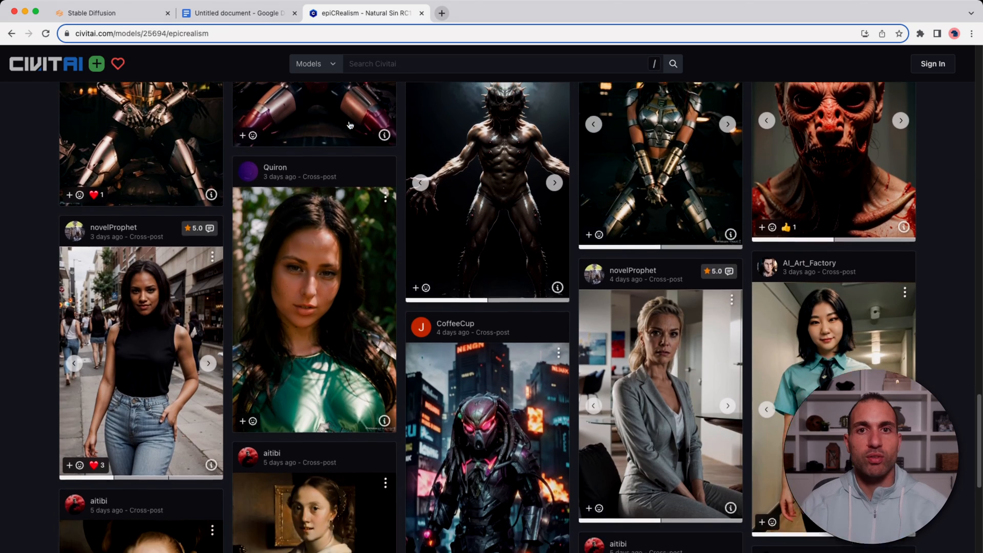
pyautogui.scroll(-3)
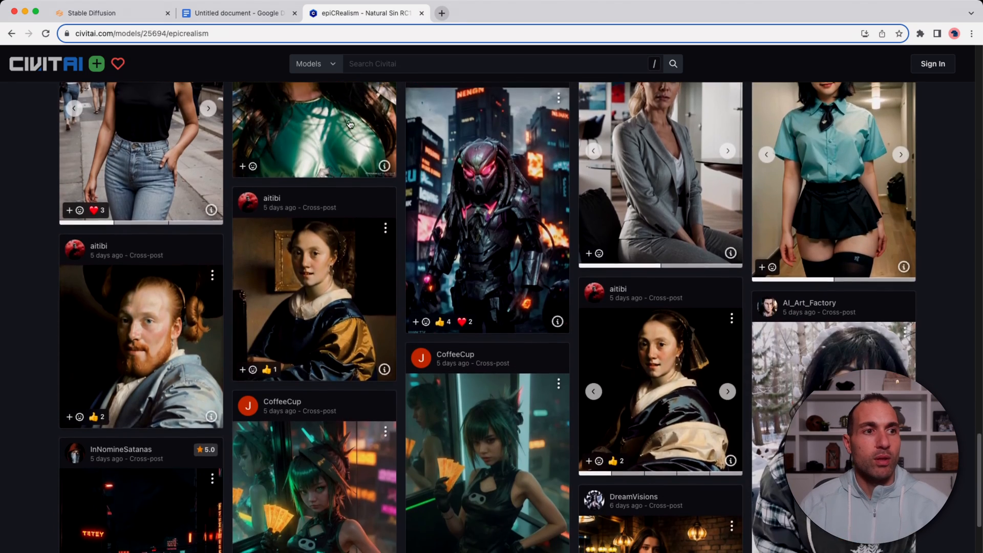
# Reveal the prompt, sampler, steps and seed behind the behind-the-scenes camera portrait
pyautogui.scroll(-3)
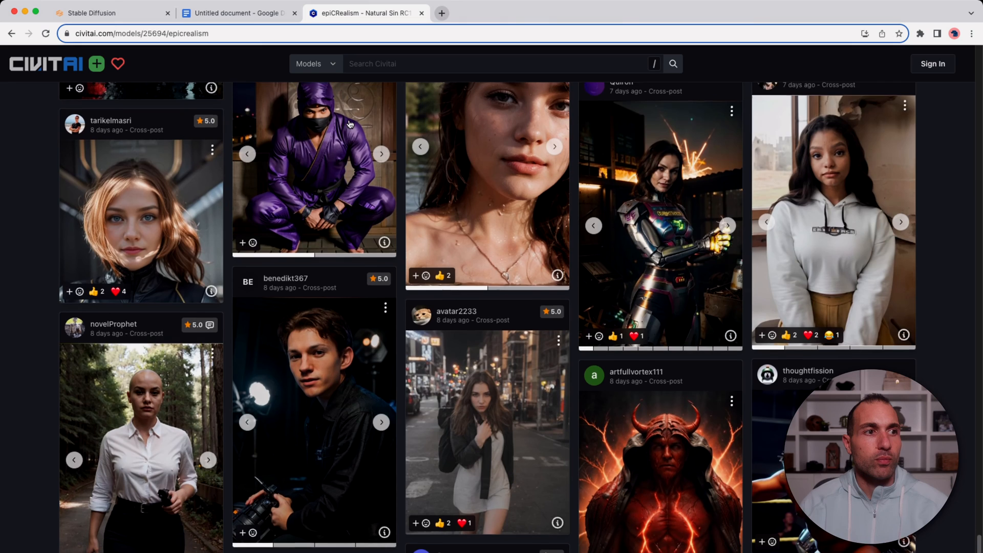
pyautogui.scroll(-3)
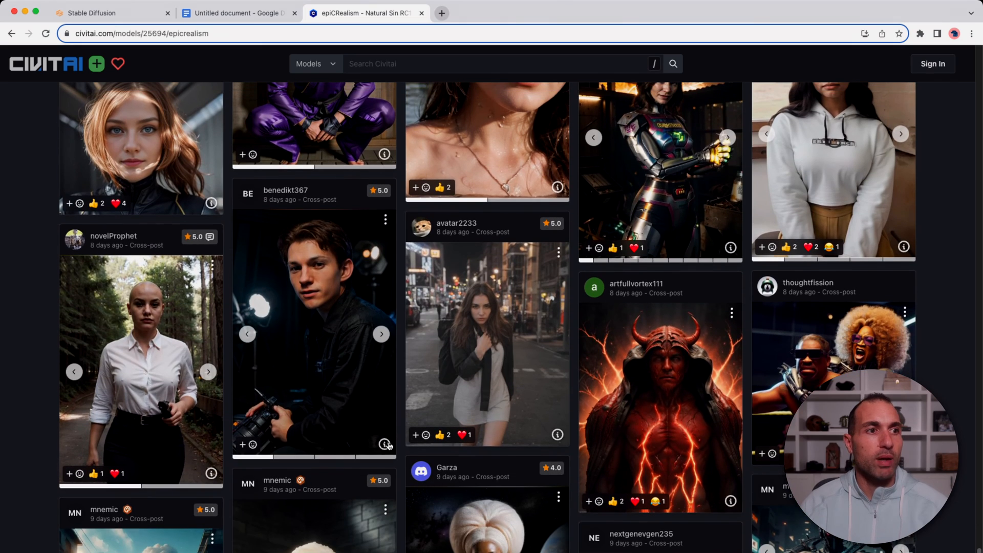
pyautogui.click(385, 444)
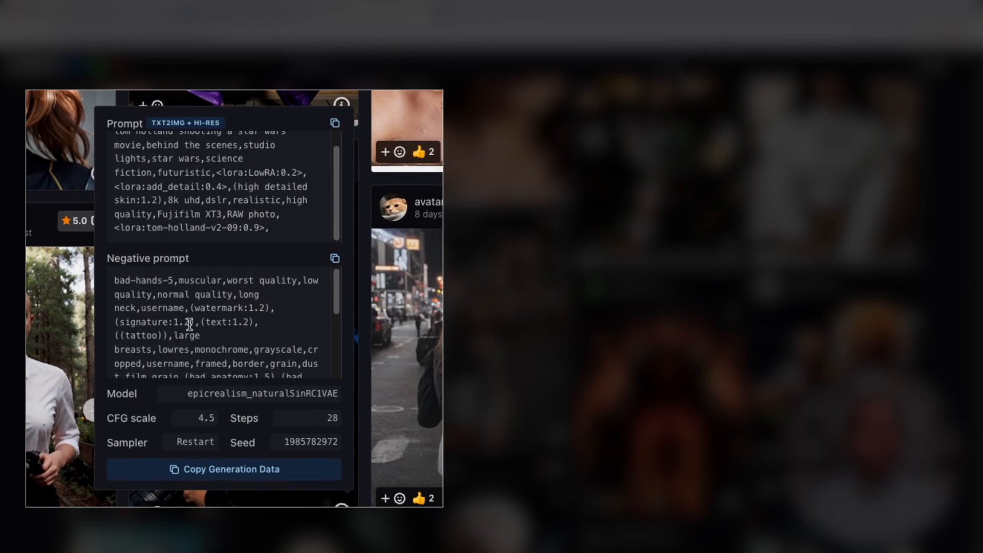
pyautogui.scroll(-3)
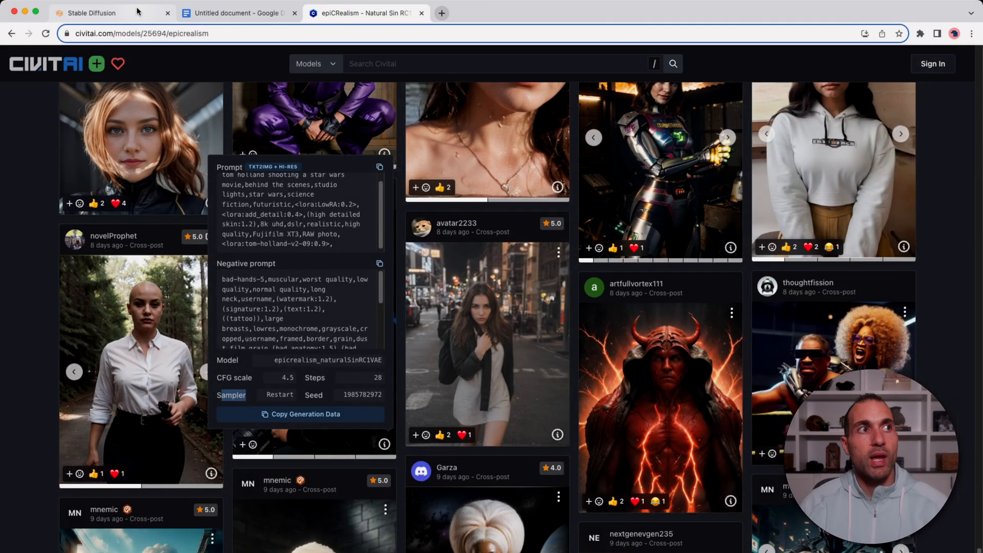
# Back in the web UI, begin the city-street portrait prompt with "cinematic," (51 tokens)
pyautogui.click(94, 13)
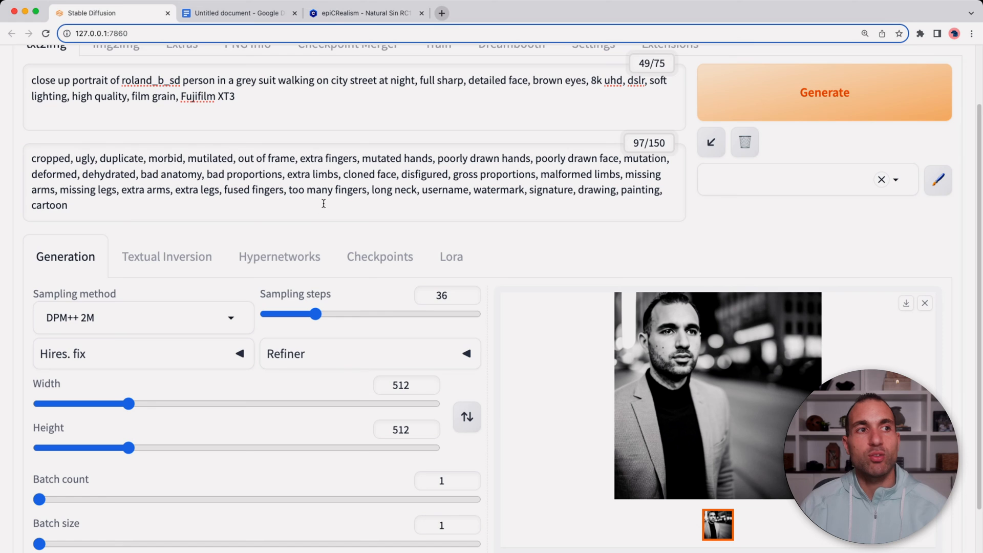
pyautogui.scroll(-3)
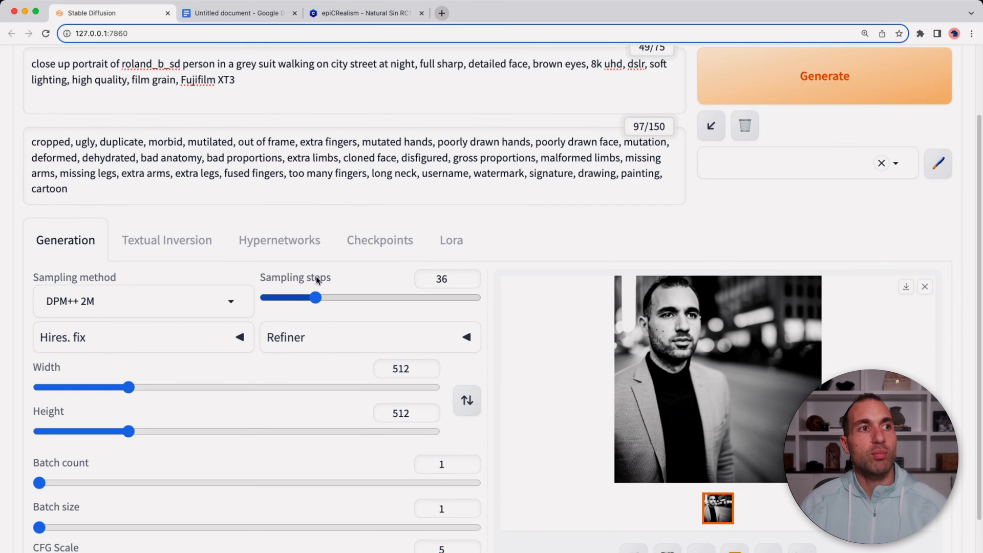
pyautogui.moveTo(355, 277)
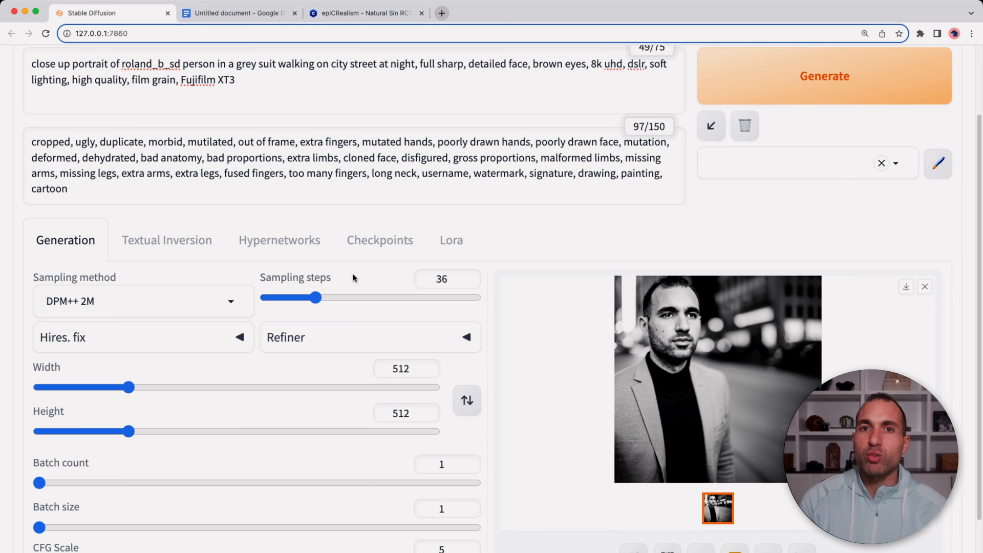
pyautogui.scroll(-3)
pyautogui.write('cinematic, ')
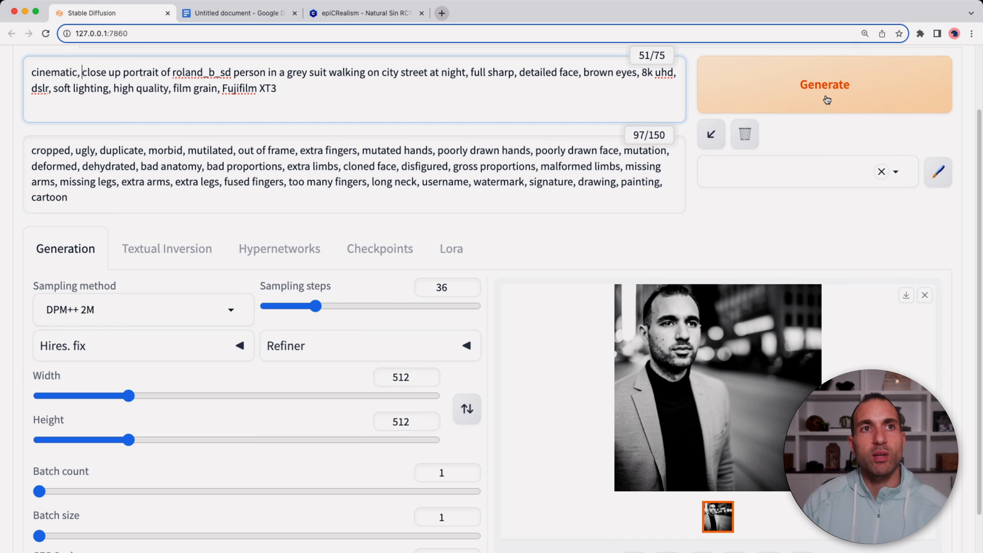
# Generate the cinematic black-and-white night street portrait and inspect it at full size
pyautogui.click(827, 98)
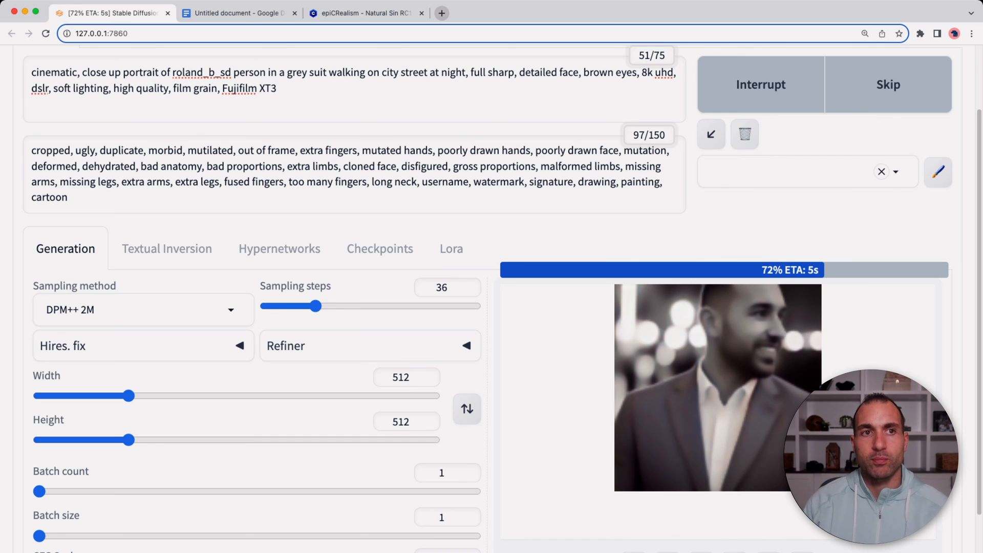
pyautogui.click(713, 398)
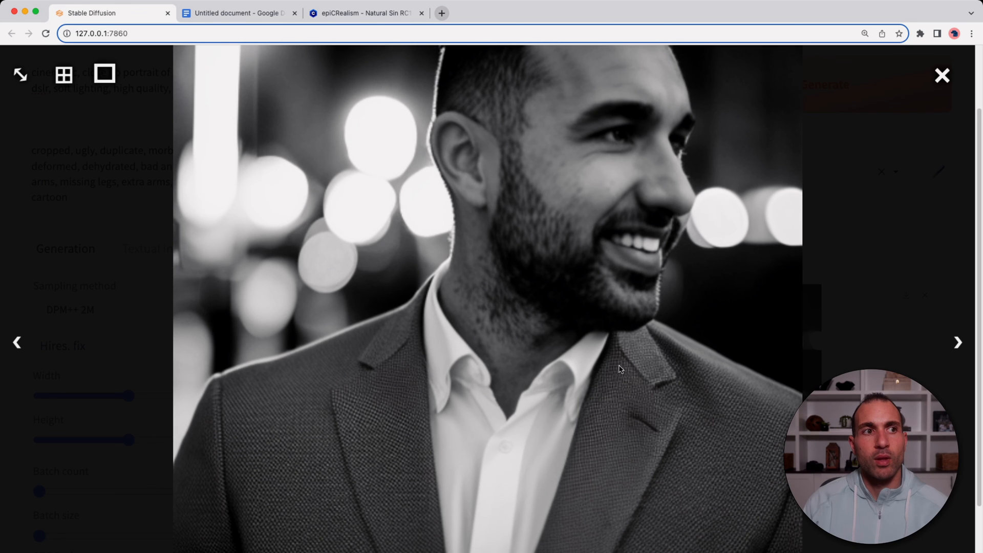
pyautogui.moveTo(250, 535)
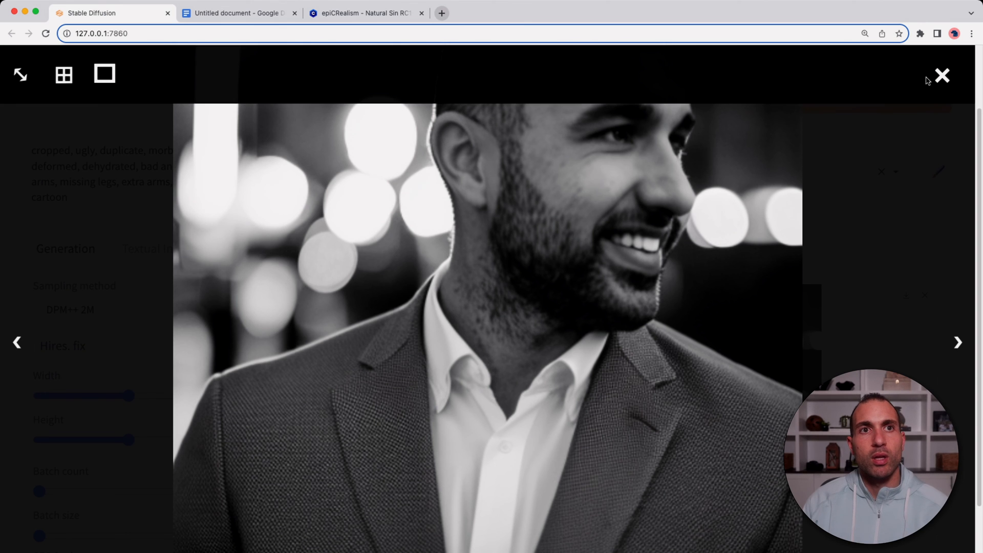
pyautogui.click(942, 74)
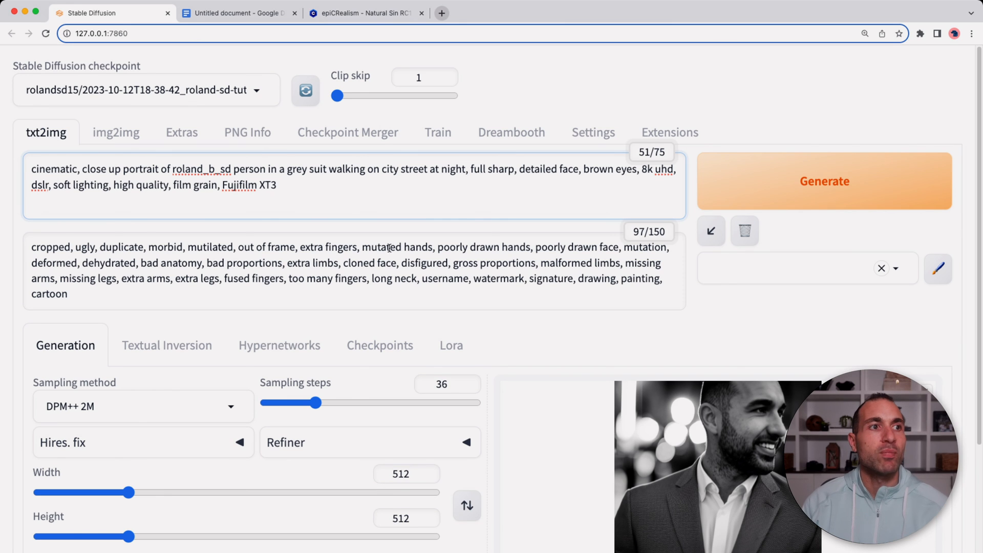
# Add the add_detail and epiCRealLife LoRAs to the prompt at 0.2 strength
pyautogui.click(451, 346)
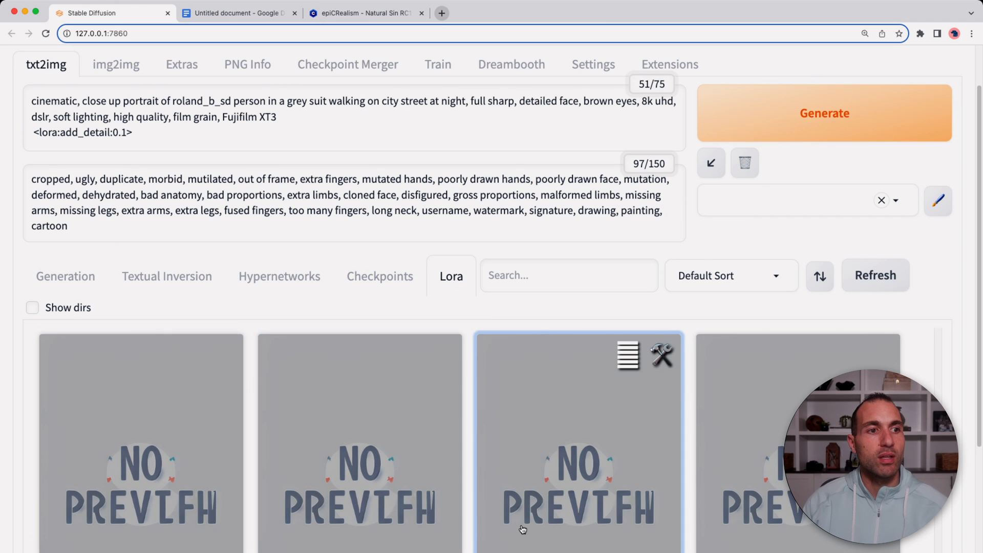
pyautogui.click(578, 438)
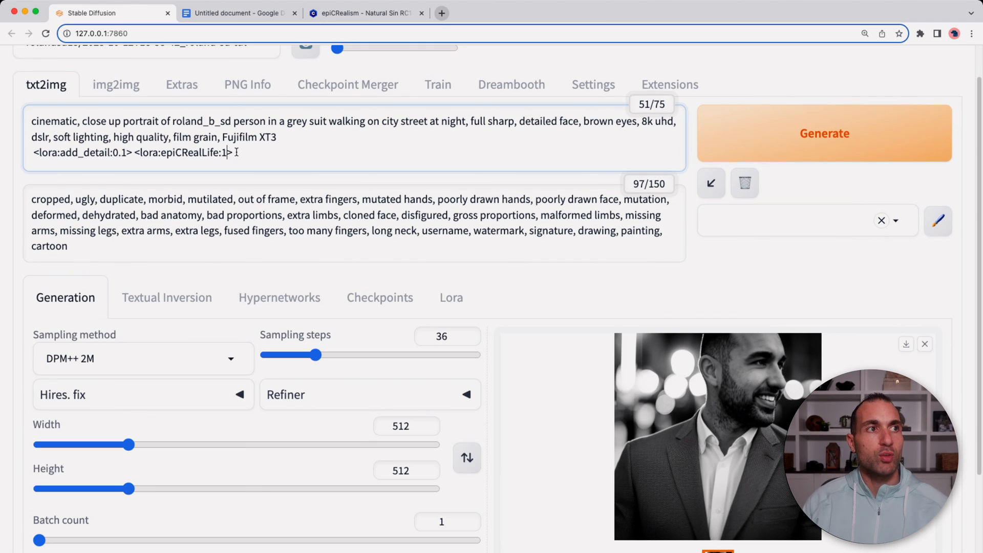
pyautogui.press('Backspace')
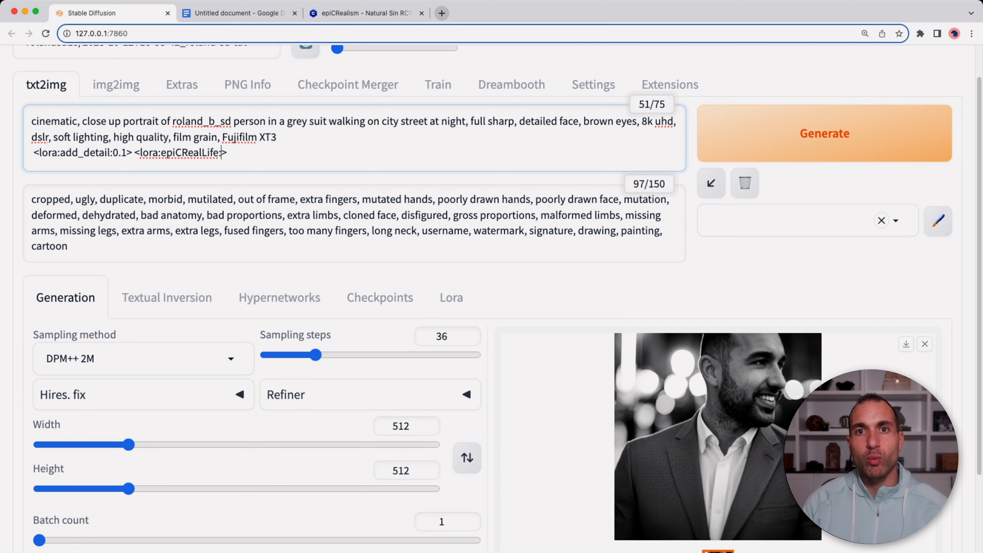
pyautogui.write(':0.2')
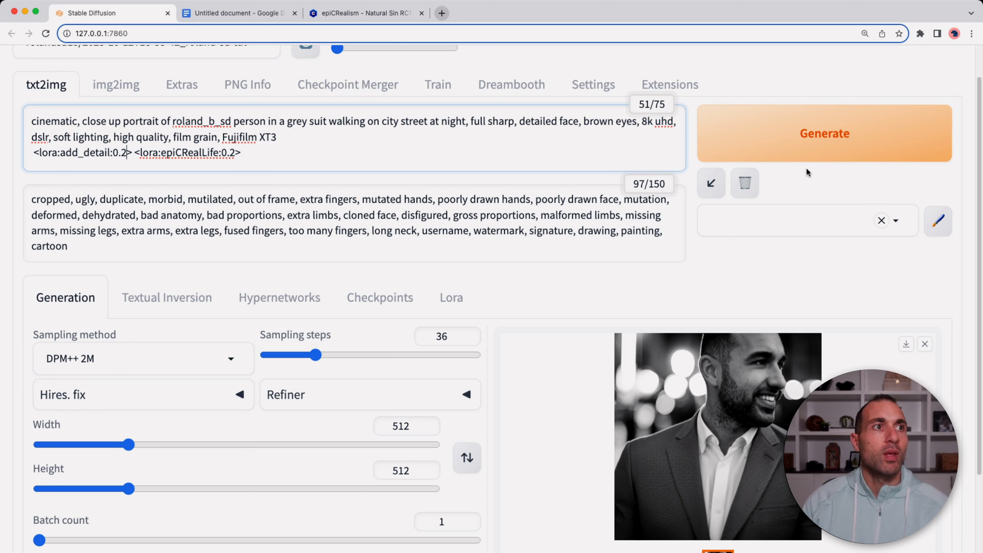
# Generate the colour close-up night street portrait and inspect it at full size
pyautogui.click(824, 133)
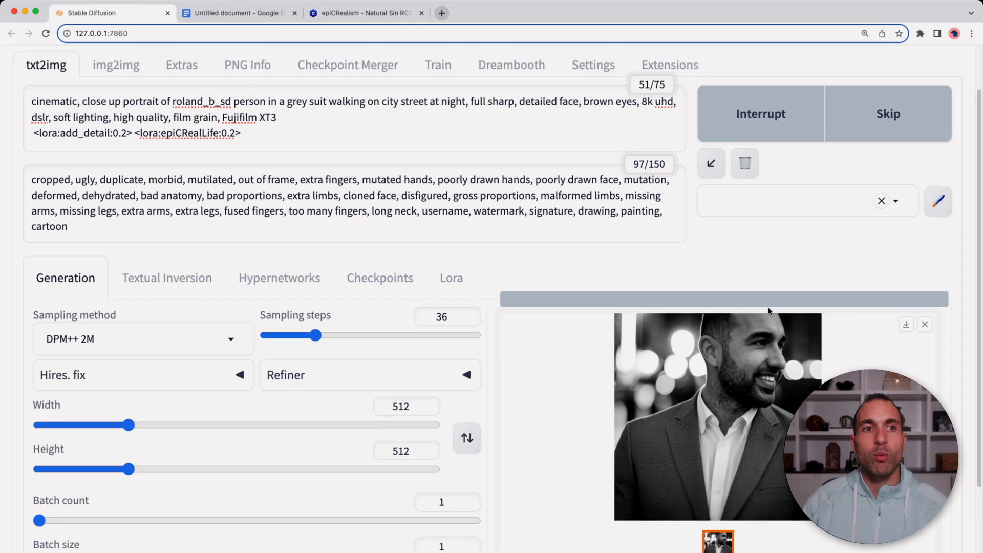
pyautogui.scroll(-3)
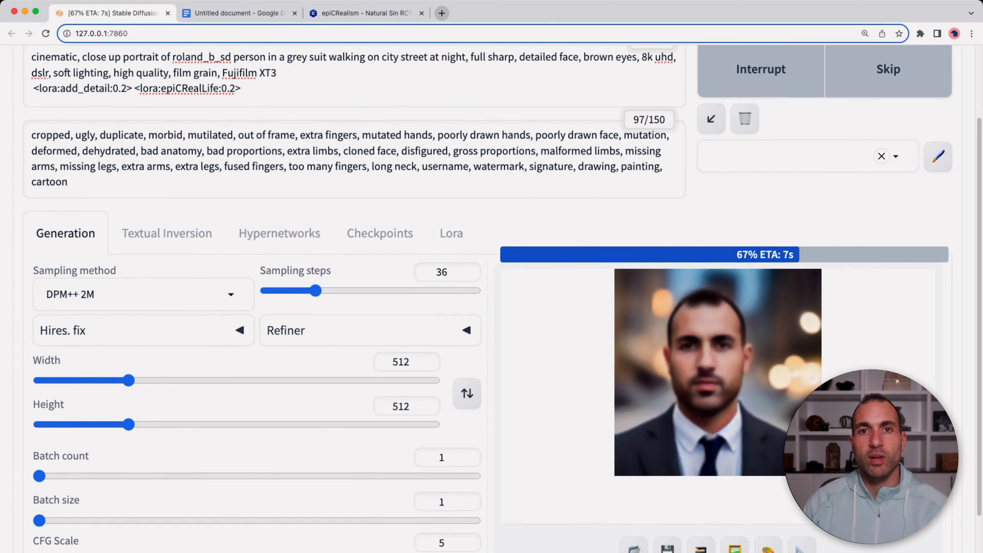
pyautogui.click(717, 371)
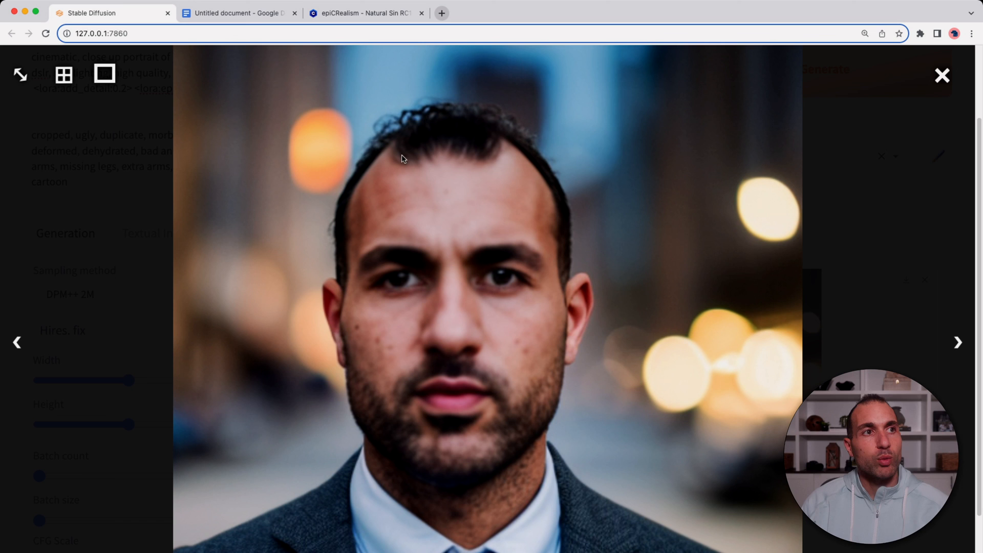
pyautogui.moveTo(465, 209)
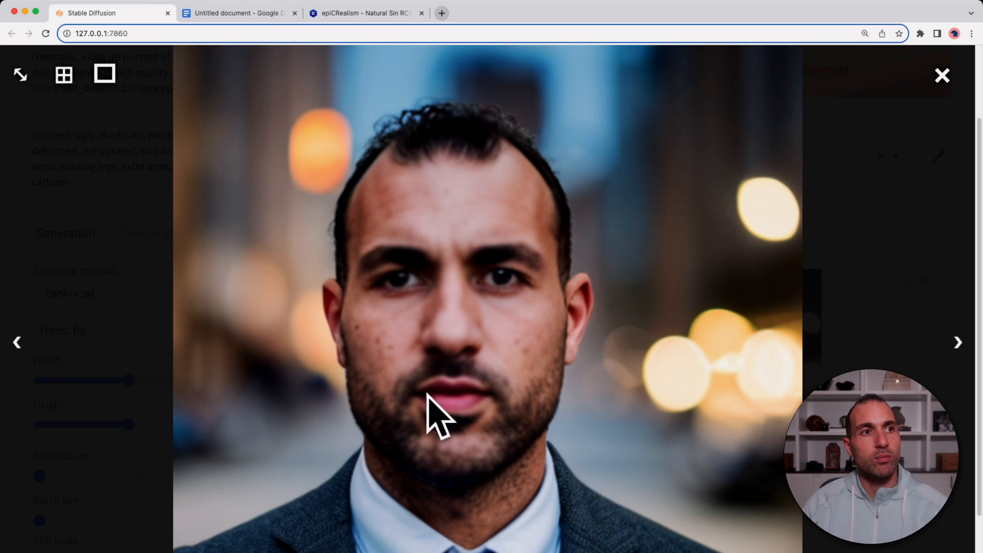
pyautogui.moveTo(463, 393)
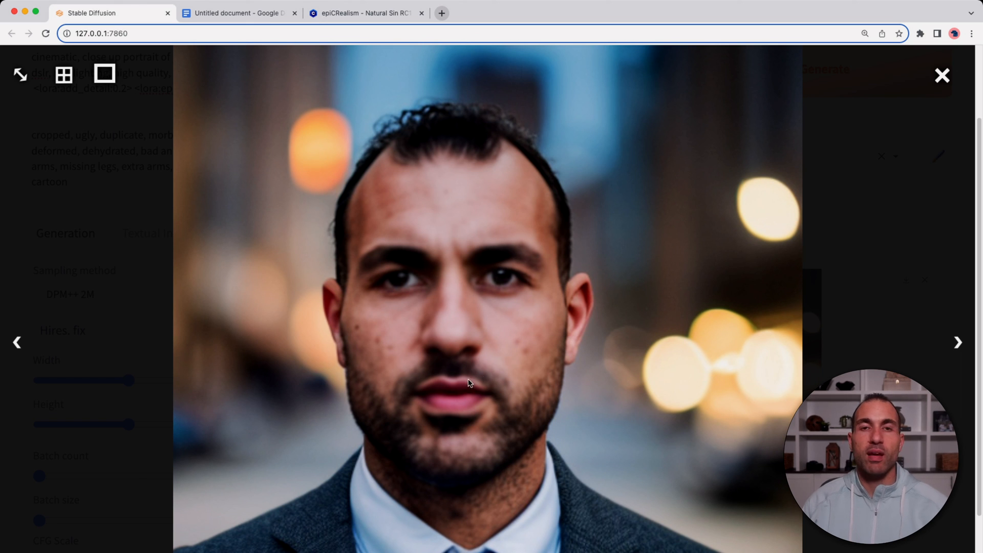
pyautogui.click(942, 74)
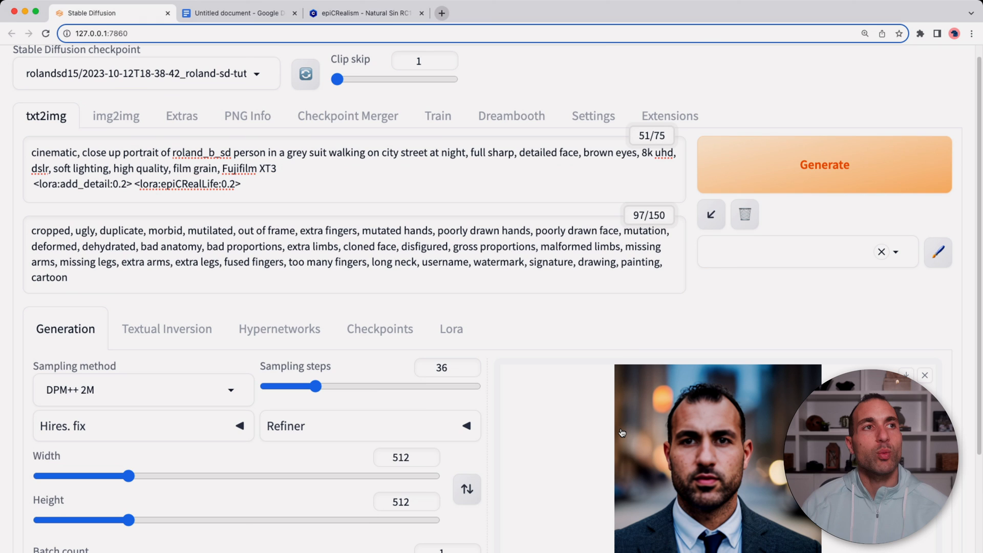